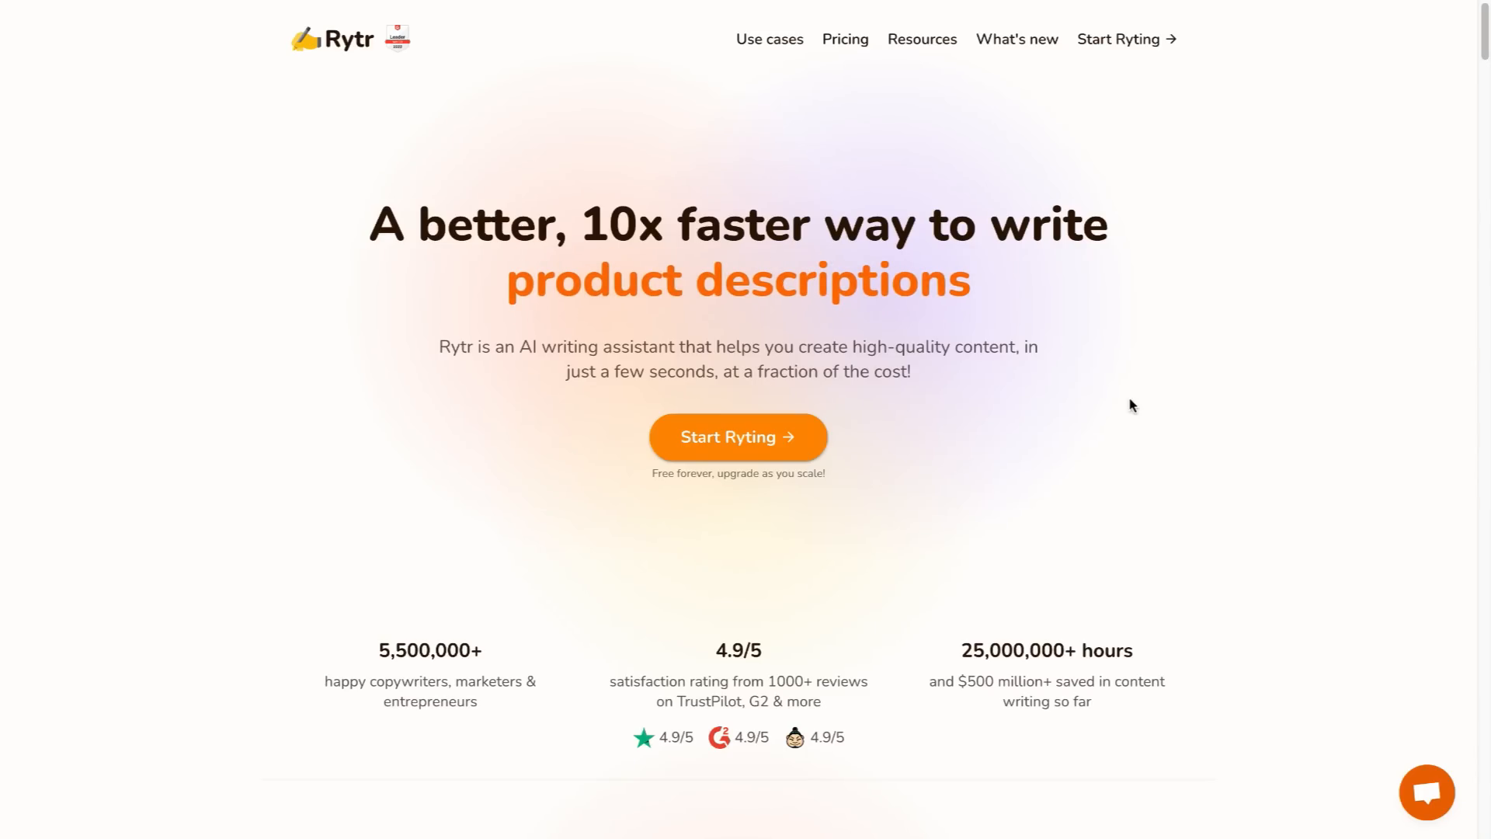
{"action": "mouse_move", "coordinate": [1165, 457]}
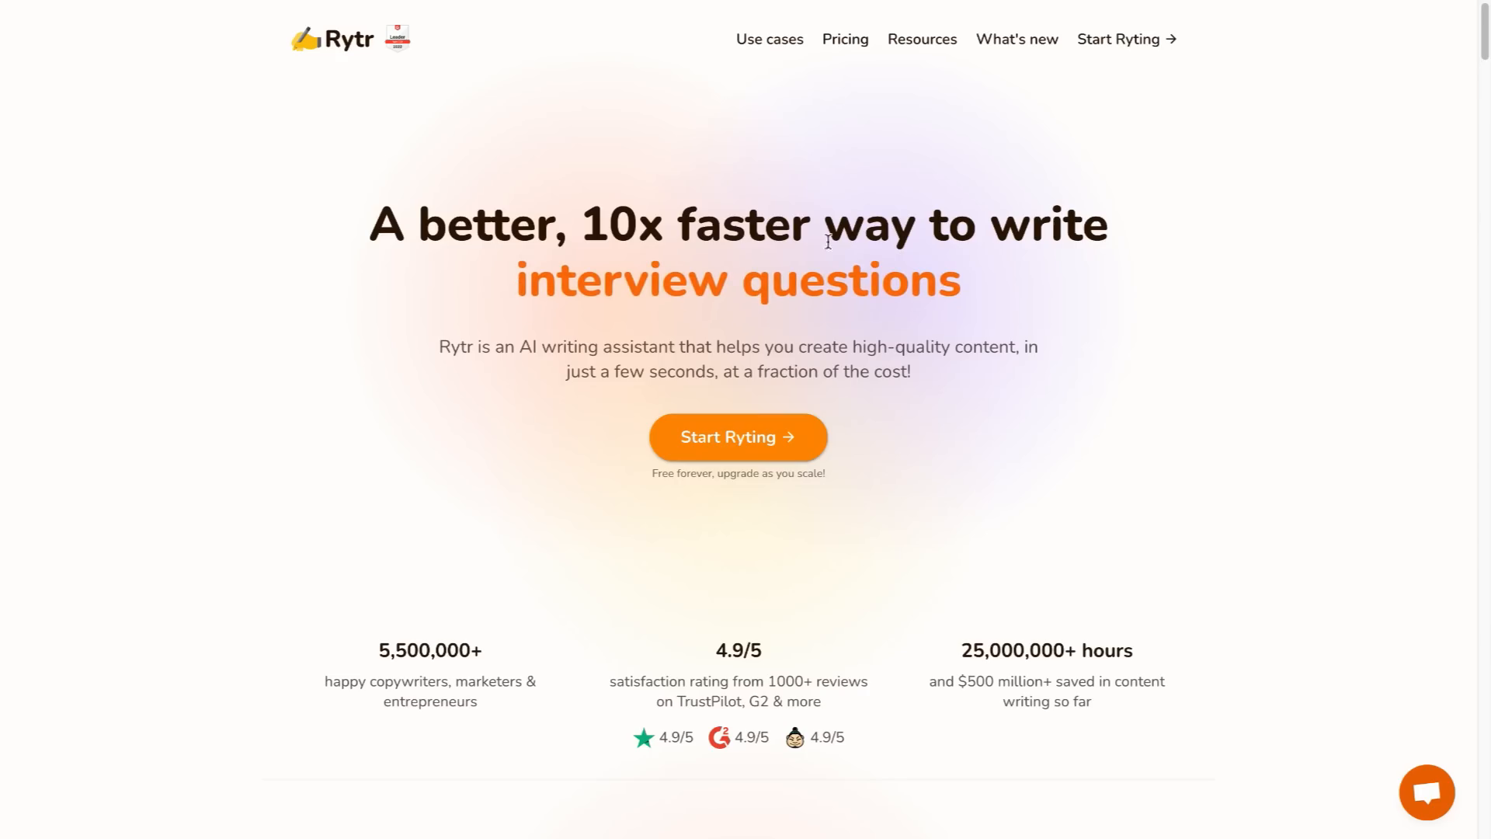
{"action": "mouse_move", "coordinate": [932, 466]}
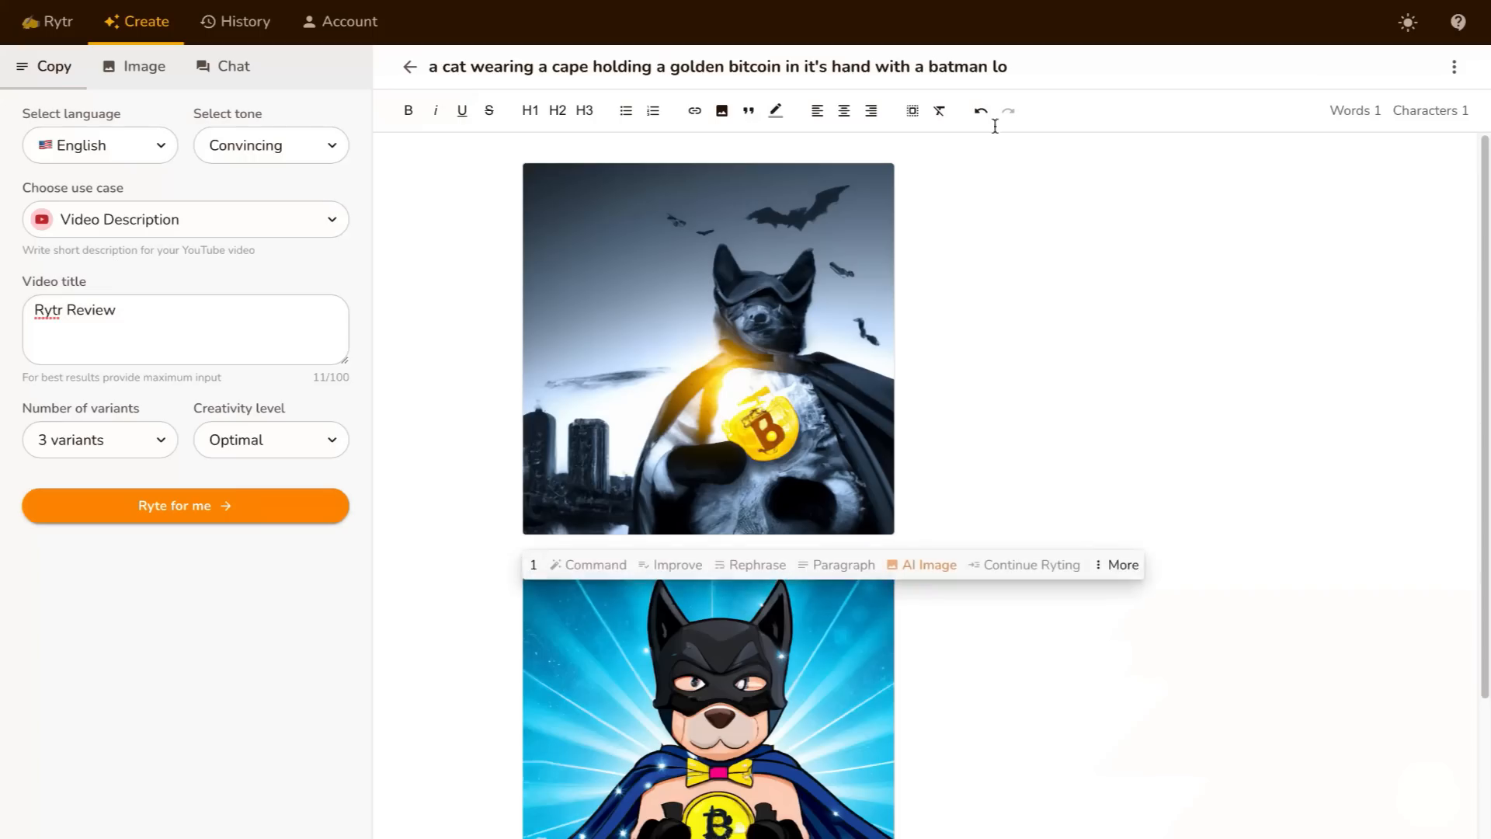
{"action": "mouse_move", "coordinate": [1106, 401]}
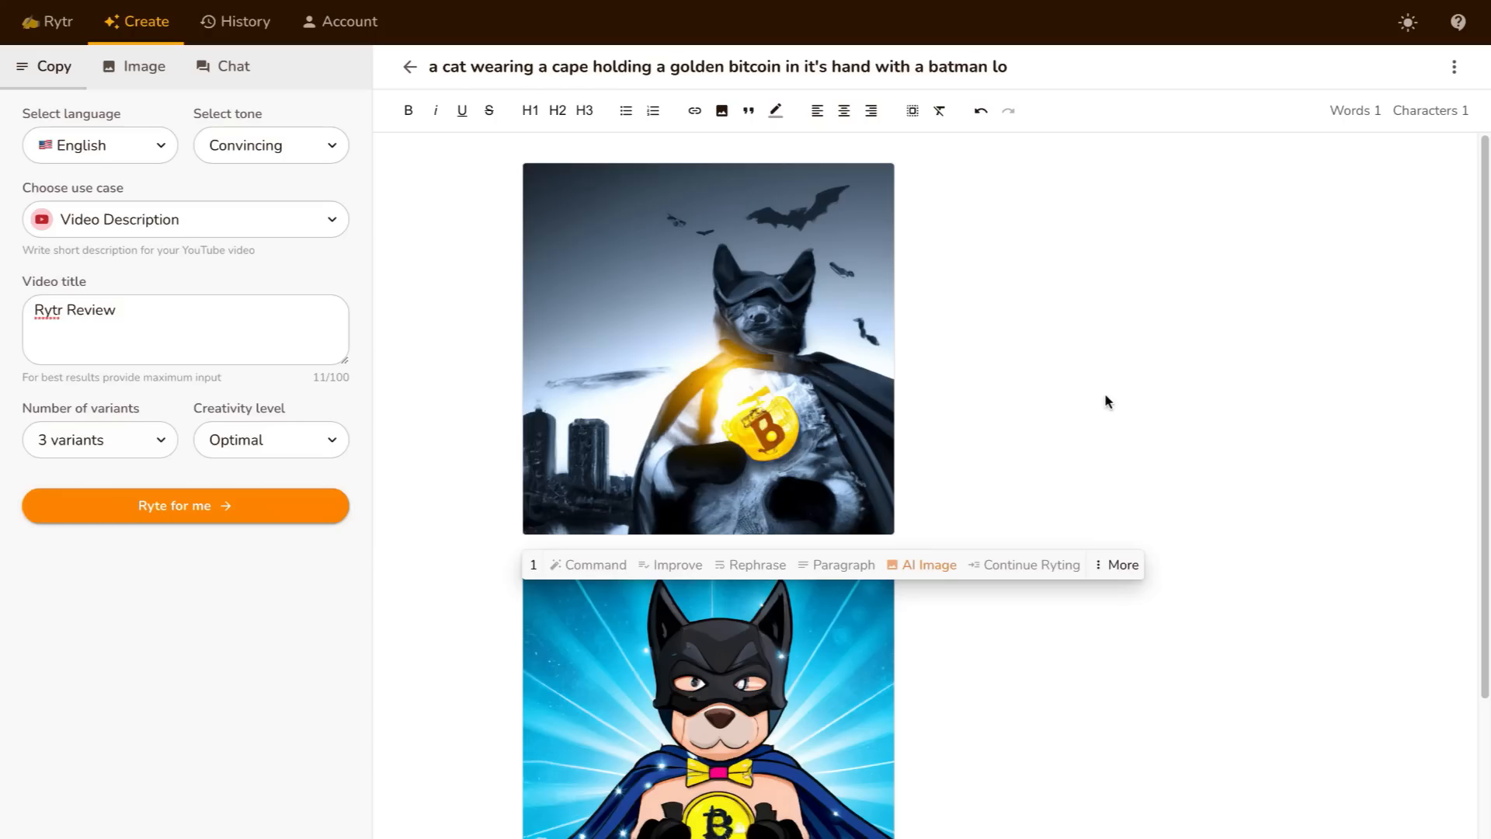
{"action": "mouse_move", "coordinate": [1115, 441]}
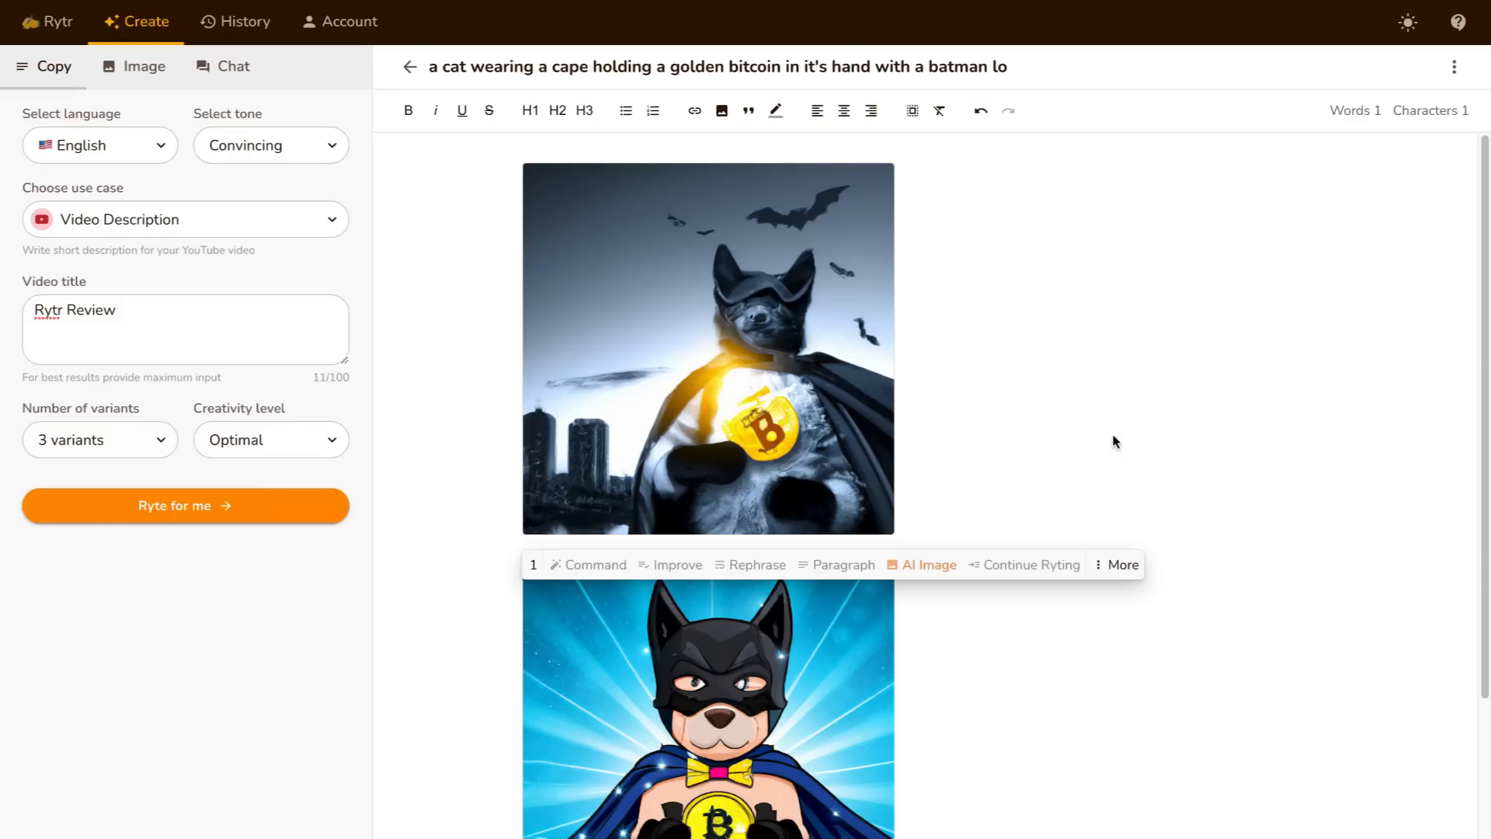
{"action": "mouse_move", "coordinate": [609, 438]}
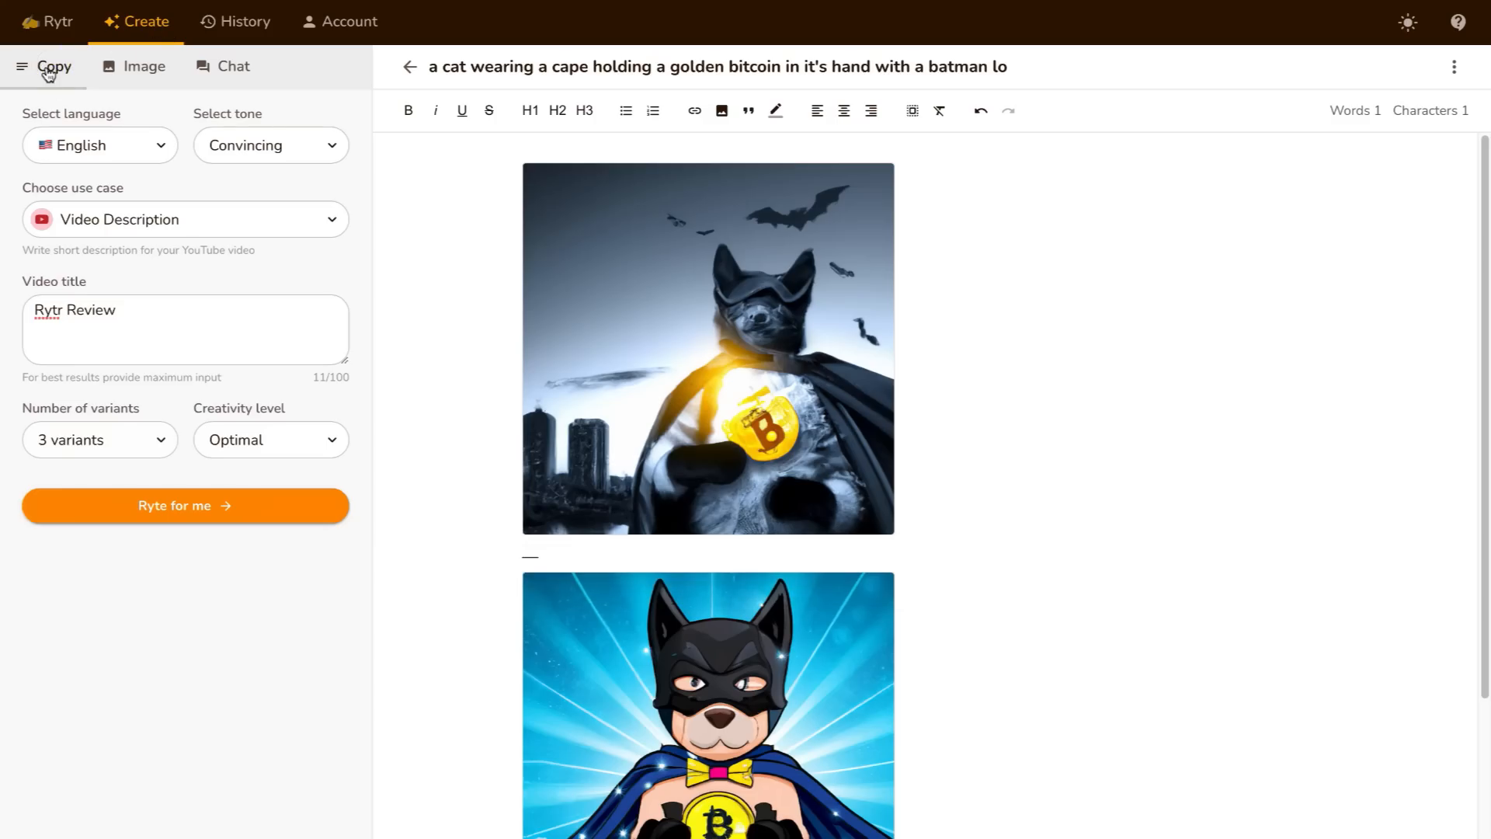
- Review the Image and Chat panels, then return to the copywriting settings
{"action": "left_click", "coordinate": [144, 66]}
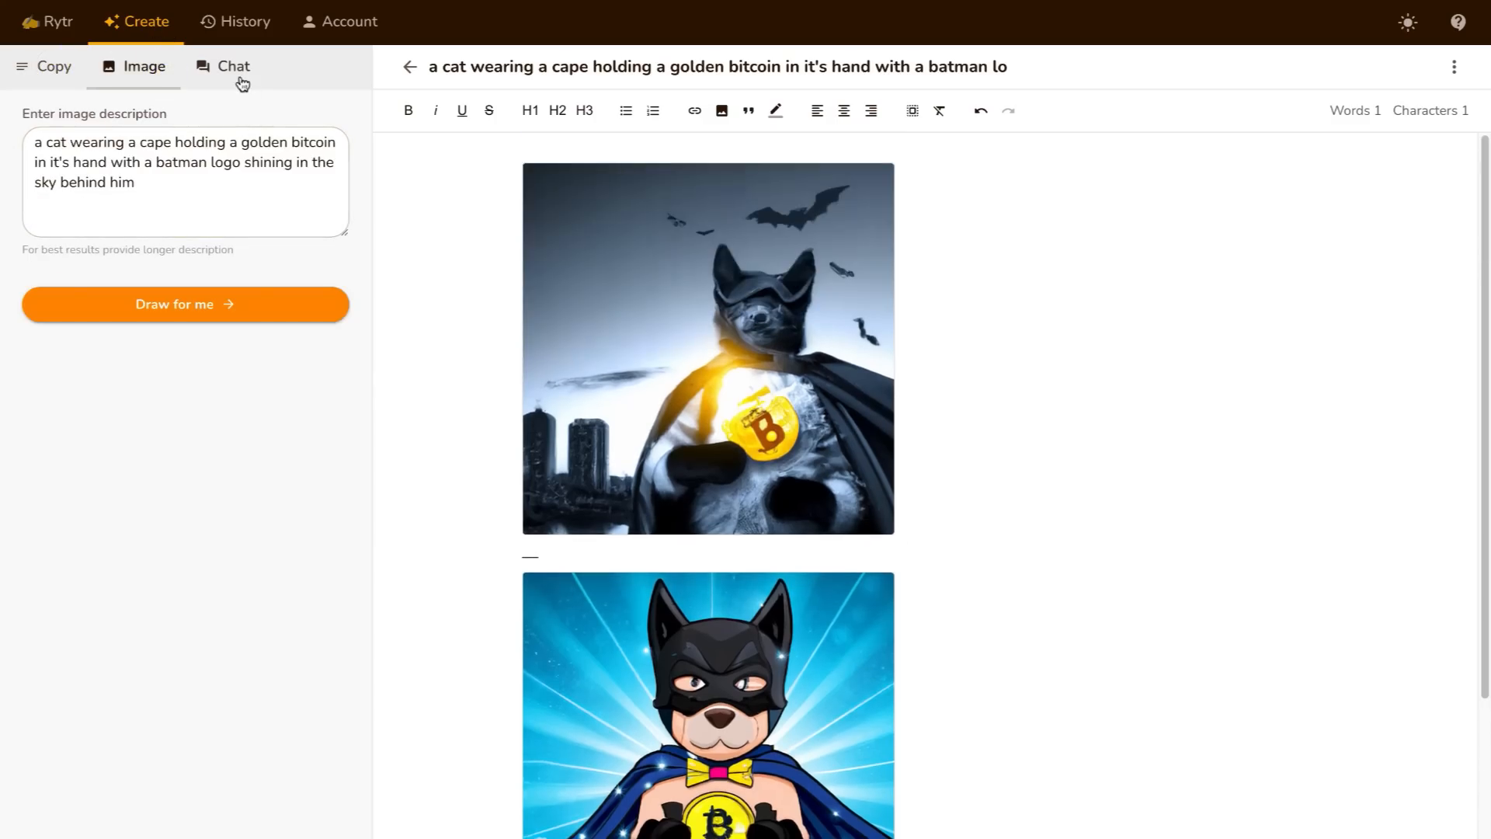
{"action": "left_click", "coordinate": [231, 67]}
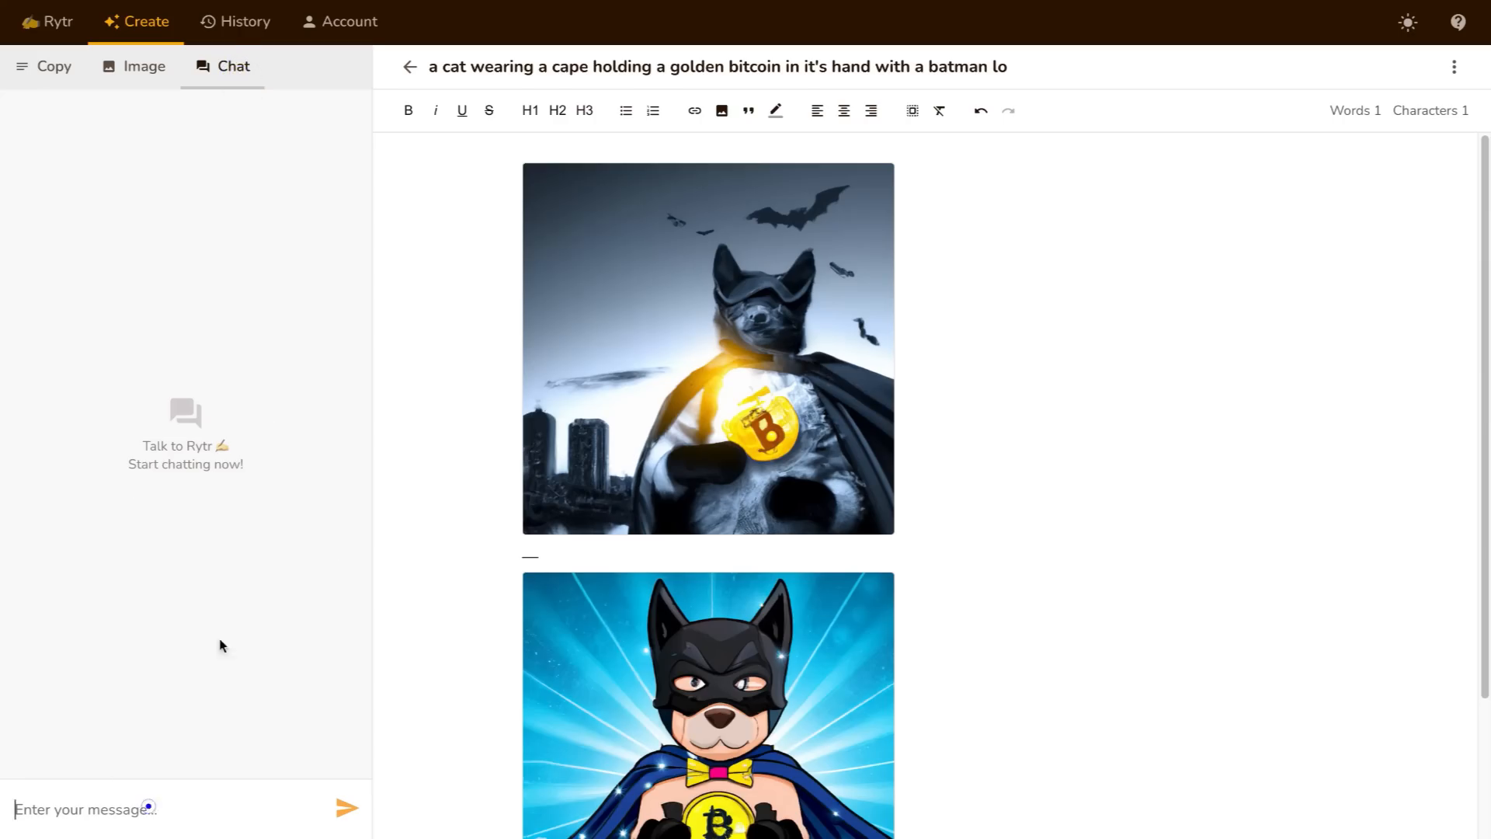
{"action": "left_click", "coordinate": [53, 65]}
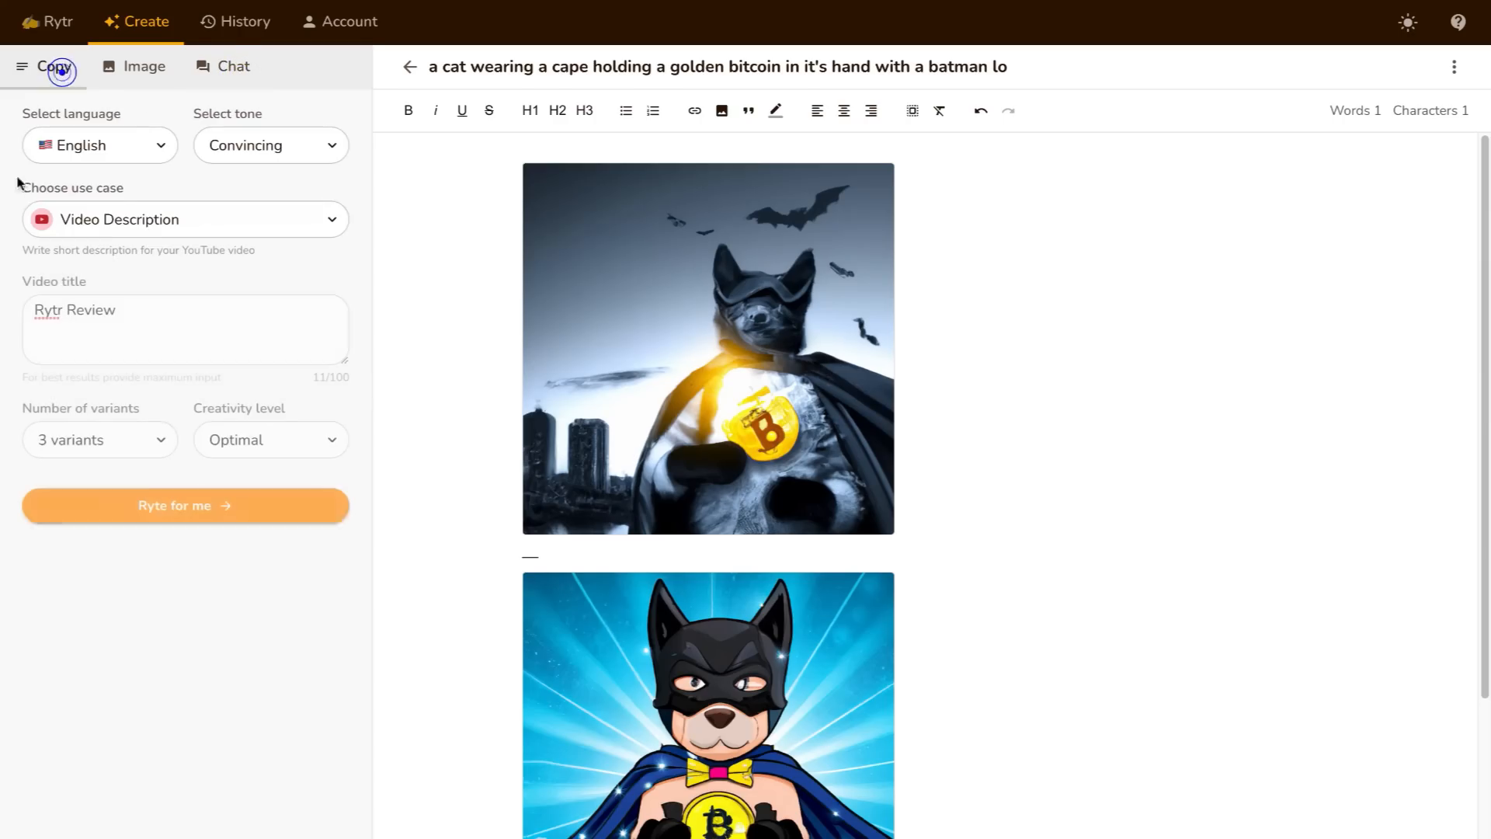
- Browse the use-case list and keep Video Description selected
{"action": "left_click", "coordinate": [185, 219]}
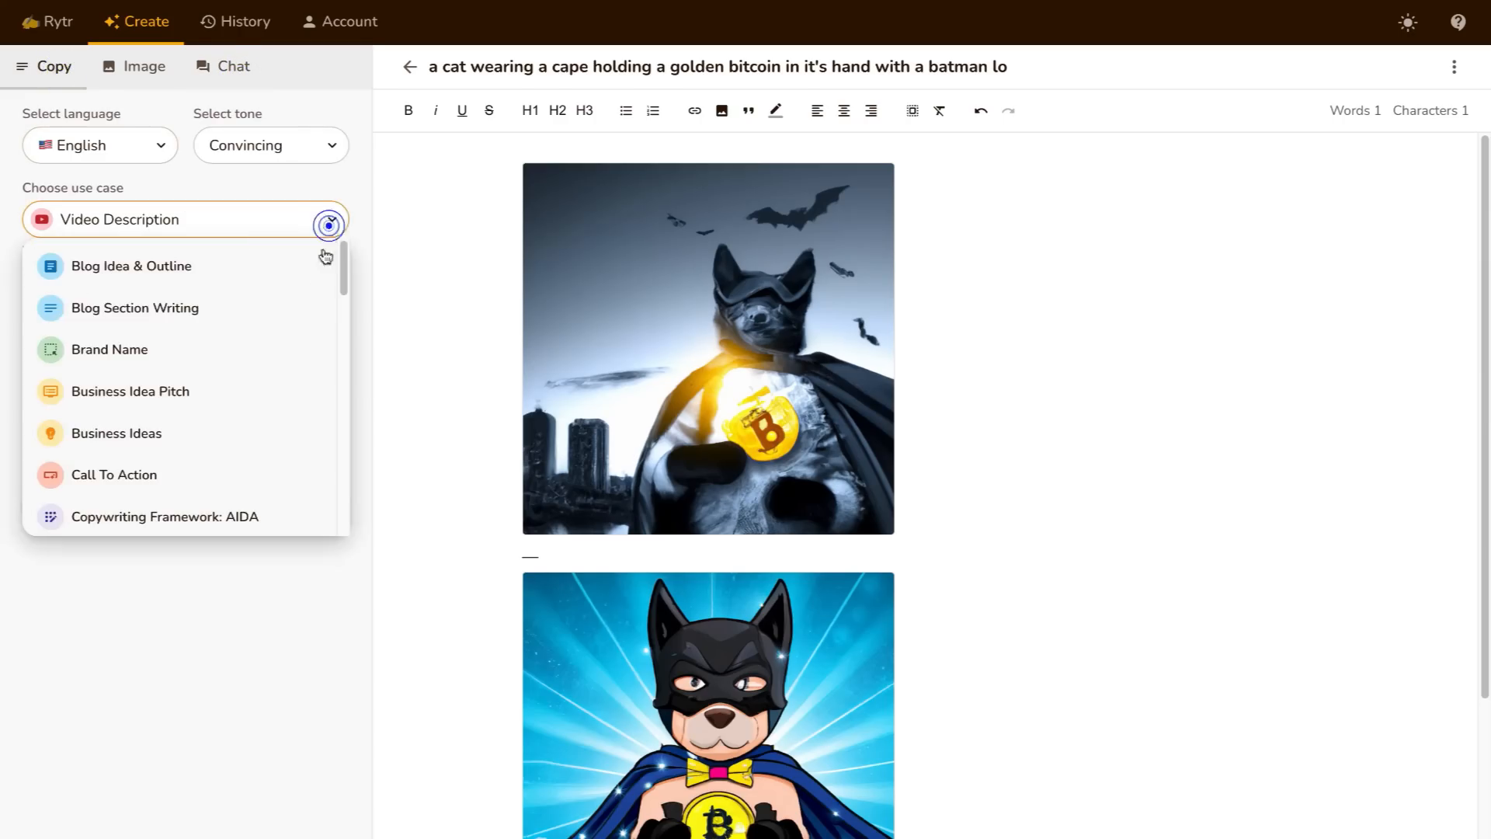
{"action": "mouse_move", "coordinate": [264, 289]}
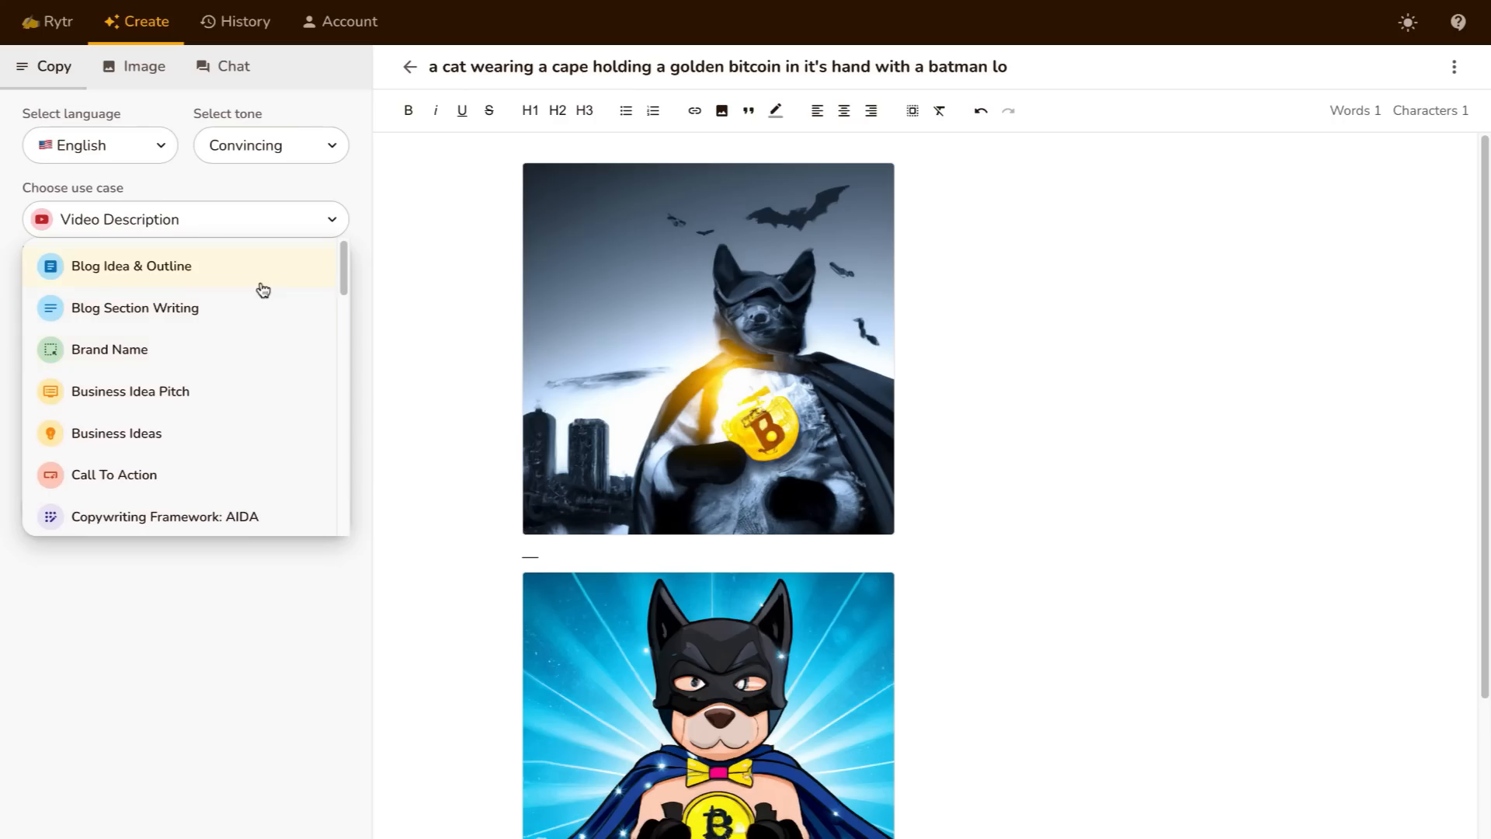
{"action": "scroll", "scroll_direction": "down", "scroll_amount": 3}
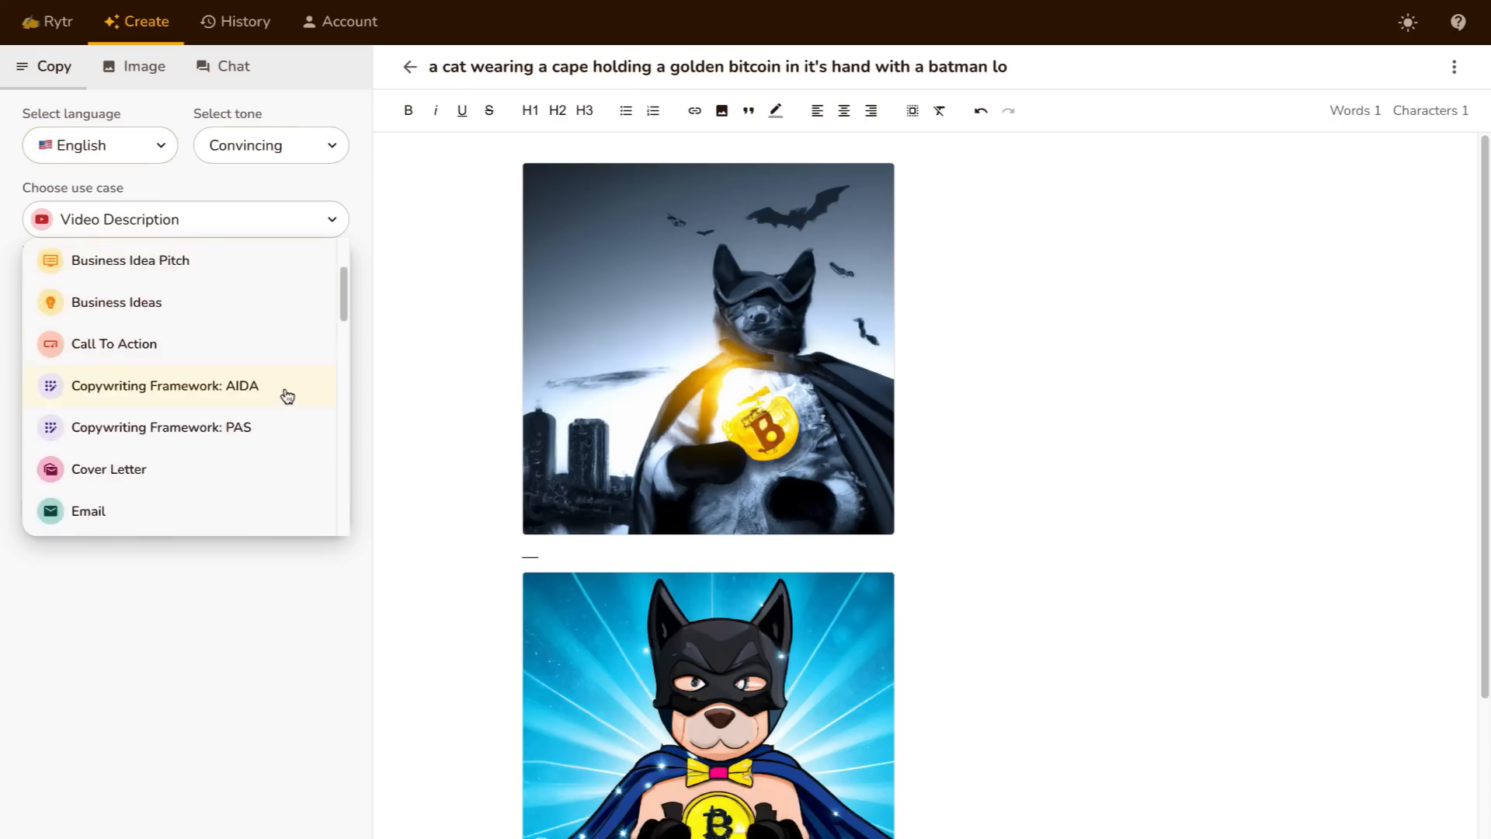
{"action": "scroll", "scroll_direction": "down", "scroll_amount": 3}
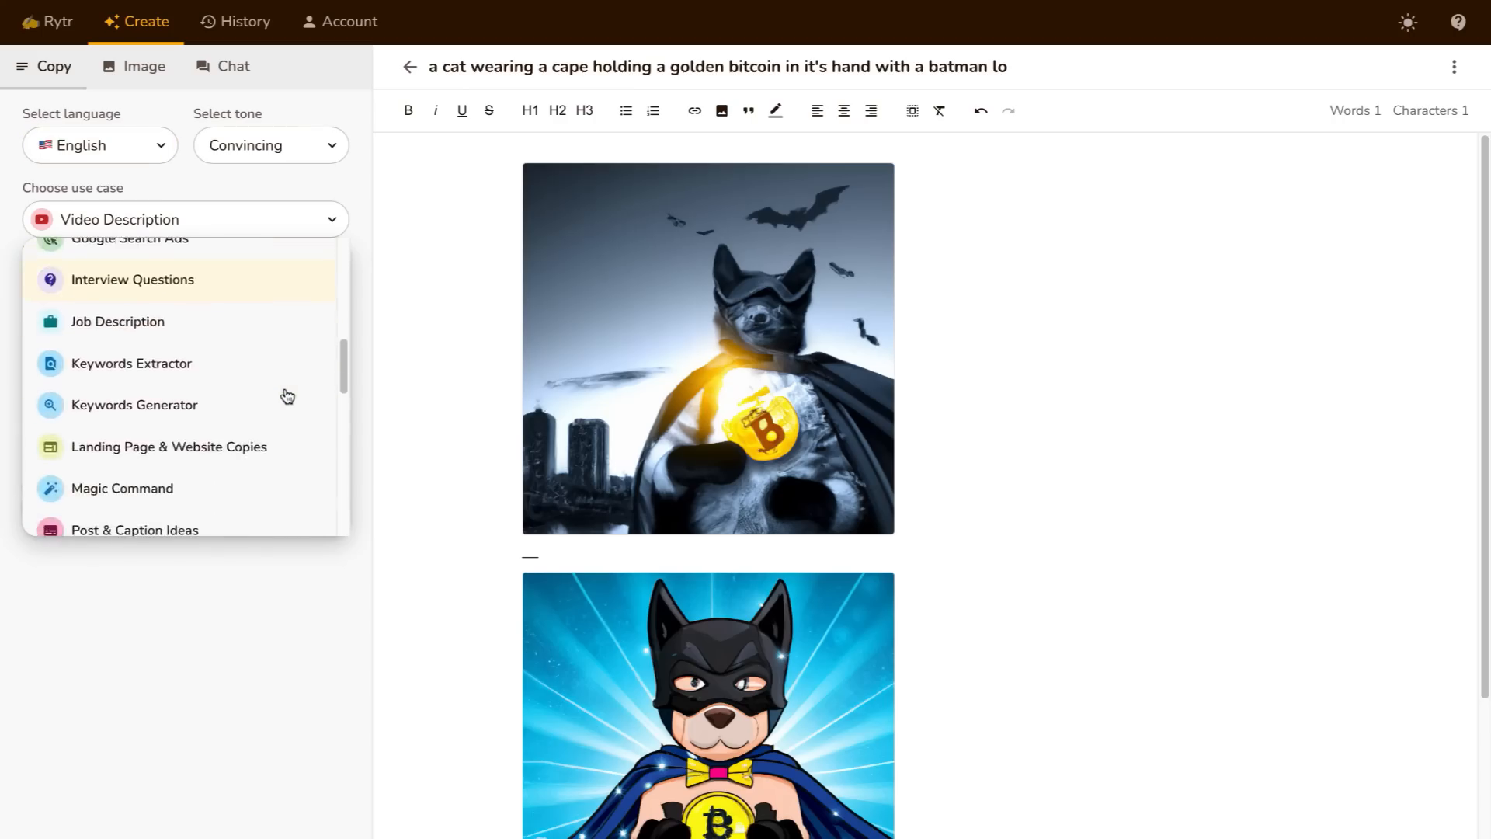
{"action": "scroll", "scroll_direction": "down", "scroll_amount": 3}
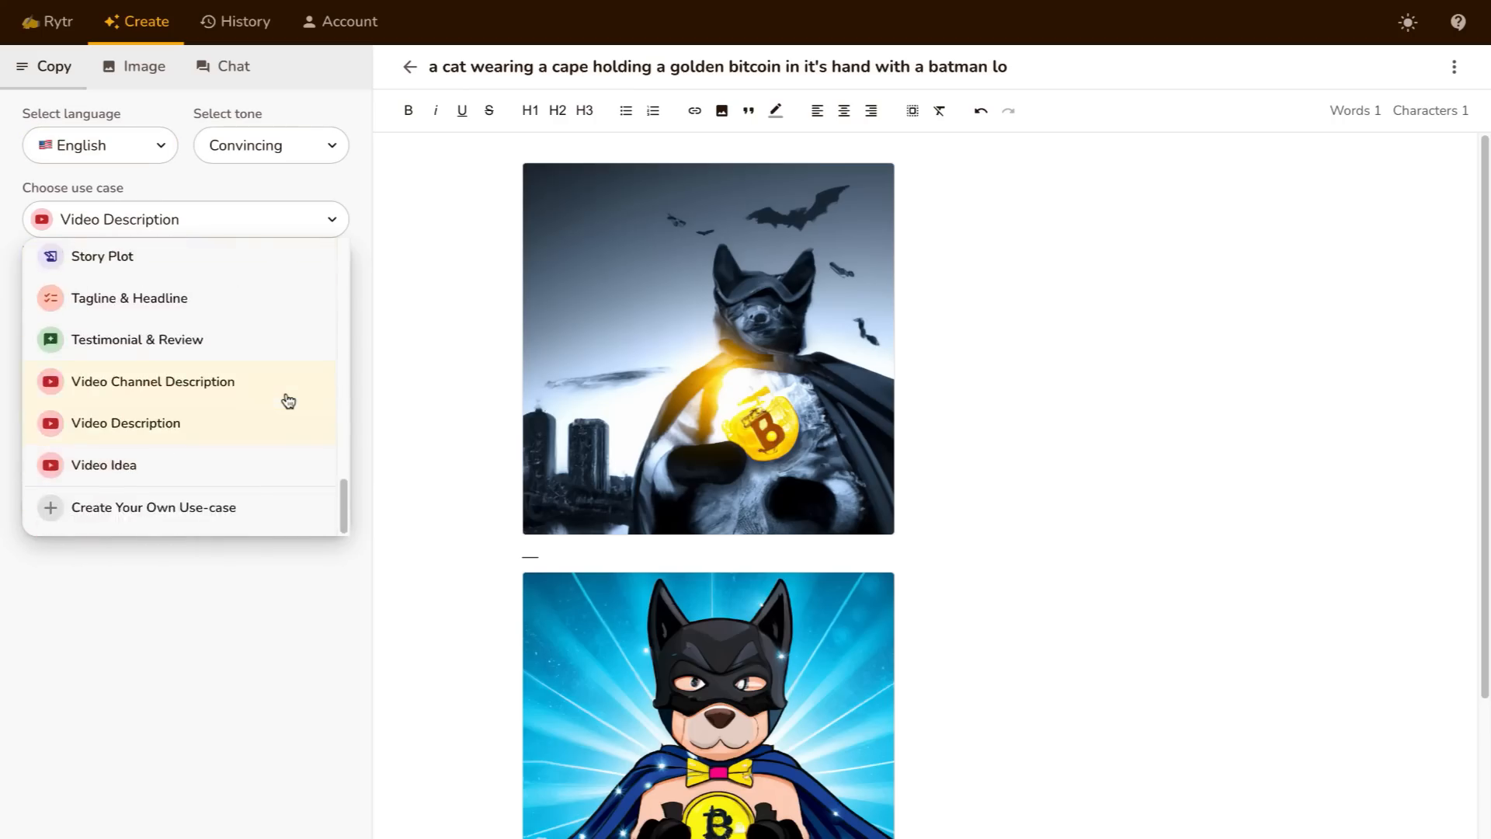
{"action": "scroll", "scroll_direction": "up", "scroll_amount": 3}
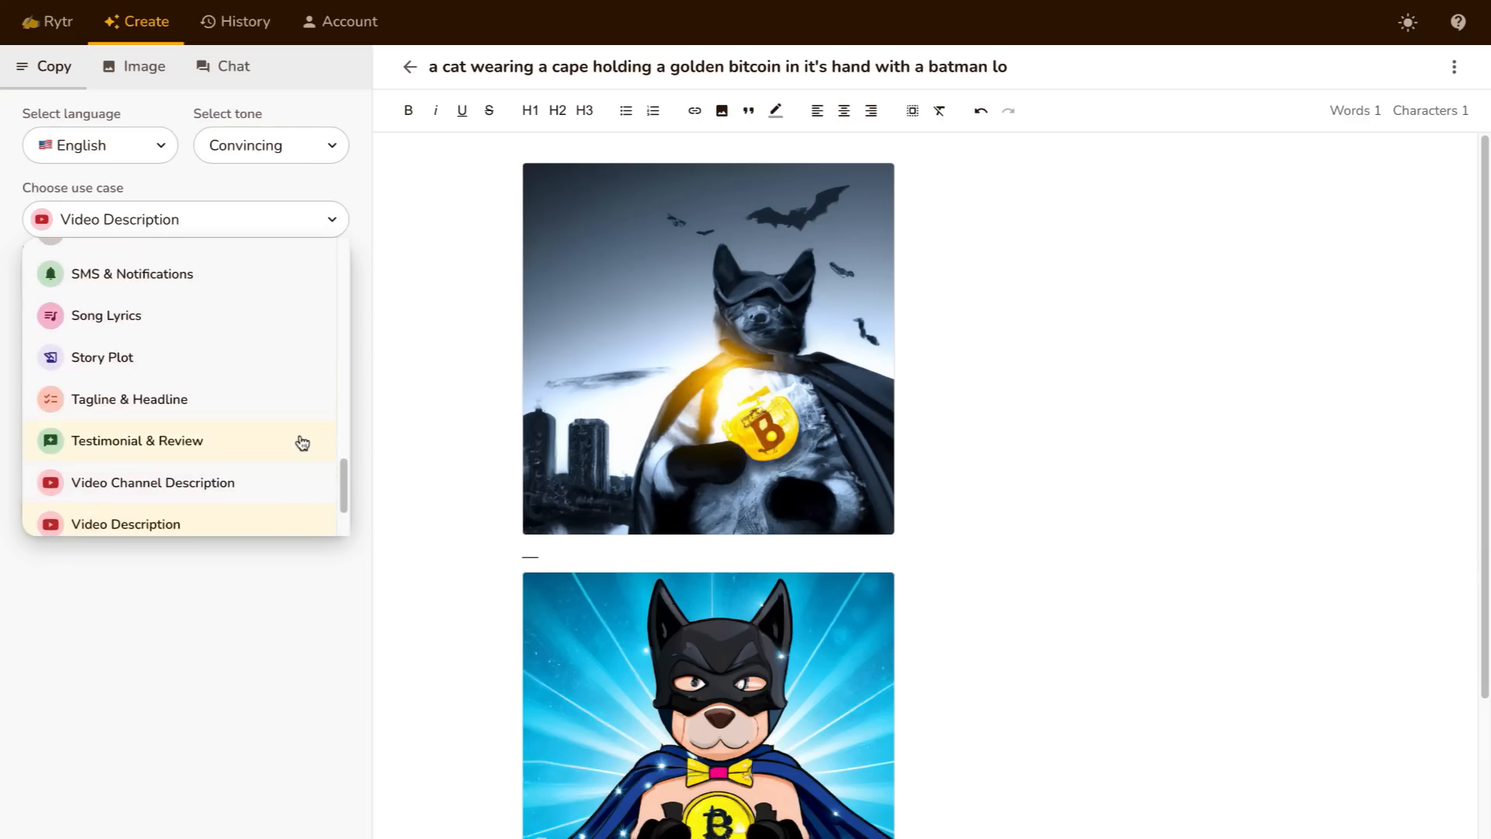
{"action": "scroll", "scroll_direction": "up", "scroll_amount": 3}
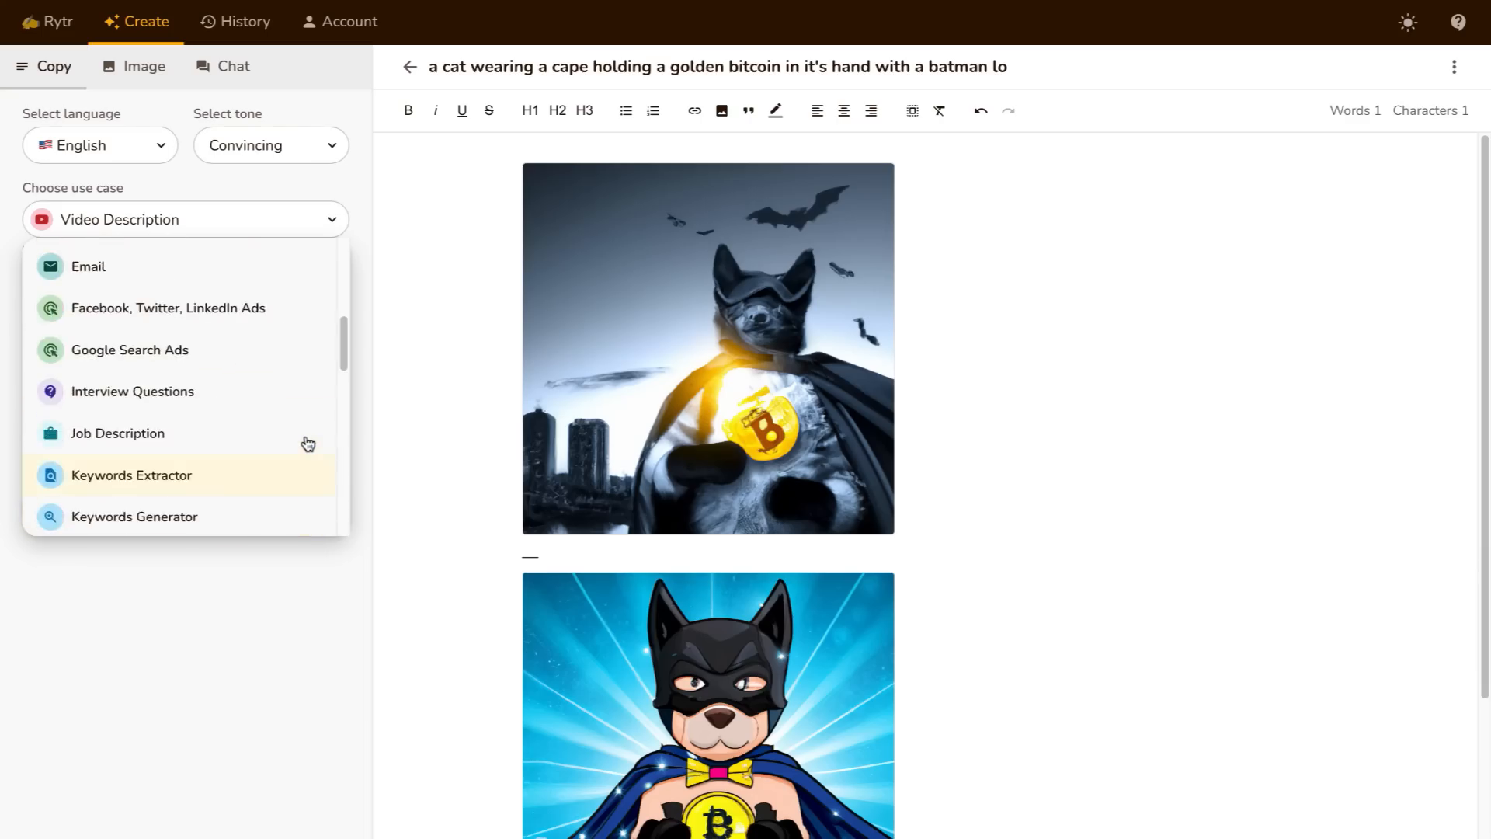
{"action": "scroll", "scroll_direction": "up", "scroll_amount": 3}
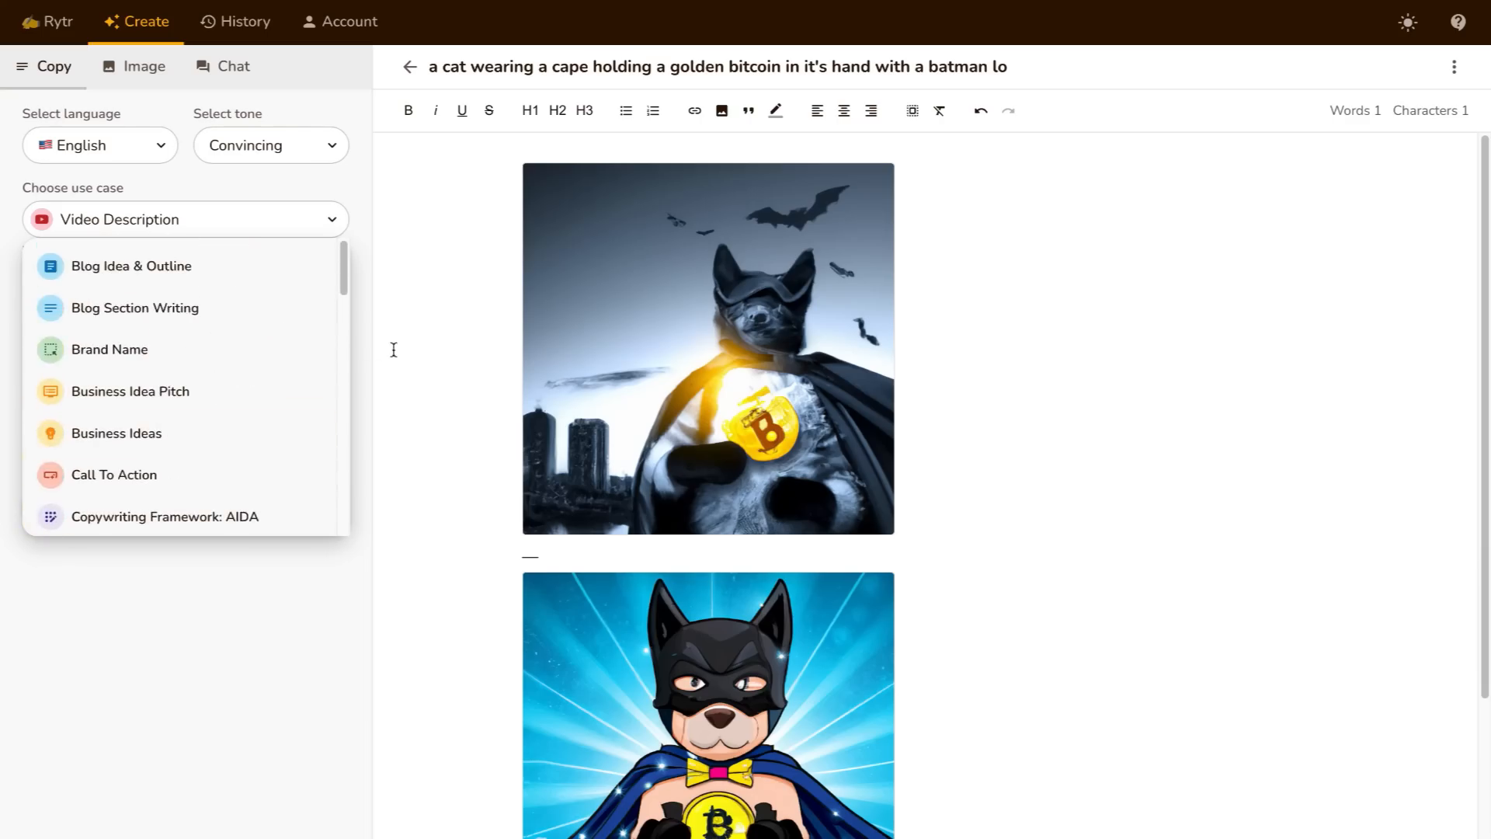
{"action": "left_click", "coordinate": [185, 219]}
{"action": "type", "text": "Rytr Review"}
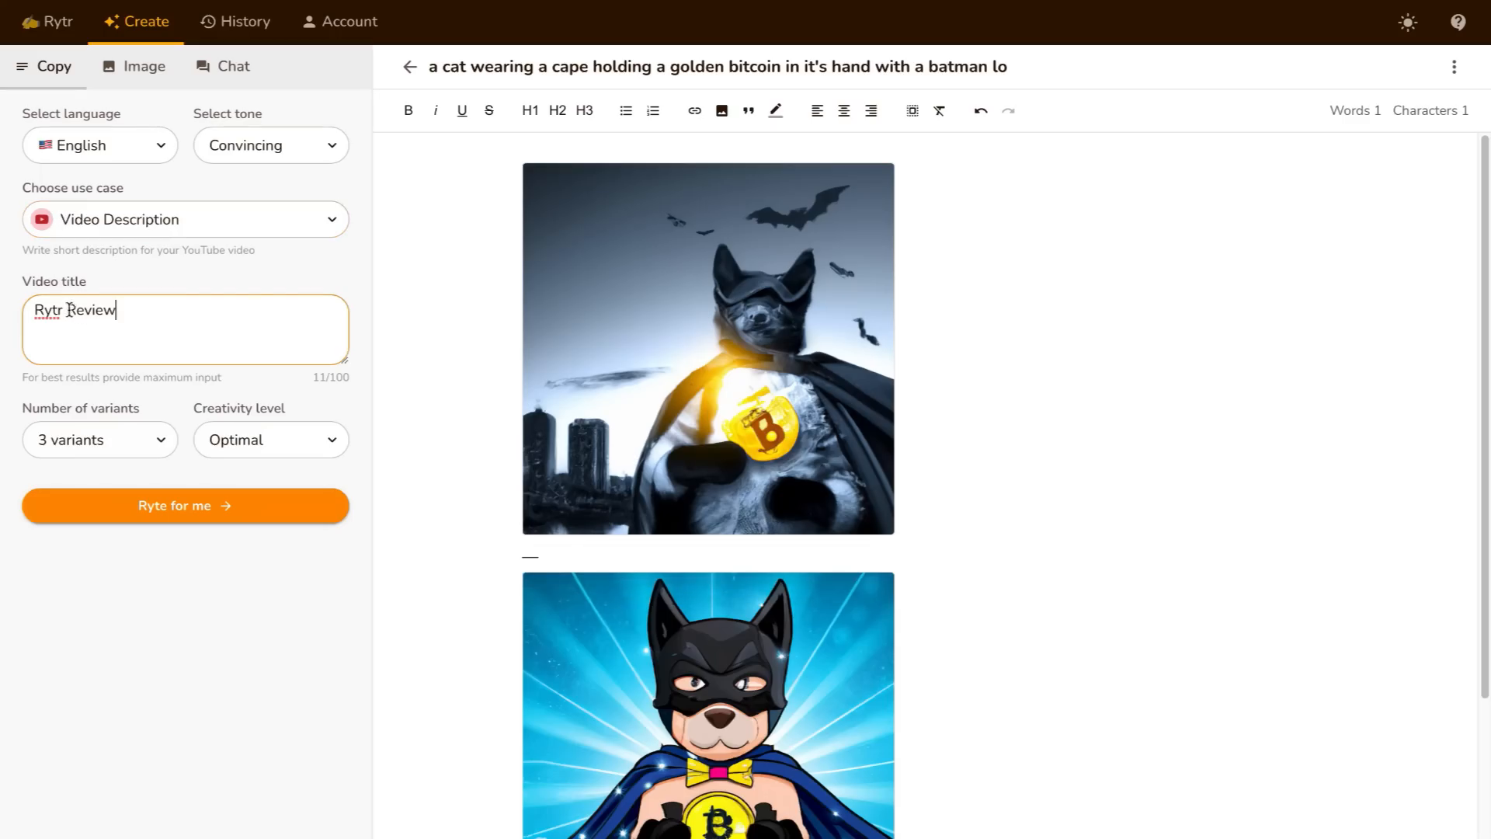
- Change the video title to 'Rytr Tutorial', keep creativity Optimal, and generate descriptions
{"action": "double_click", "coordinate": [91, 311]}
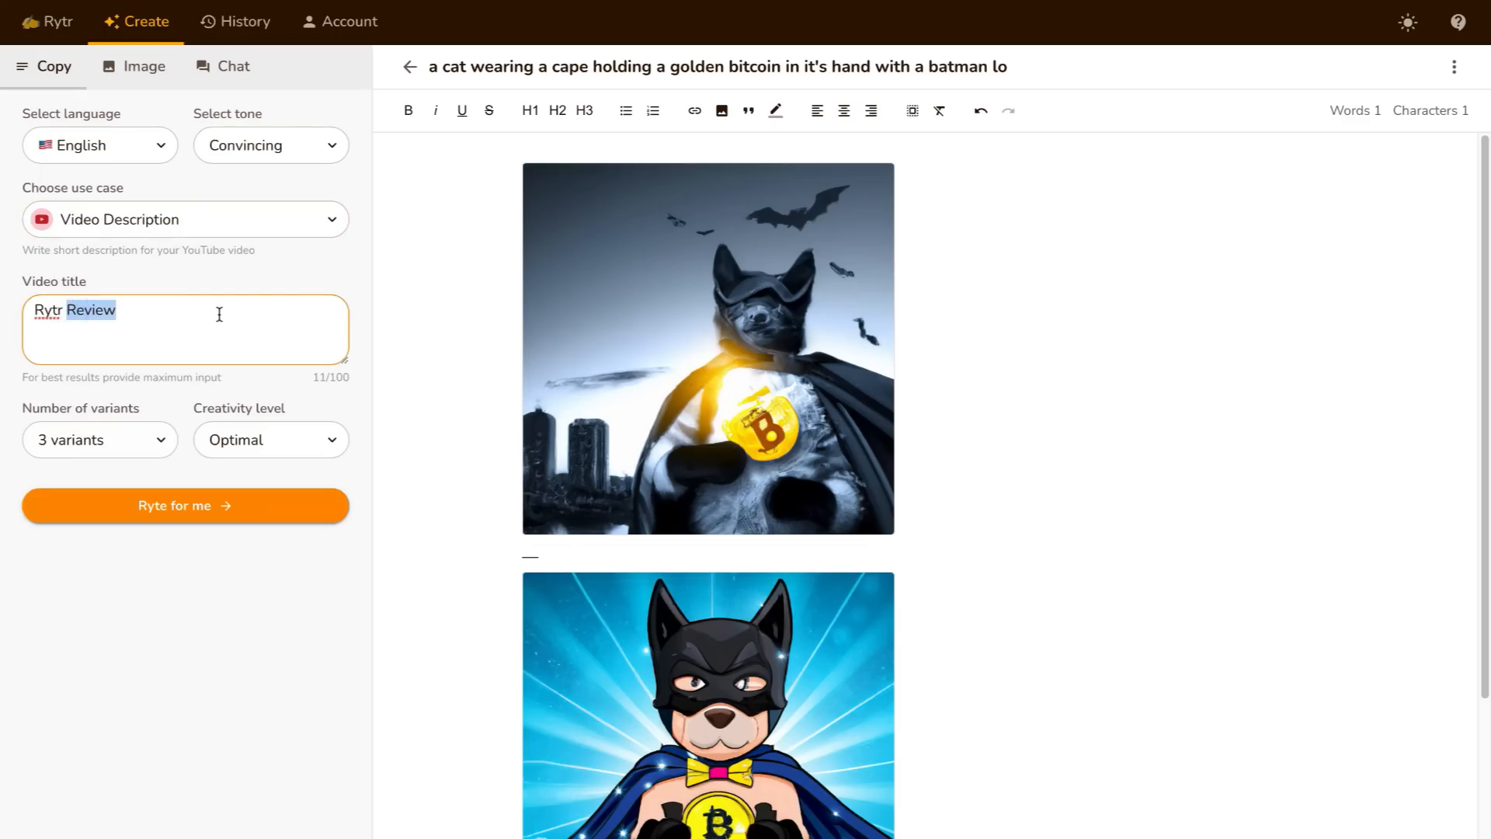
{"action": "type", "text": "Tutorial"}
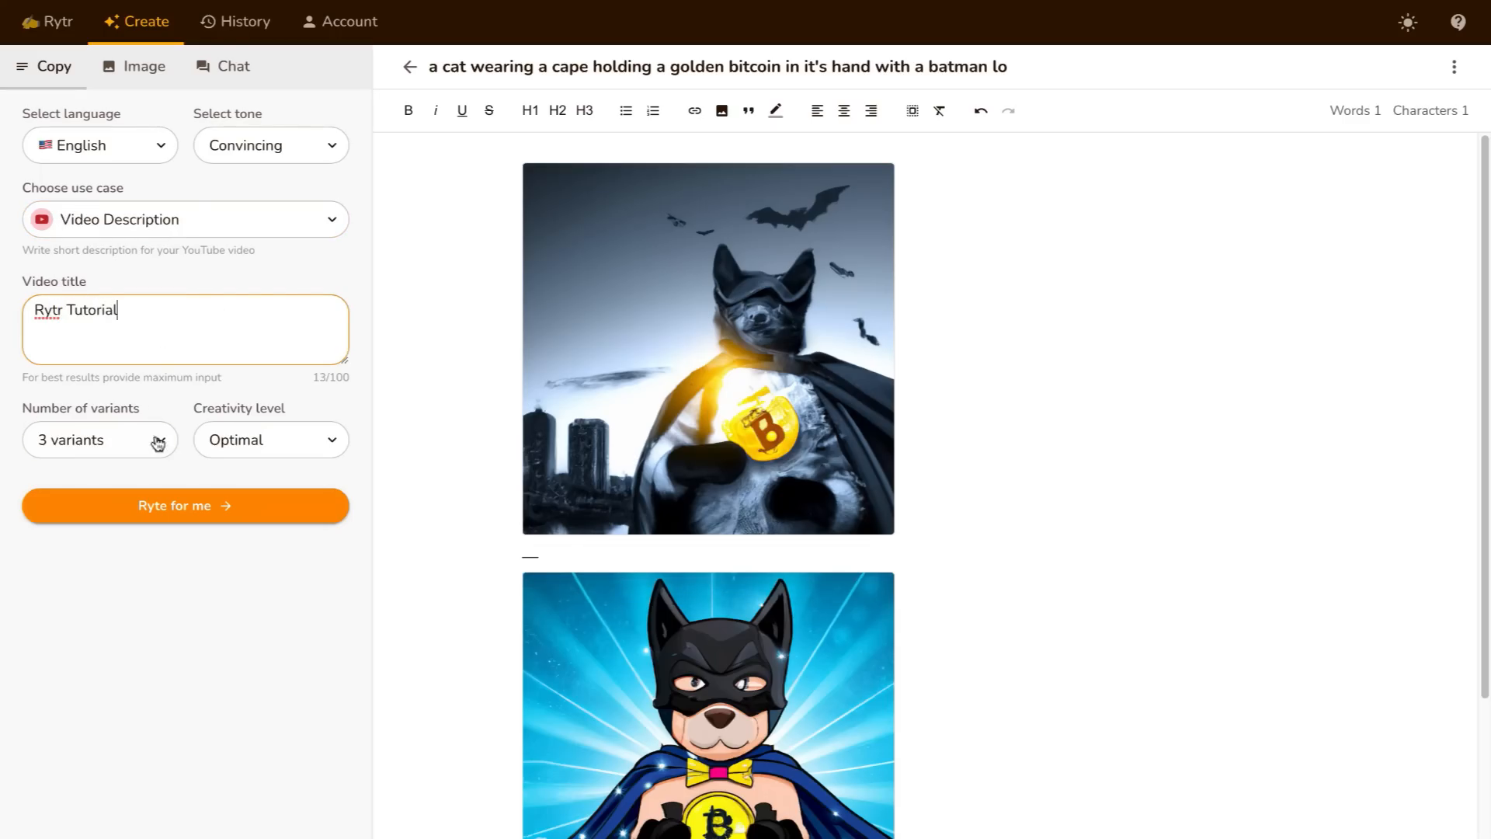
{"action": "left_click", "coordinate": [270, 439]}
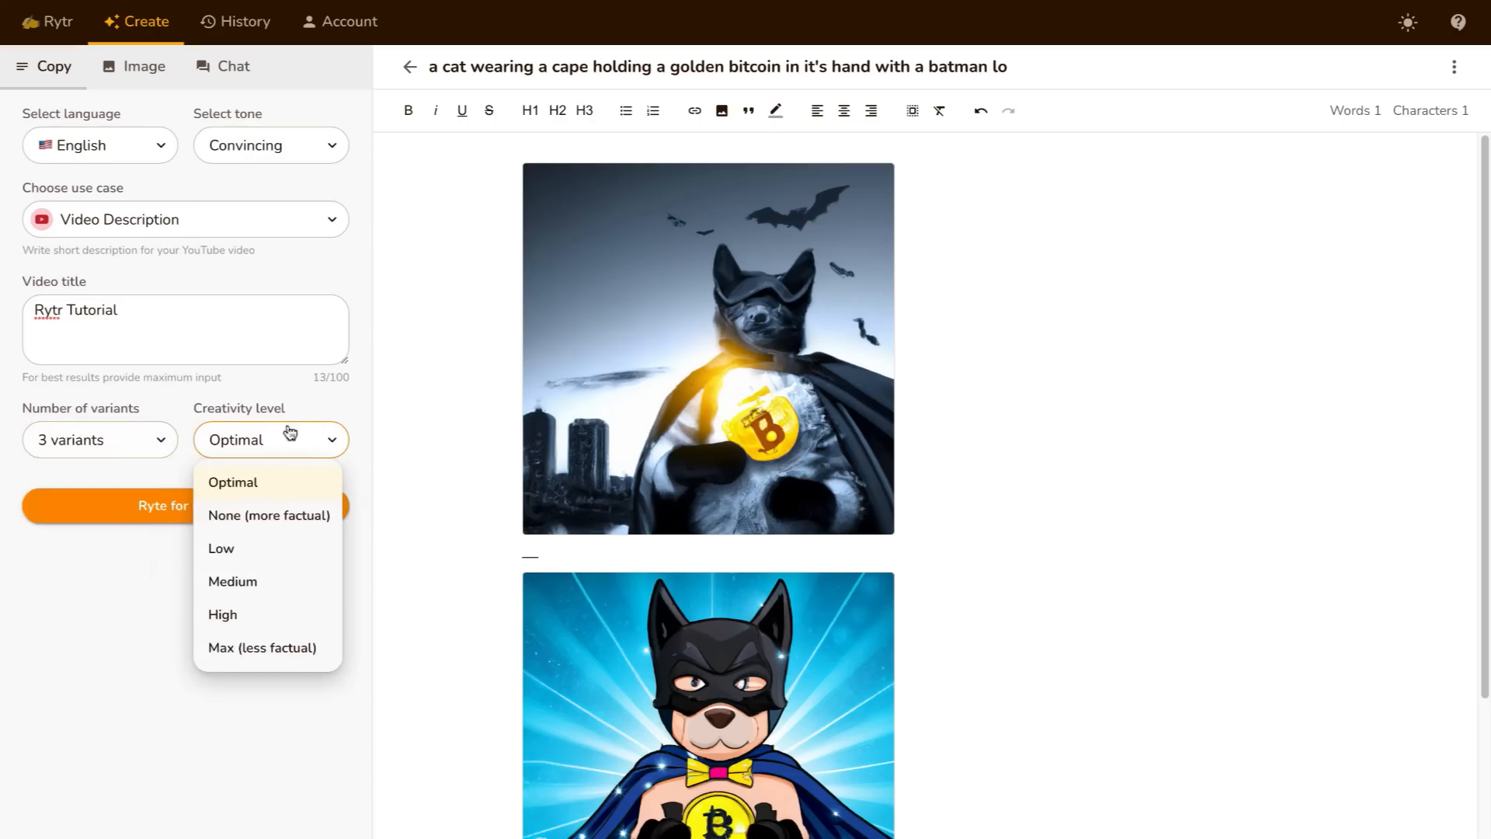
{"action": "left_click", "coordinate": [233, 482]}
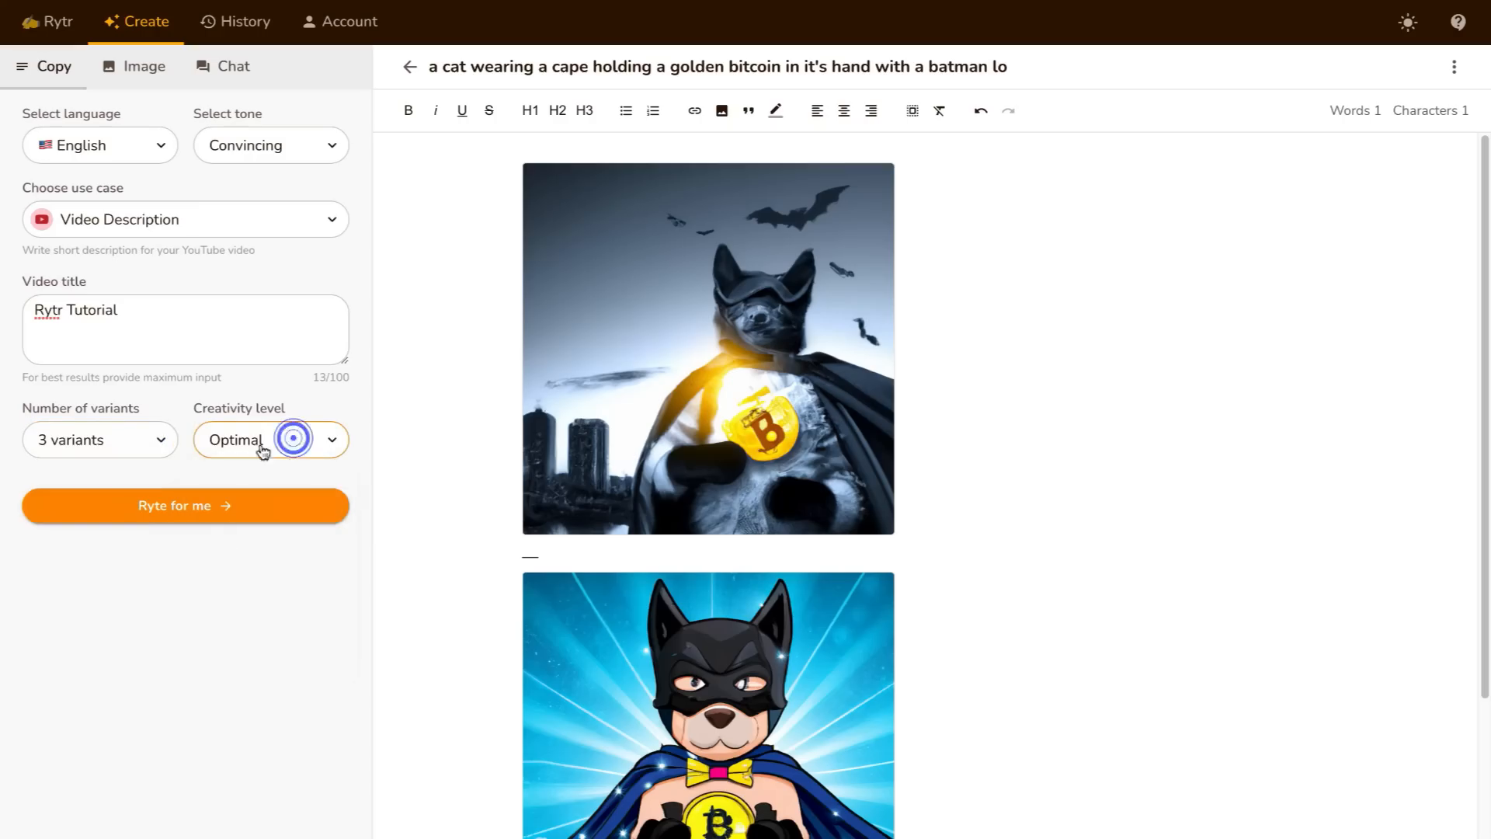
{"action": "left_click", "coordinate": [185, 505]}
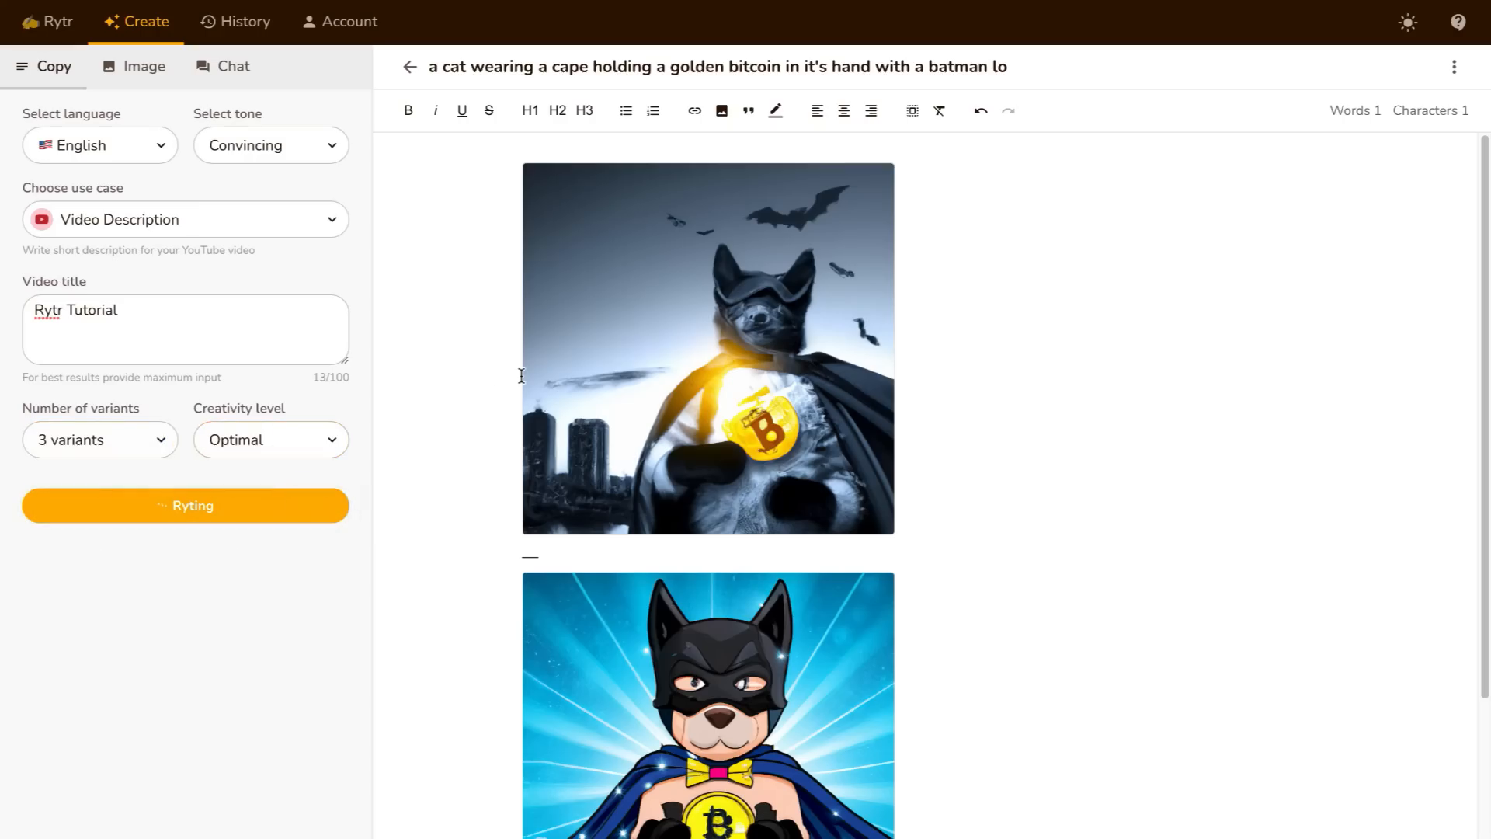
{"action": "mouse_move", "coordinate": [76, 410]}
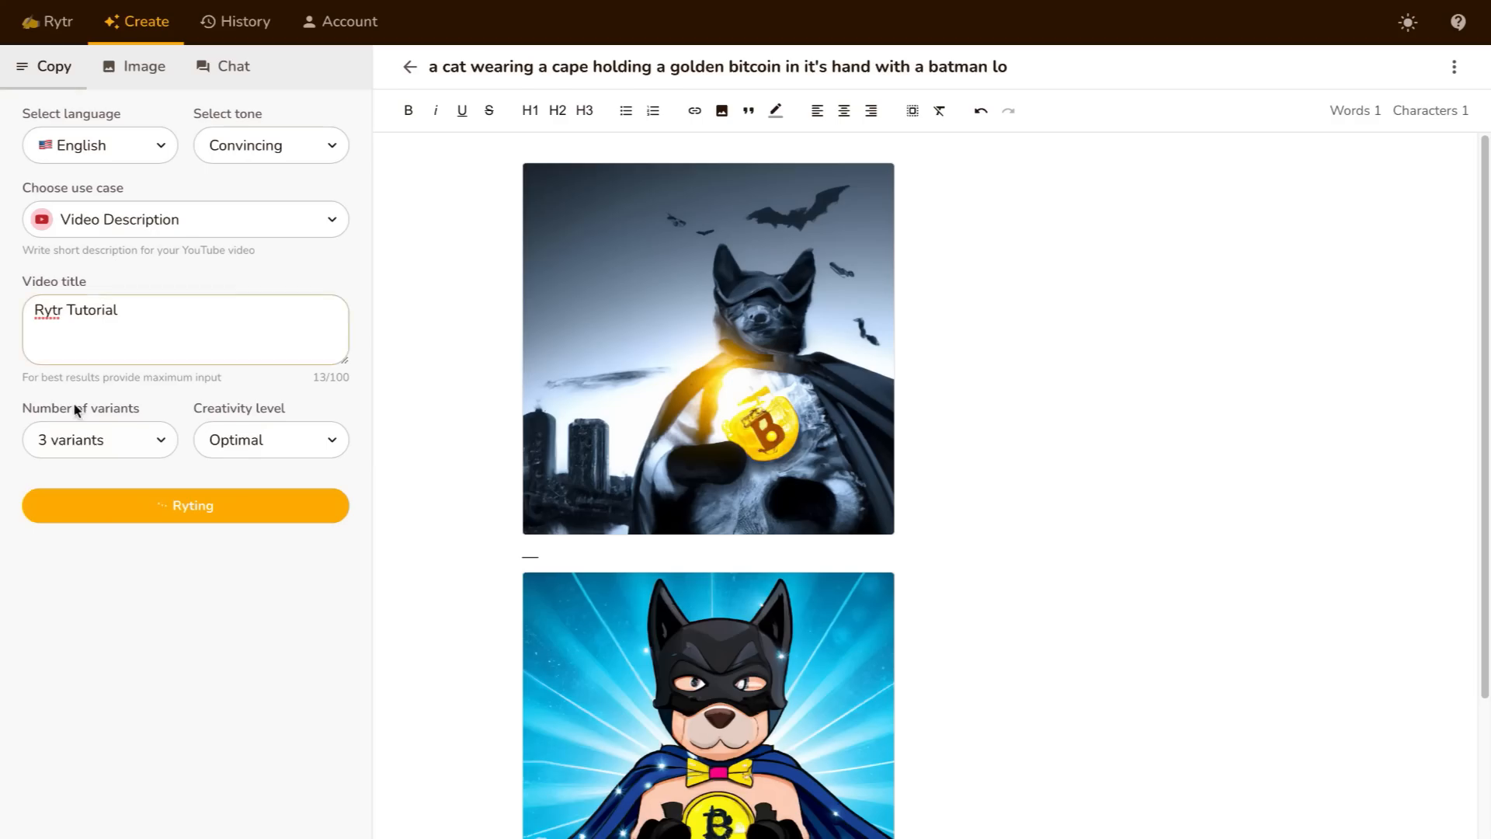
- Select the first generated description and show its More rewrite options
{"action": "left_click", "coordinate": [185, 505]}
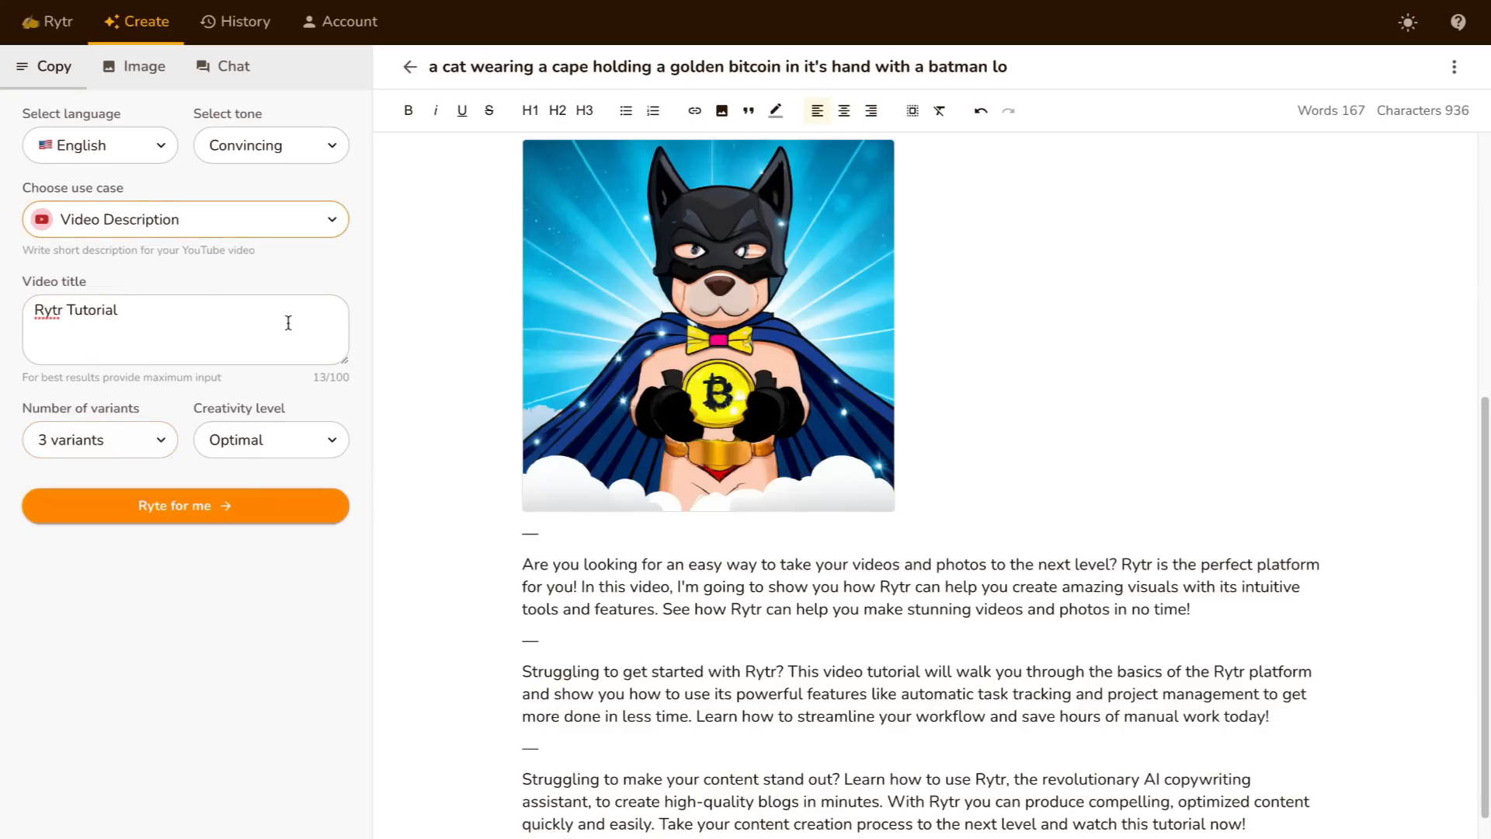
{"action": "scroll", "scroll_direction": "up", "scroll_amount": 3}
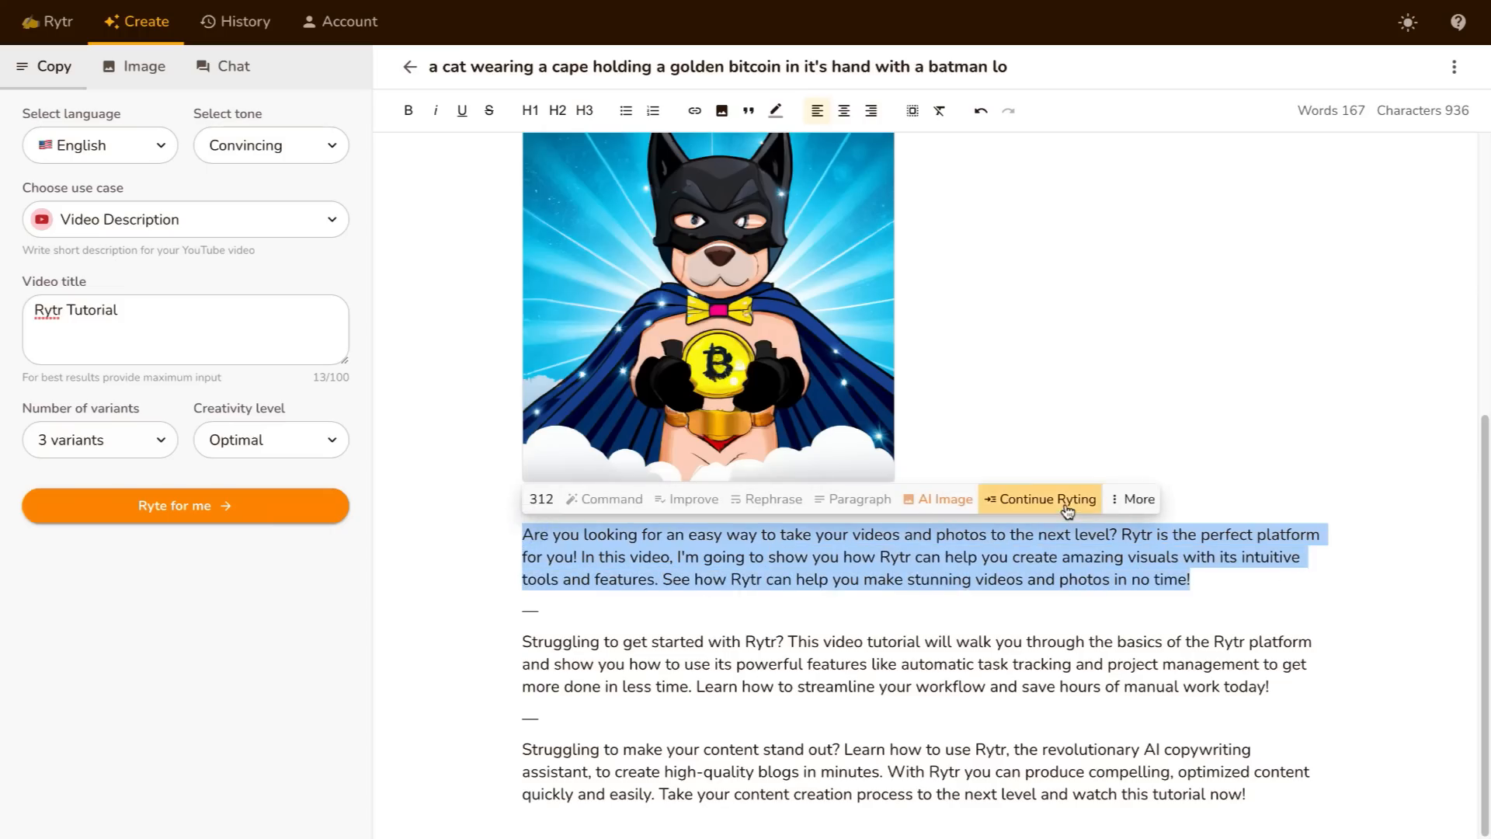
{"action": "left_click", "coordinate": [1139, 499]}
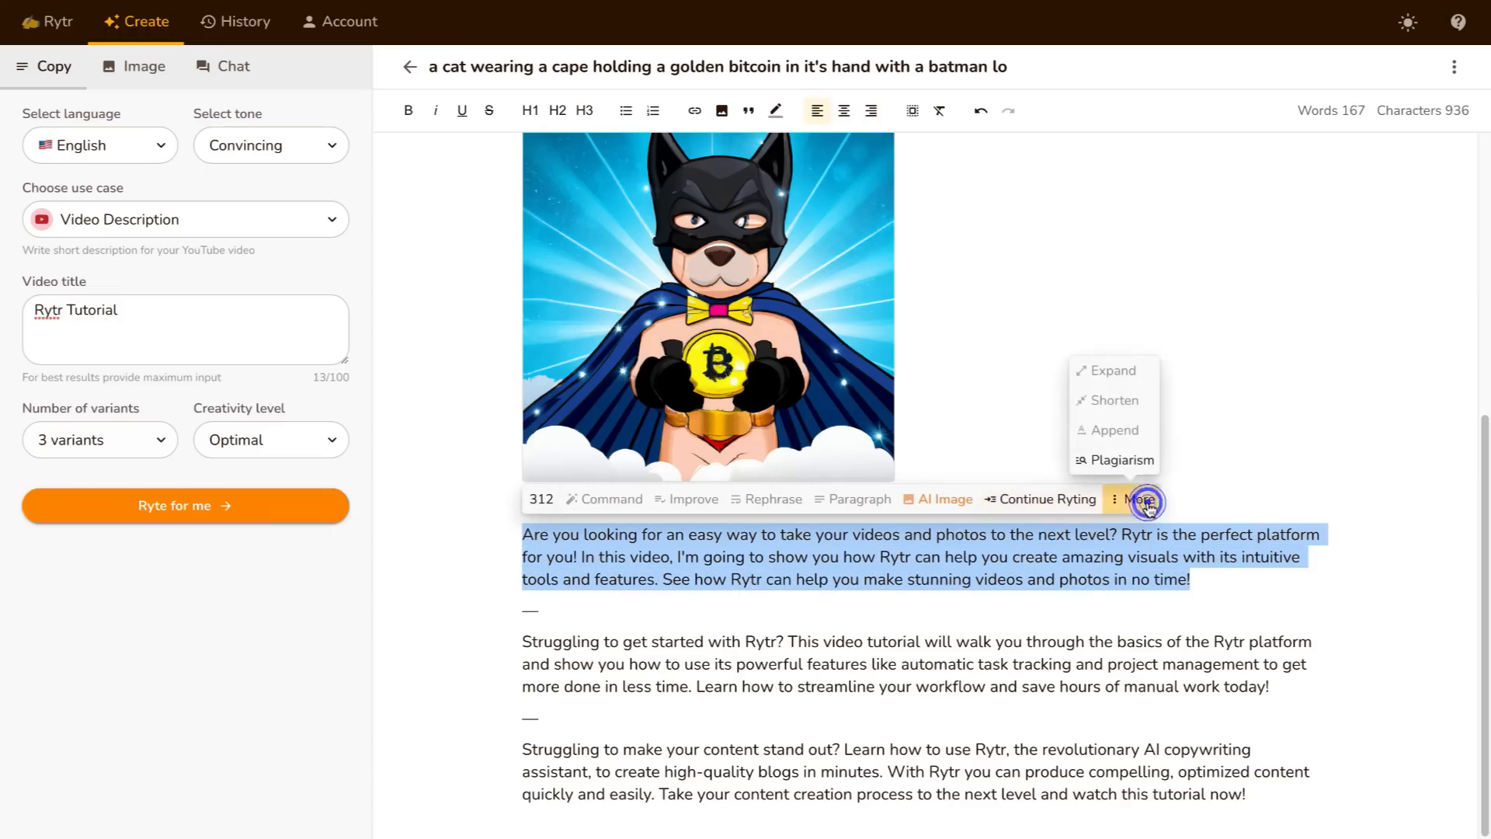
{"action": "mouse_move", "coordinate": [1132, 466]}
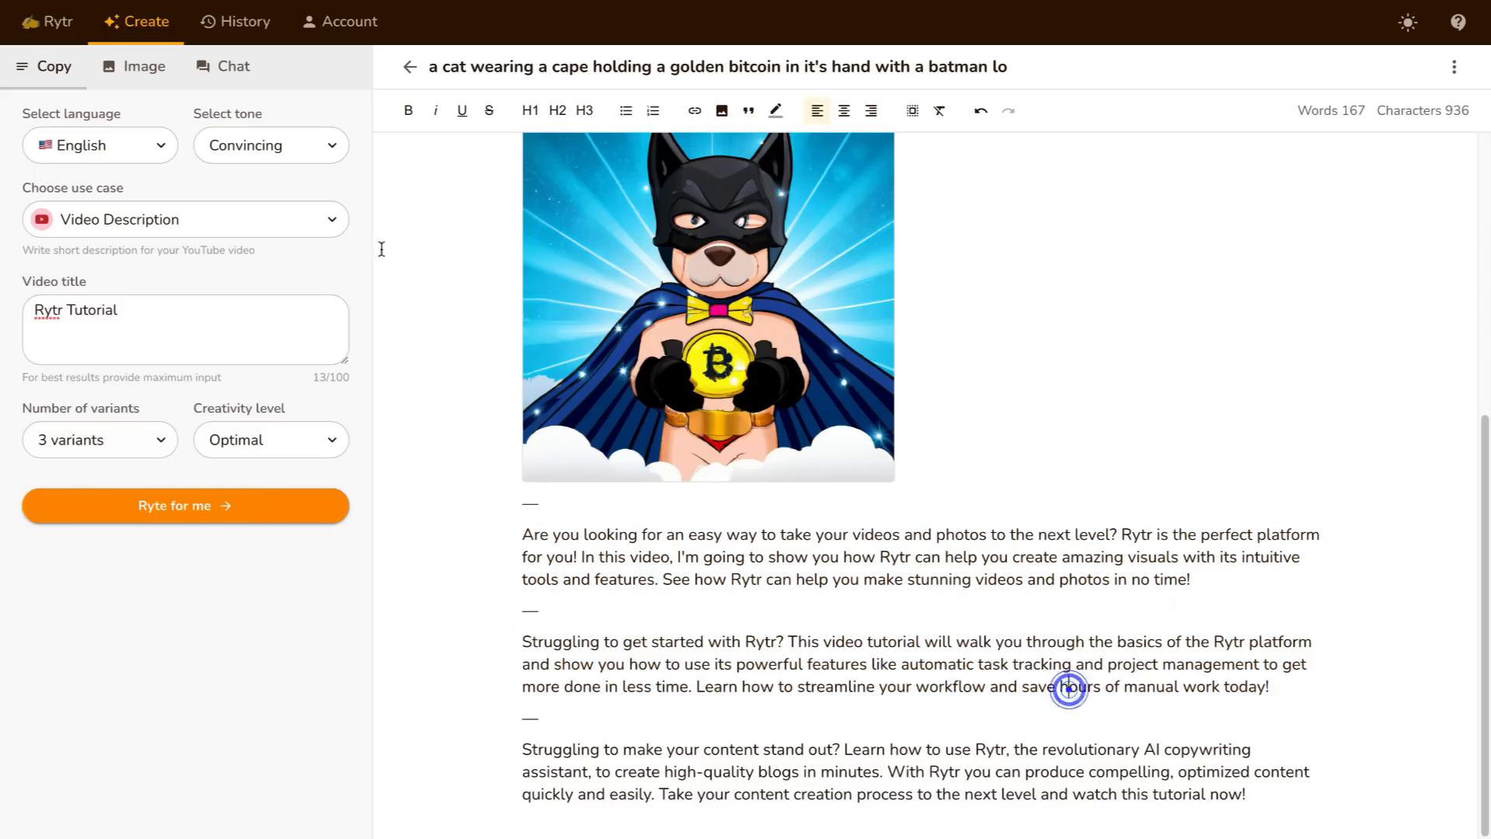
{"action": "left_click", "coordinate": [184, 219]}
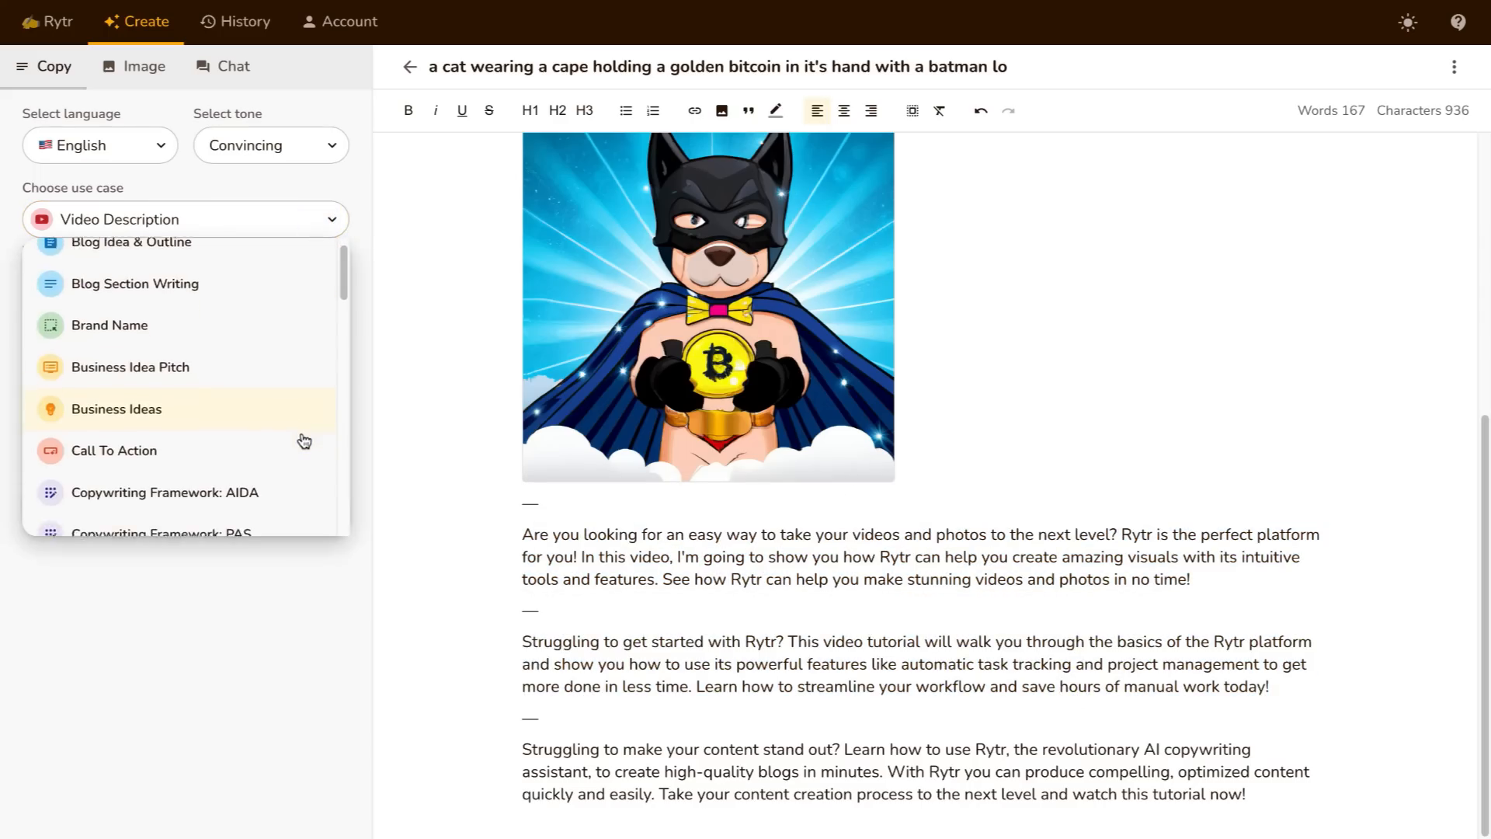
{"action": "scroll", "scroll_direction": "down", "scroll_amount": 3}
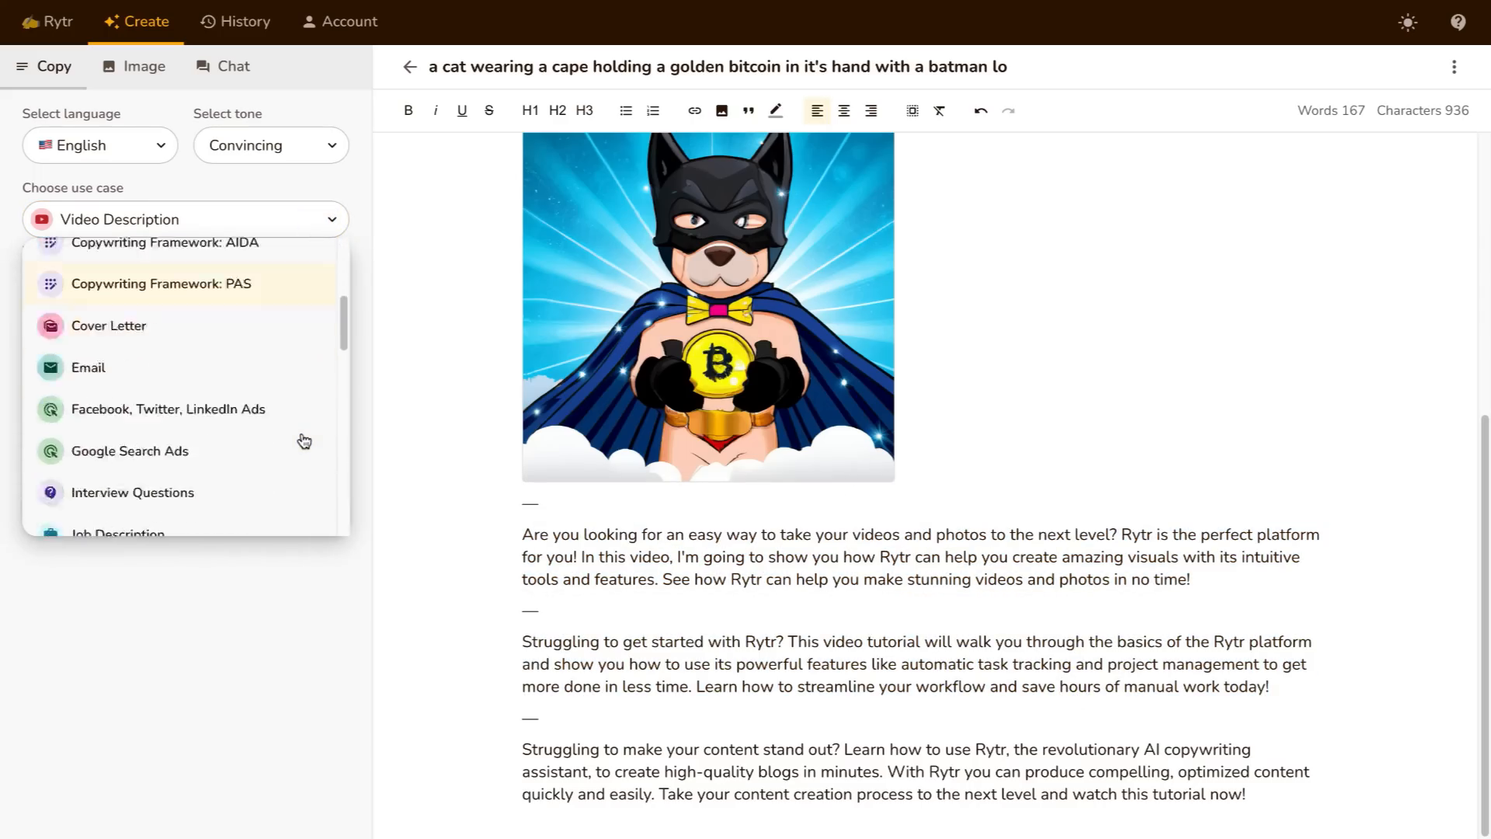
{"action": "scroll", "scroll_direction": "down", "scroll_amount": 3}
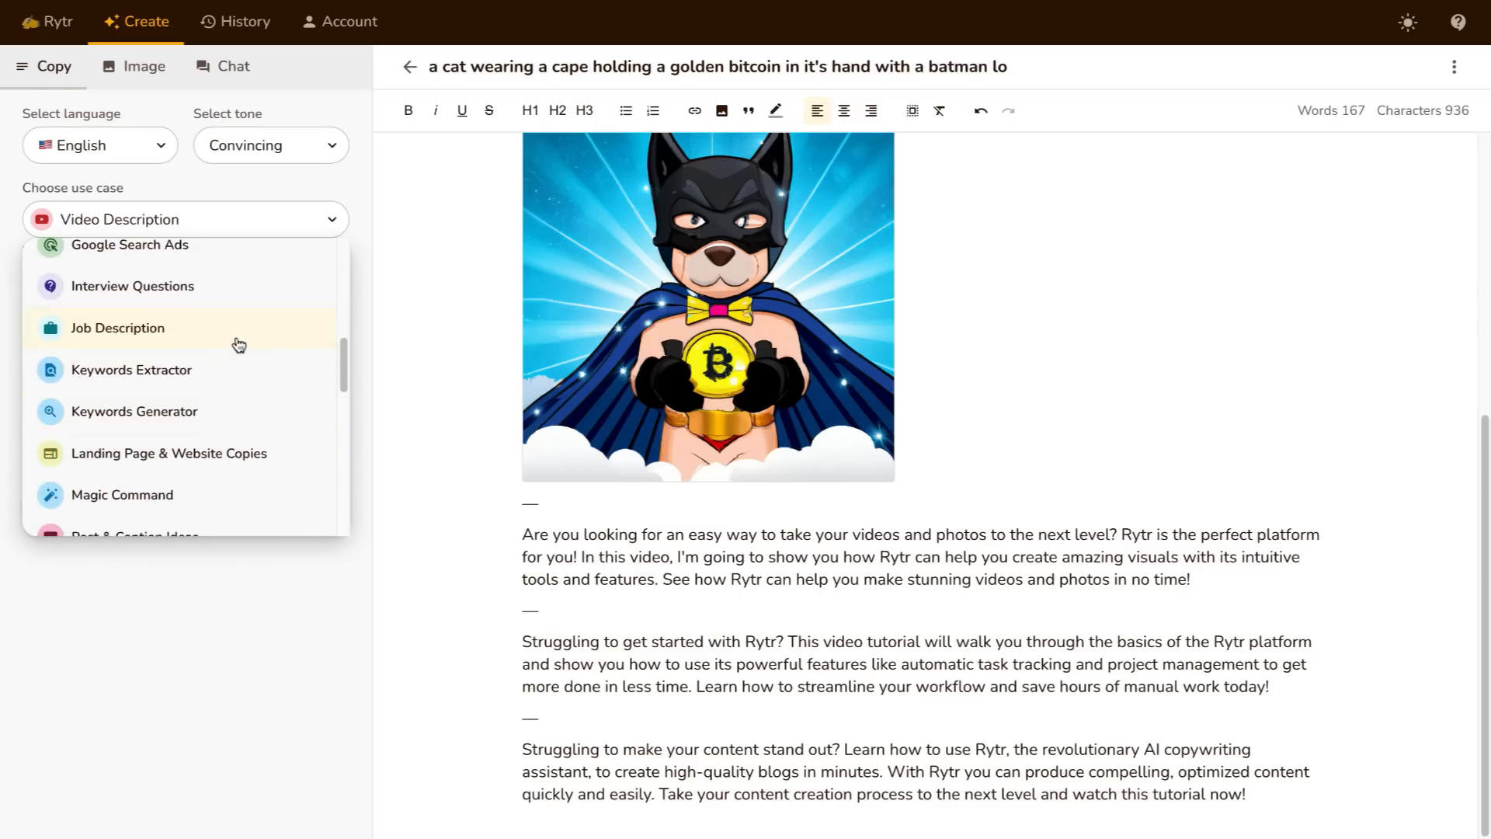
{"action": "mouse_move", "coordinate": [308, 472]}
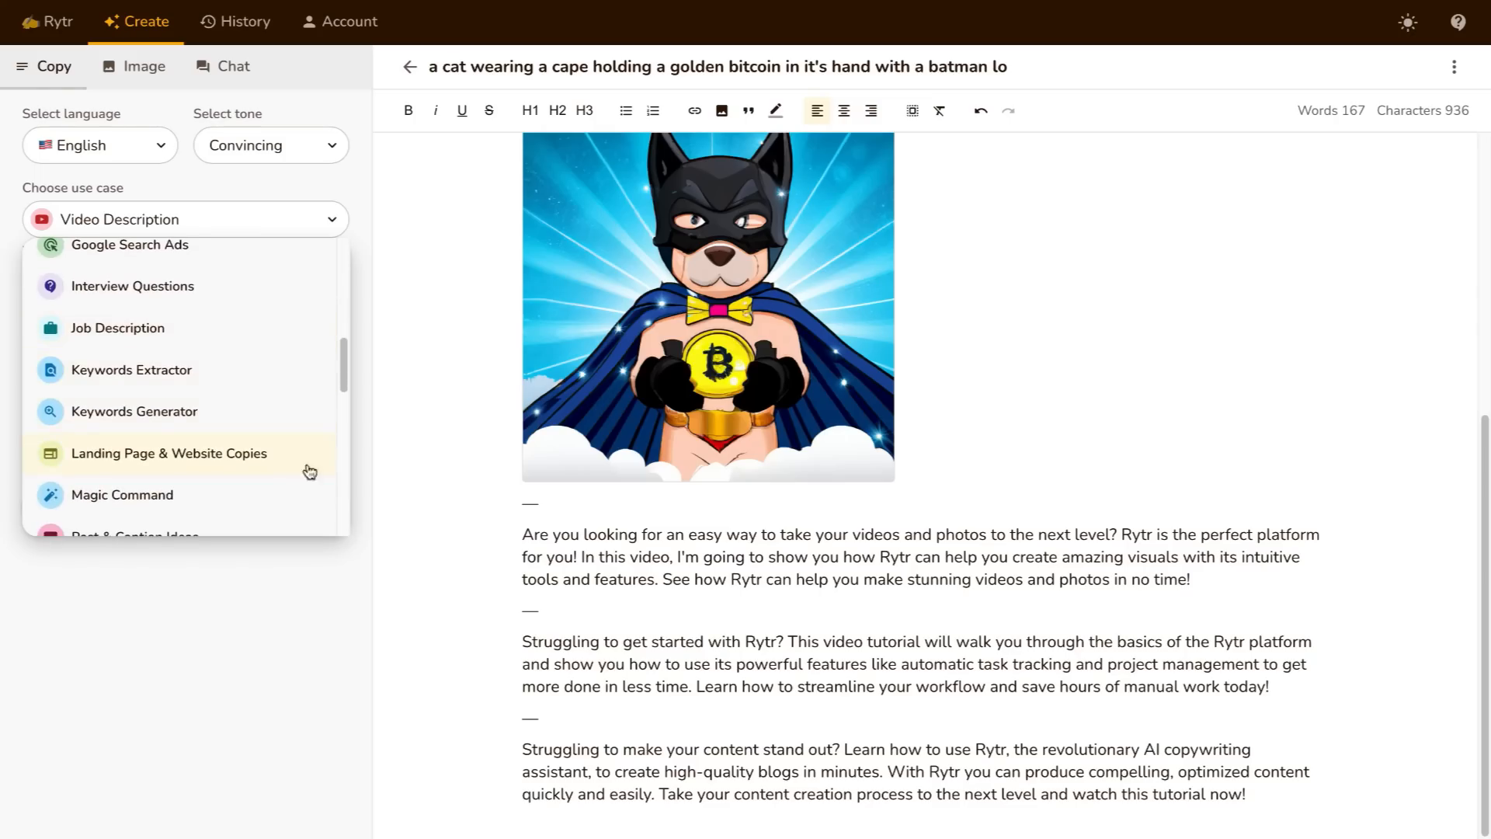
{"action": "scroll", "scroll_direction": "down", "scroll_amount": 3}
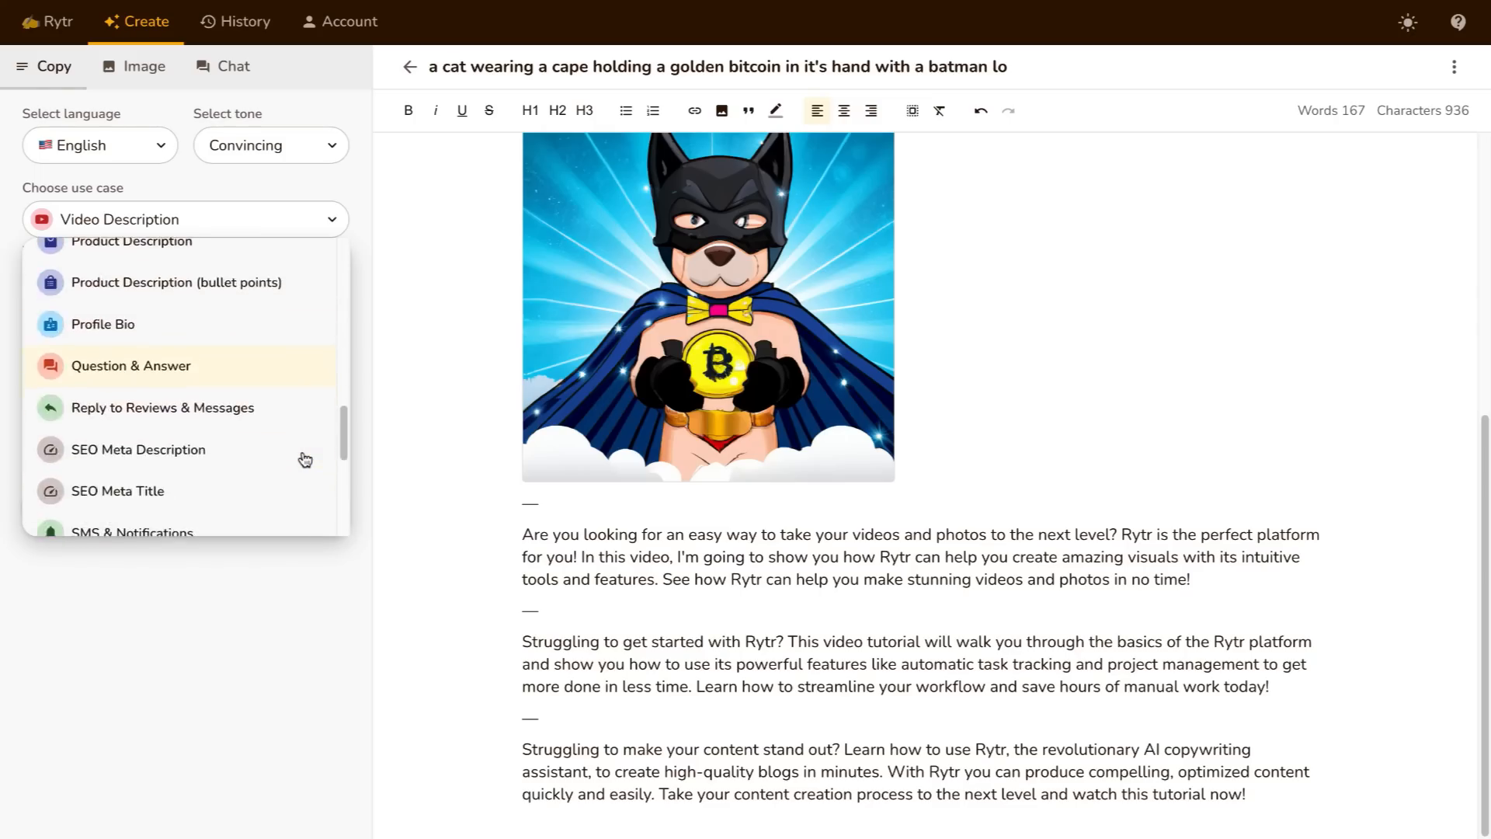
{"action": "scroll", "scroll_direction": "down", "scroll_amount": 3}
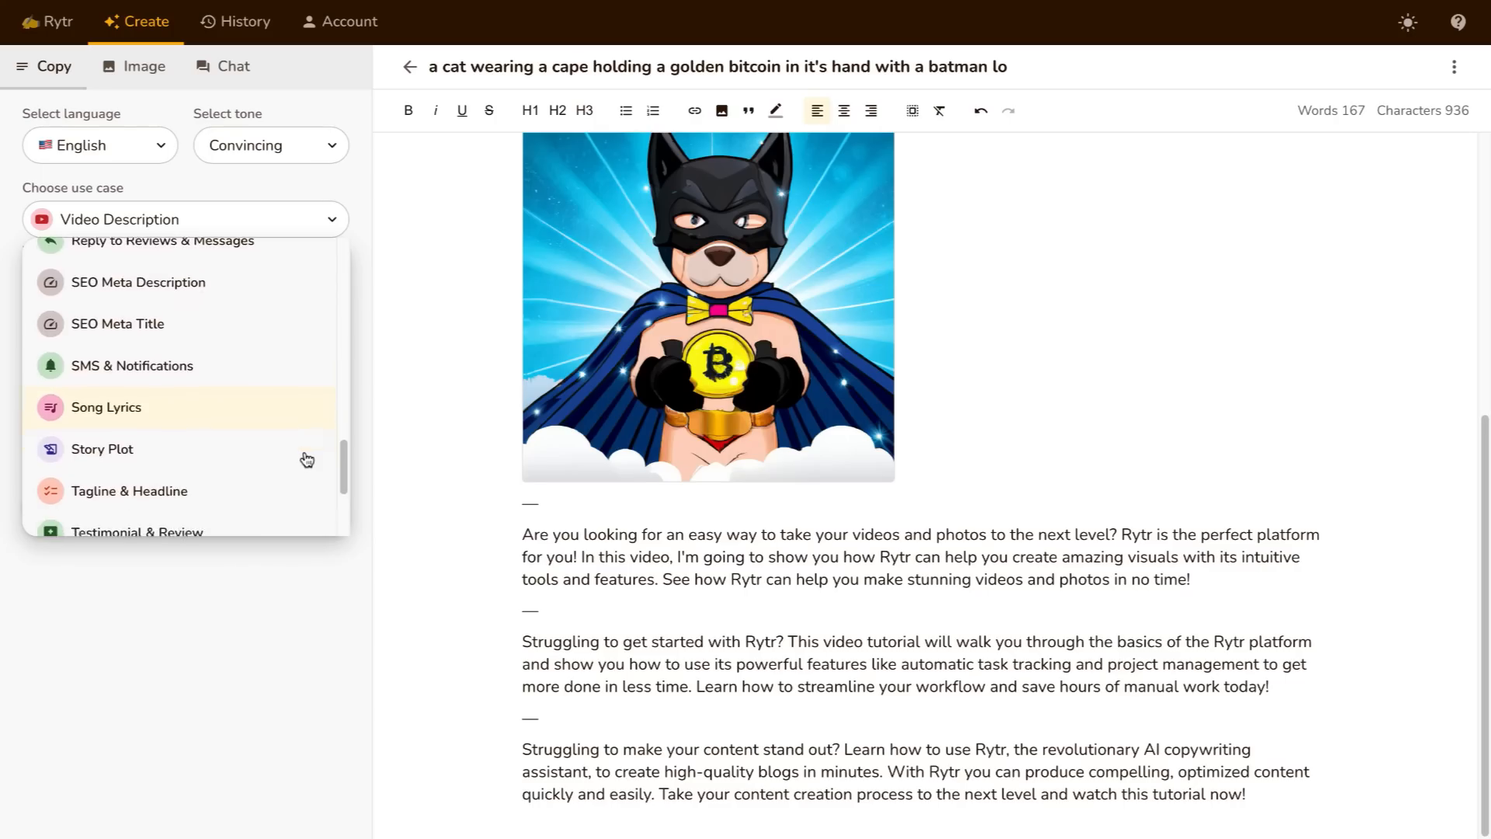
{"action": "scroll", "scroll_direction": "down", "scroll_amount": 3}
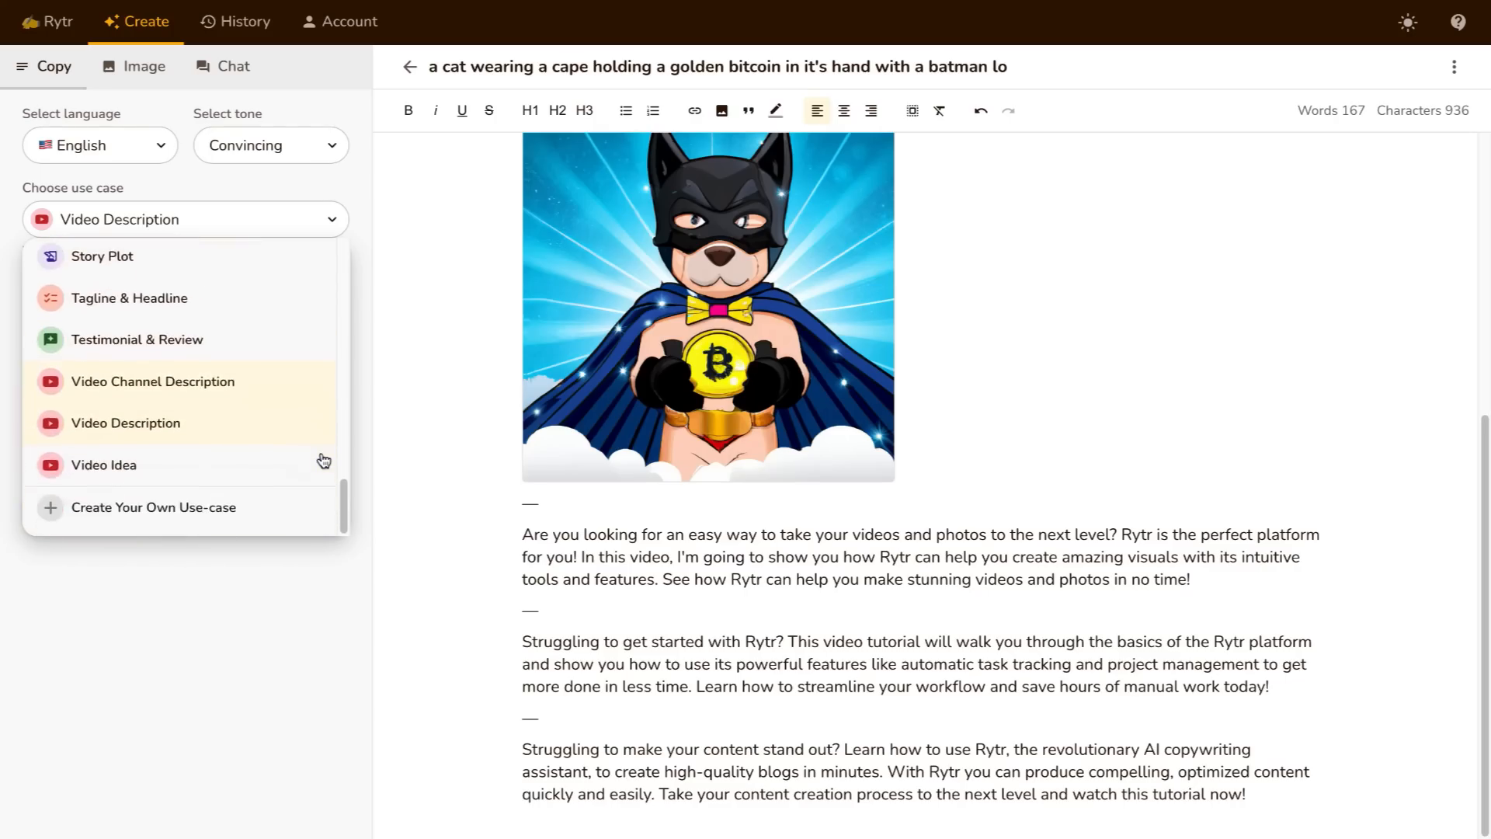
{"action": "left_click", "coordinate": [125, 422]}
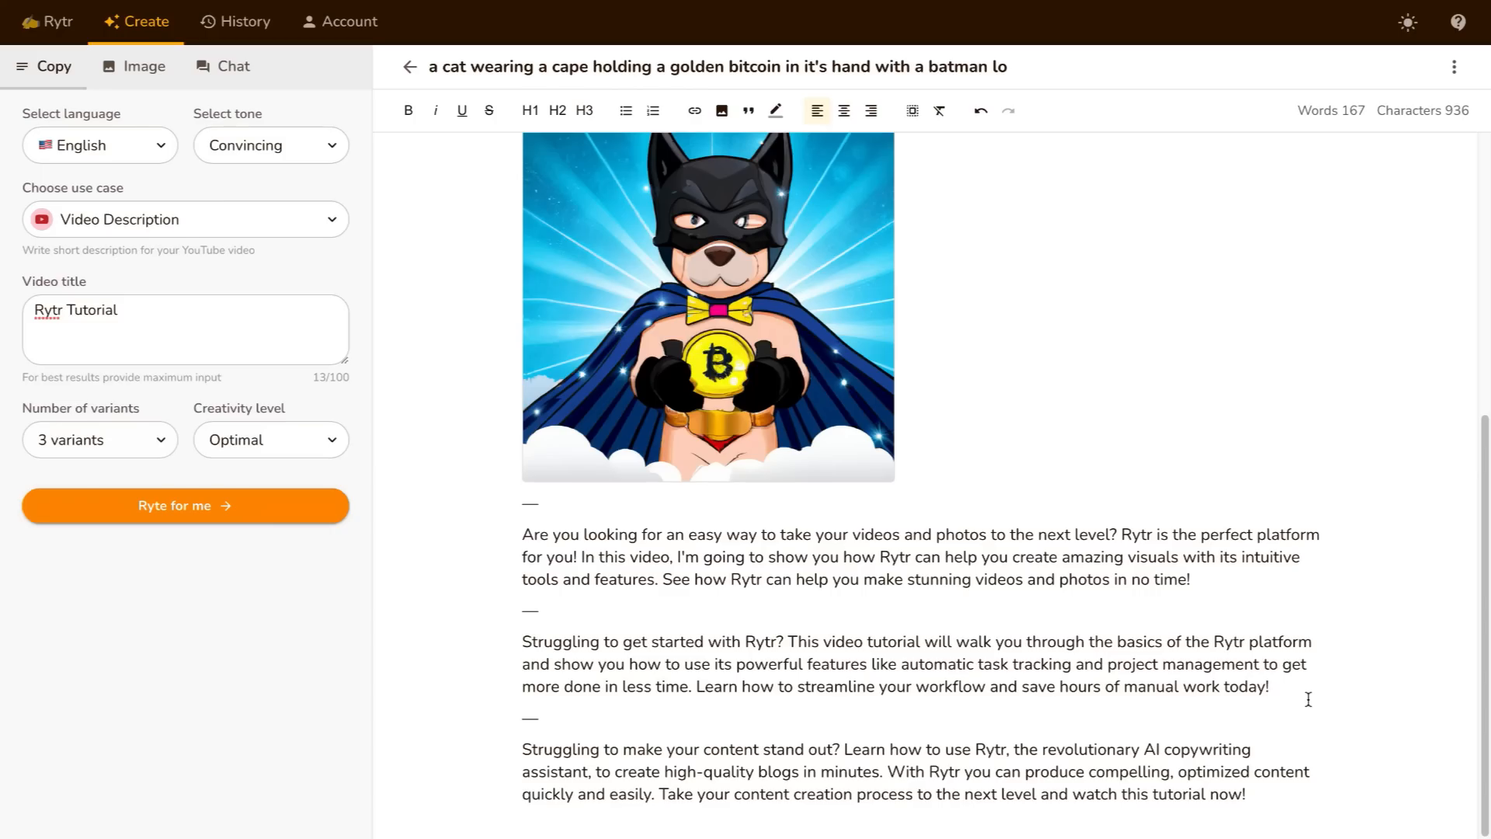
{"action": "left_click", "coordinate": [134, 66]}
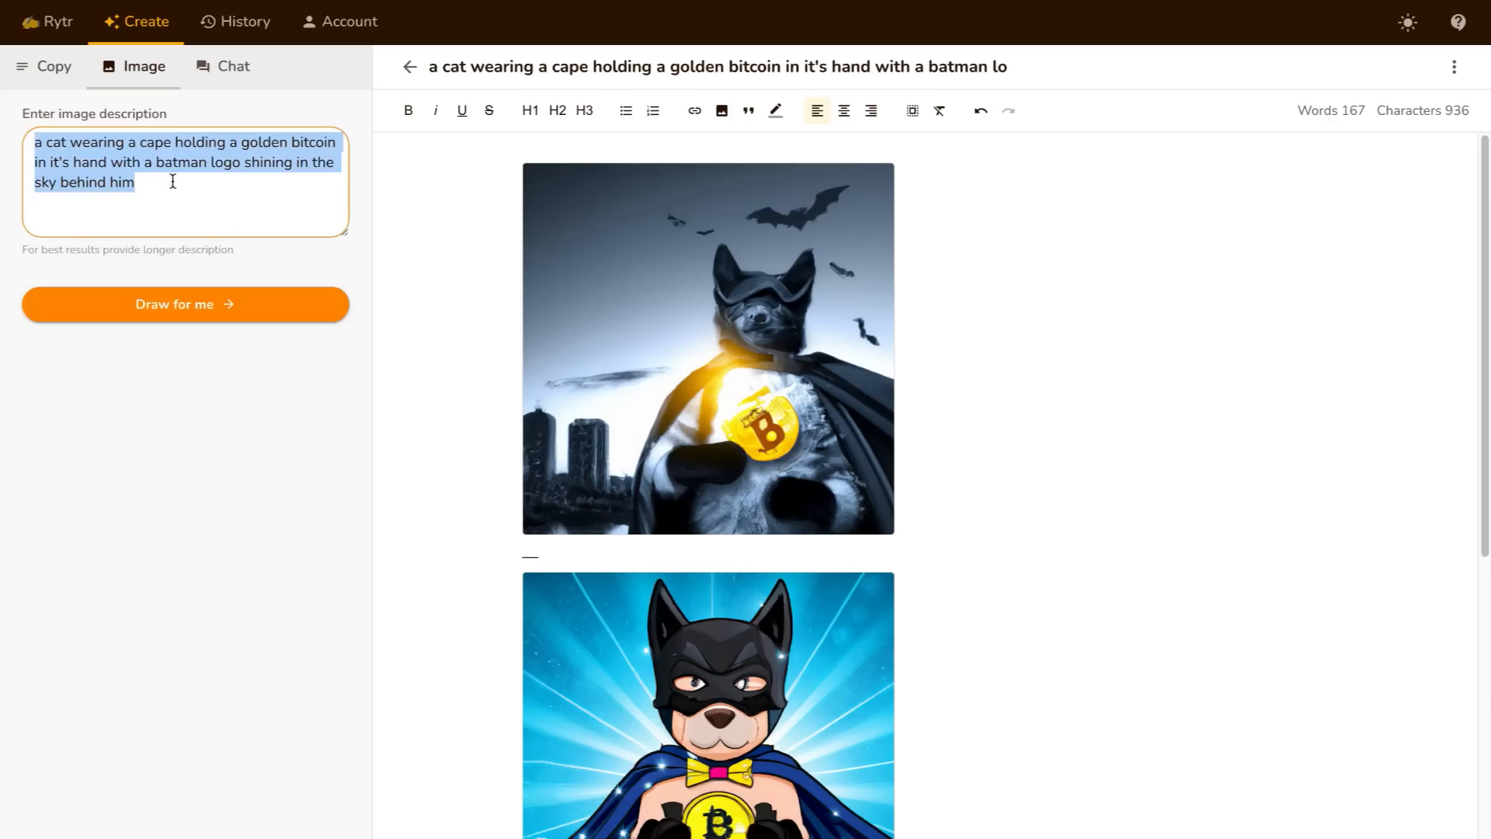
- Start drawing an image from the caped-cat golden-bitcoin prompt with Draw for me
{"action": "scroll", "scroll_direction": "down", "scroll_amount": 3}
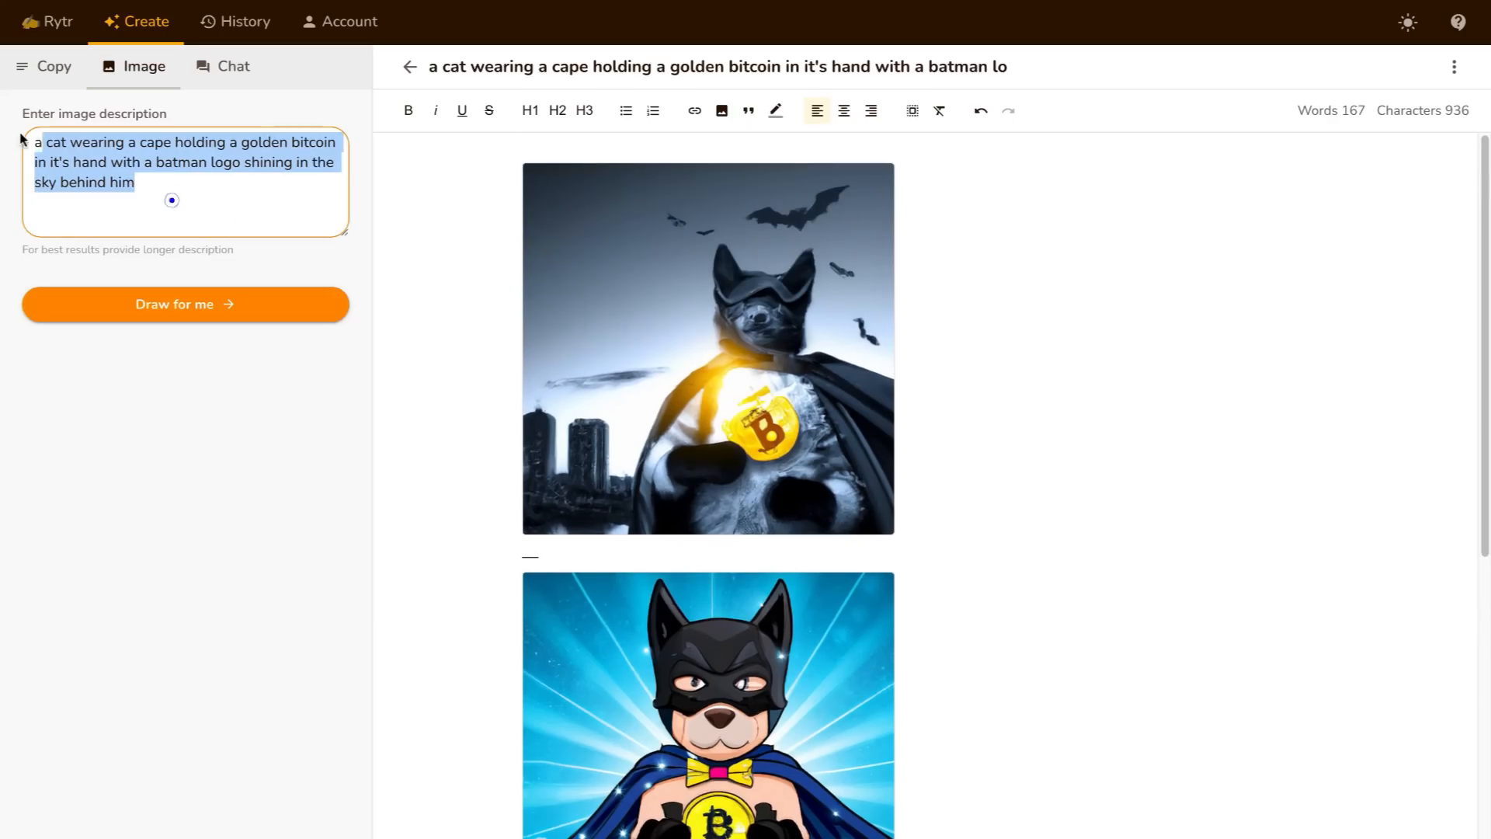
{"action": "left_click", "coordinate": [192, 202]}
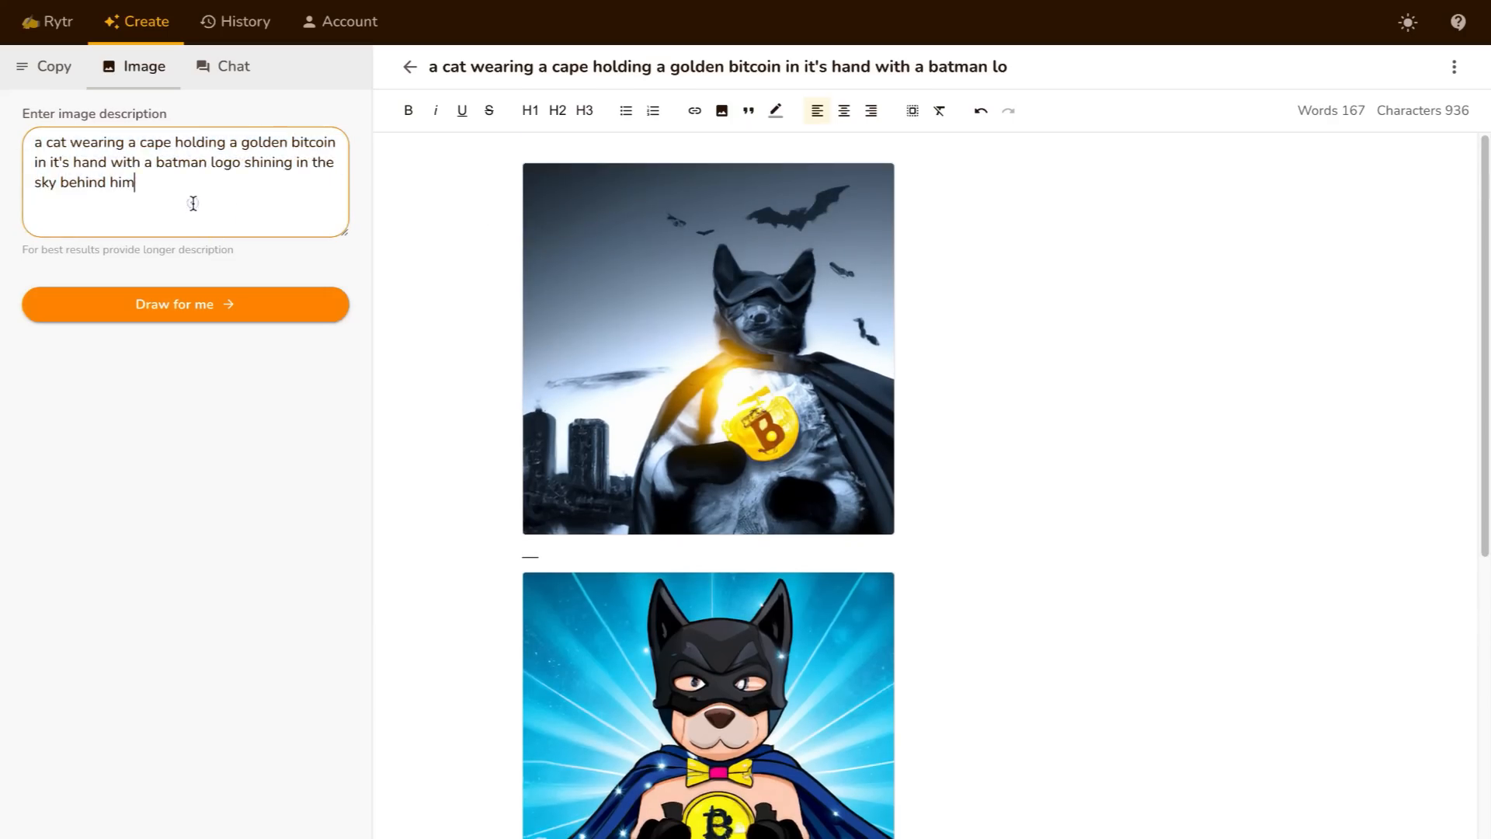
{"action": "mouse_move", "coordinate": [217, 210]}
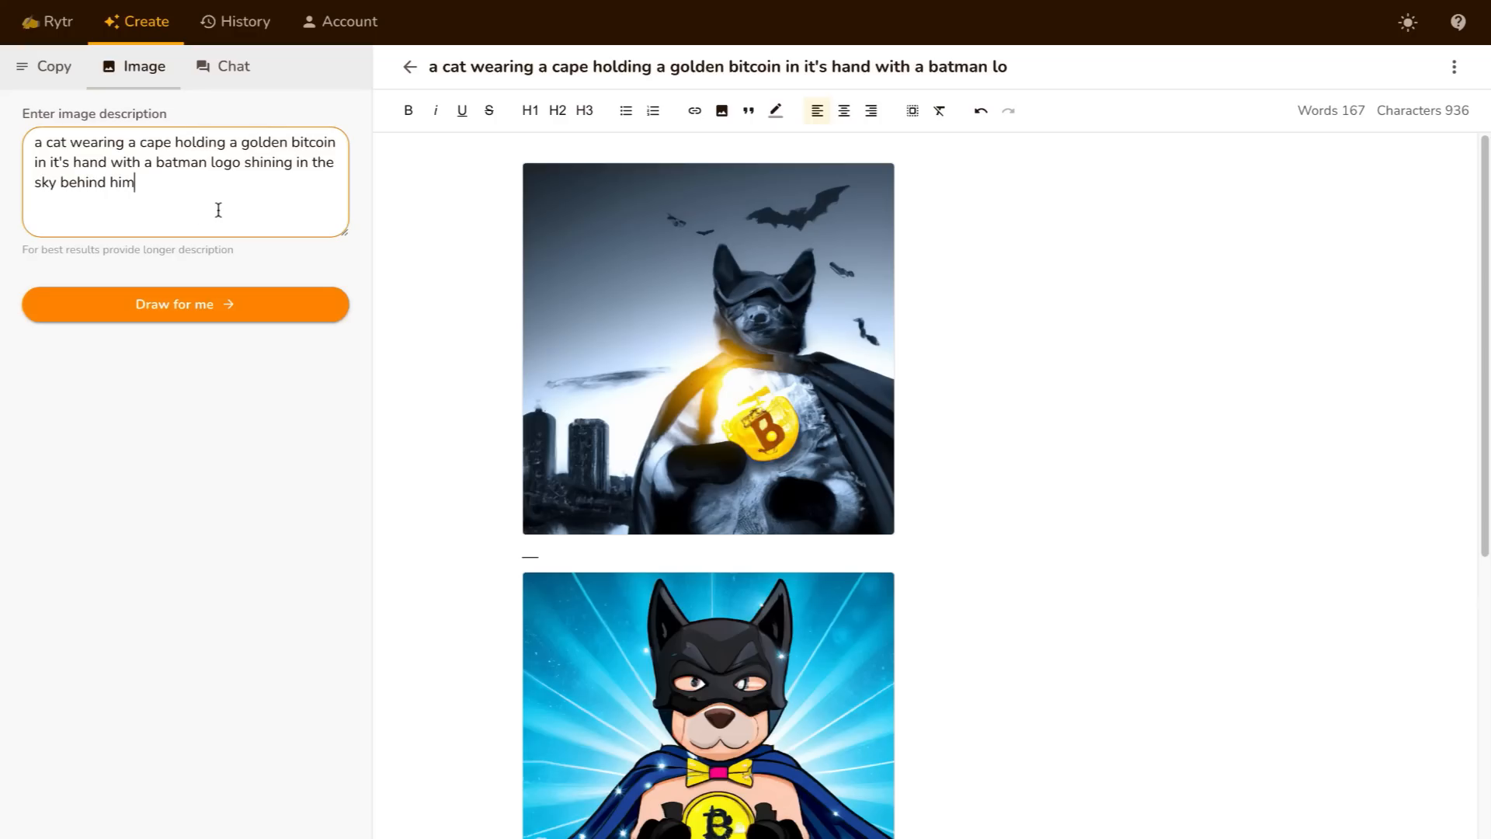
{"action": "mouse_move", "coordinate": [303, 266]}
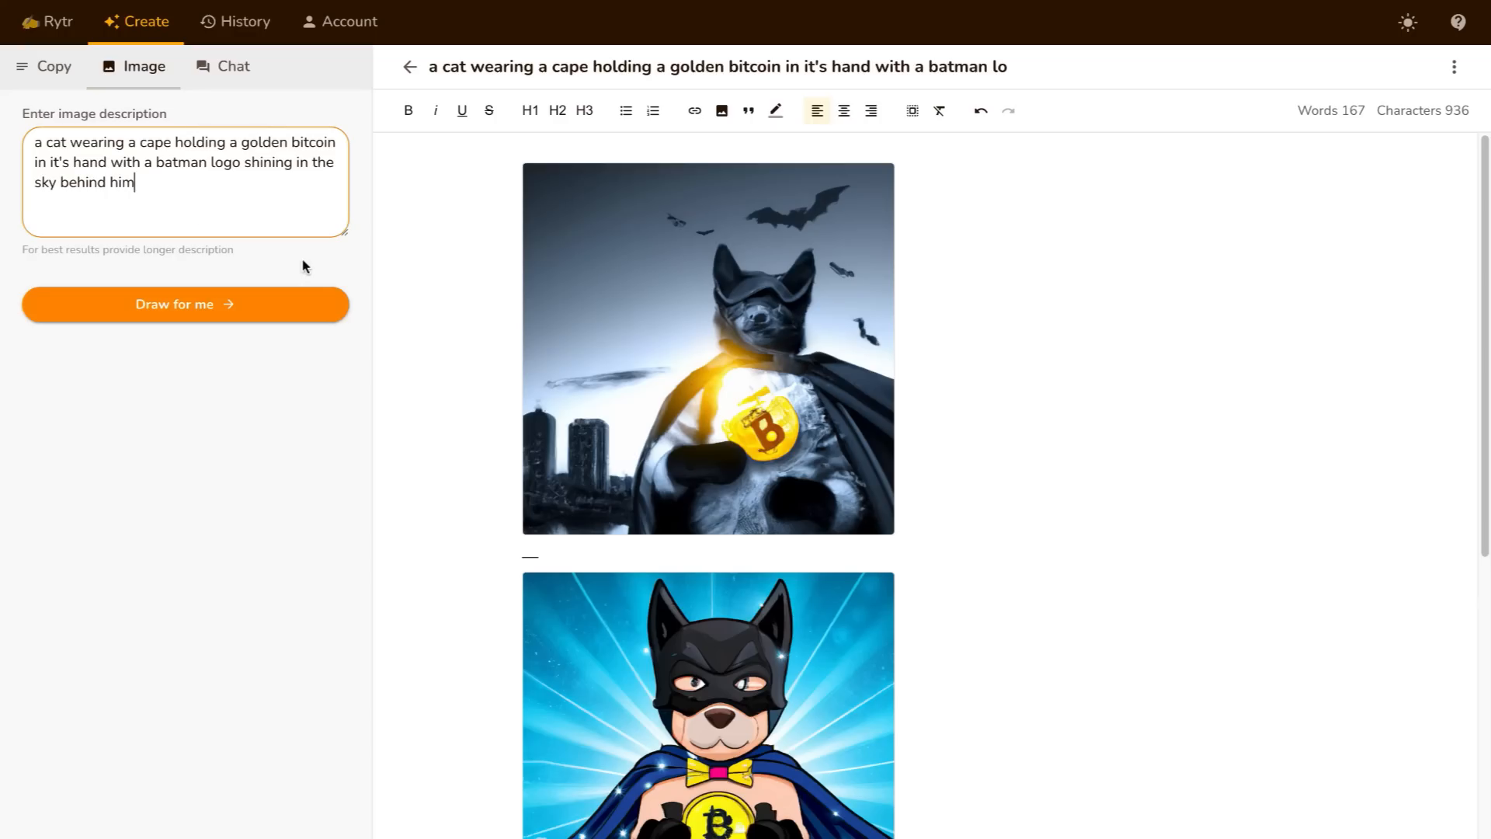
{"action": "mouse_move", "coordinate": [300, 320]}
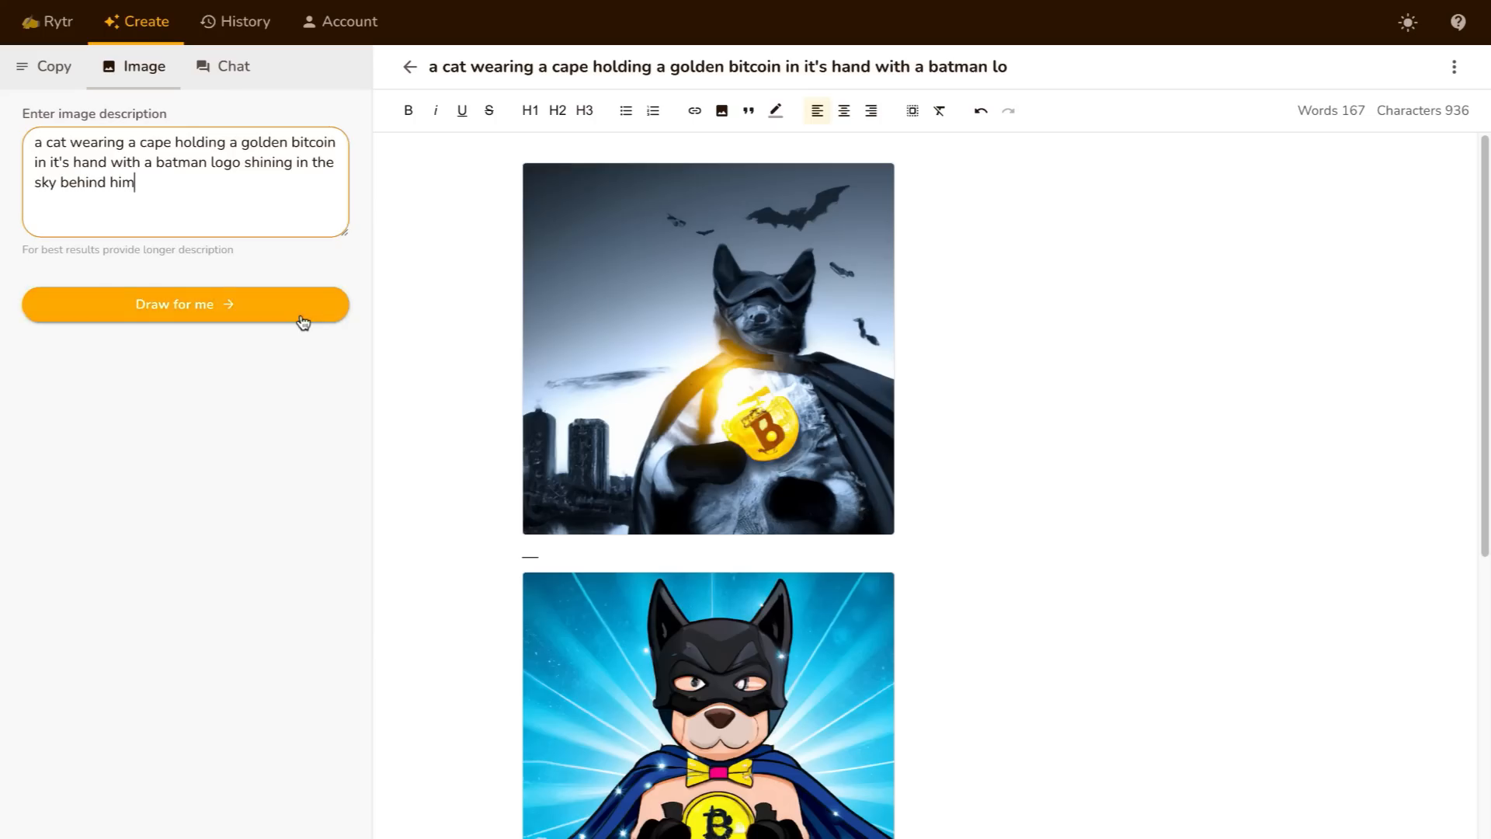
{"action": "left_click", "coordinate": [185, 303]}
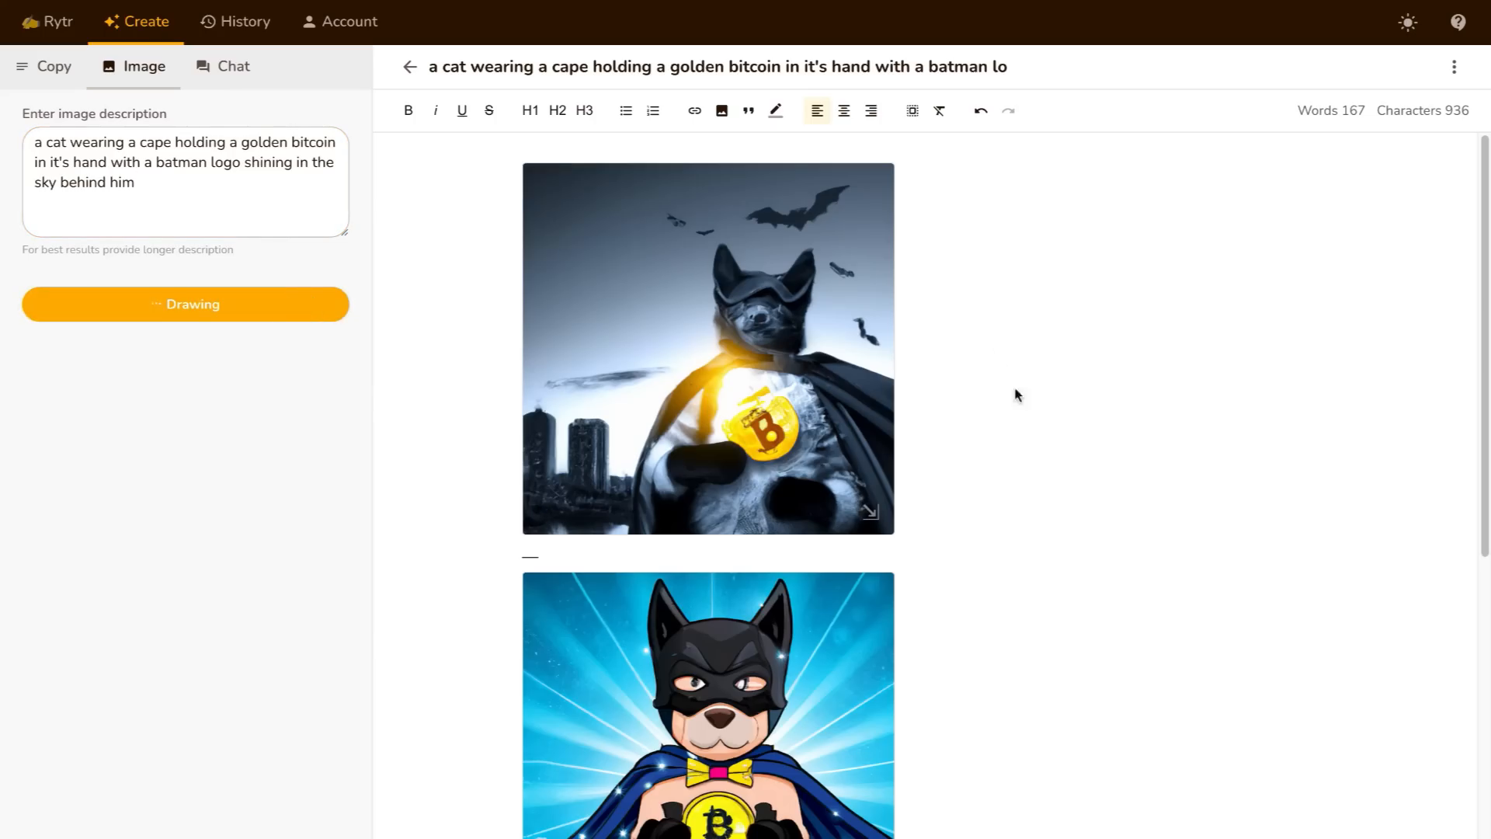
{"action": "mouse_move", "coordinate": [927, 497]}
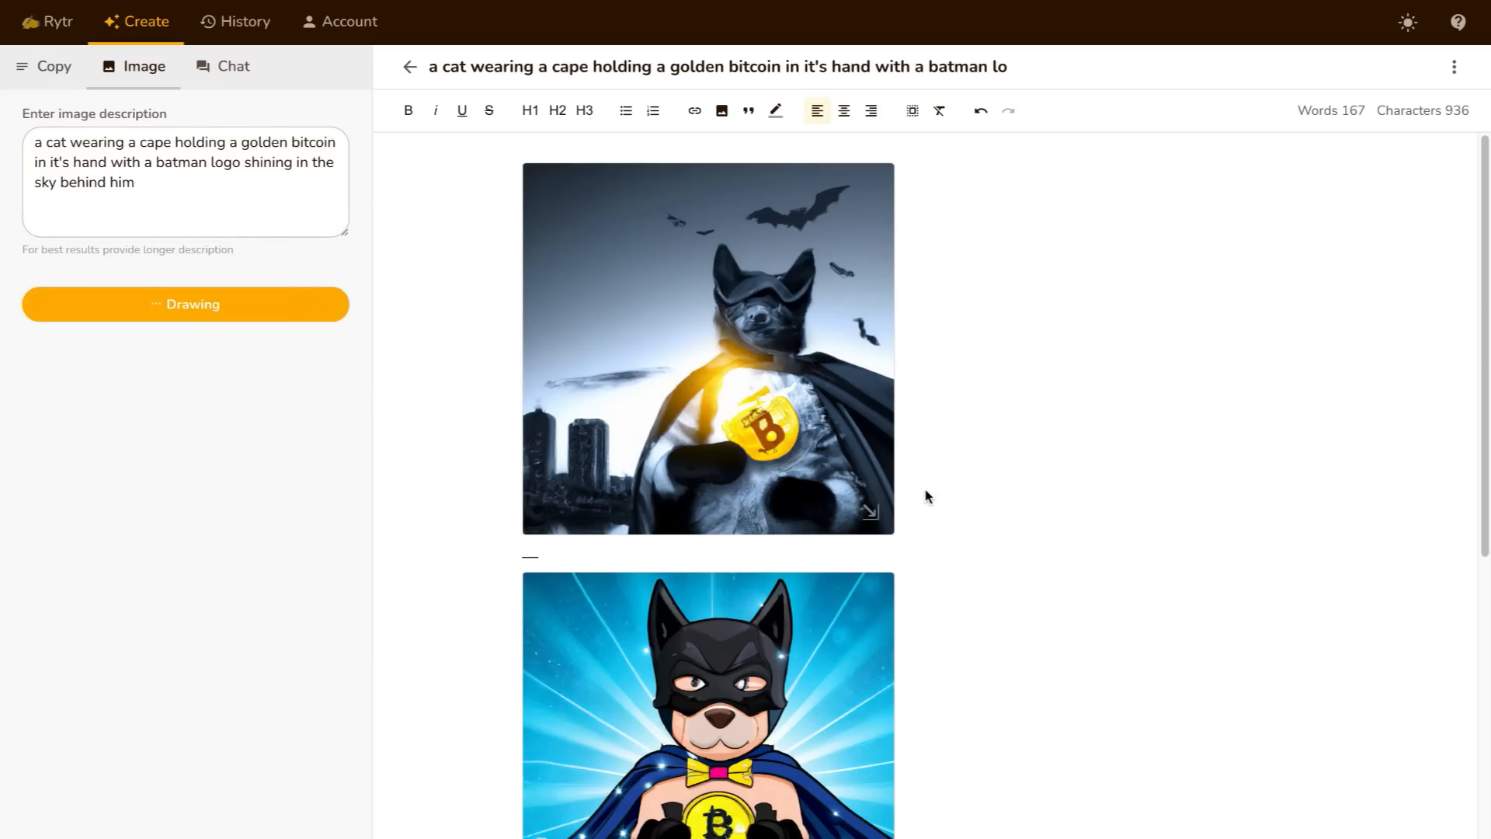
{"action": "mouse_move", "coordinate": [932, 456]}
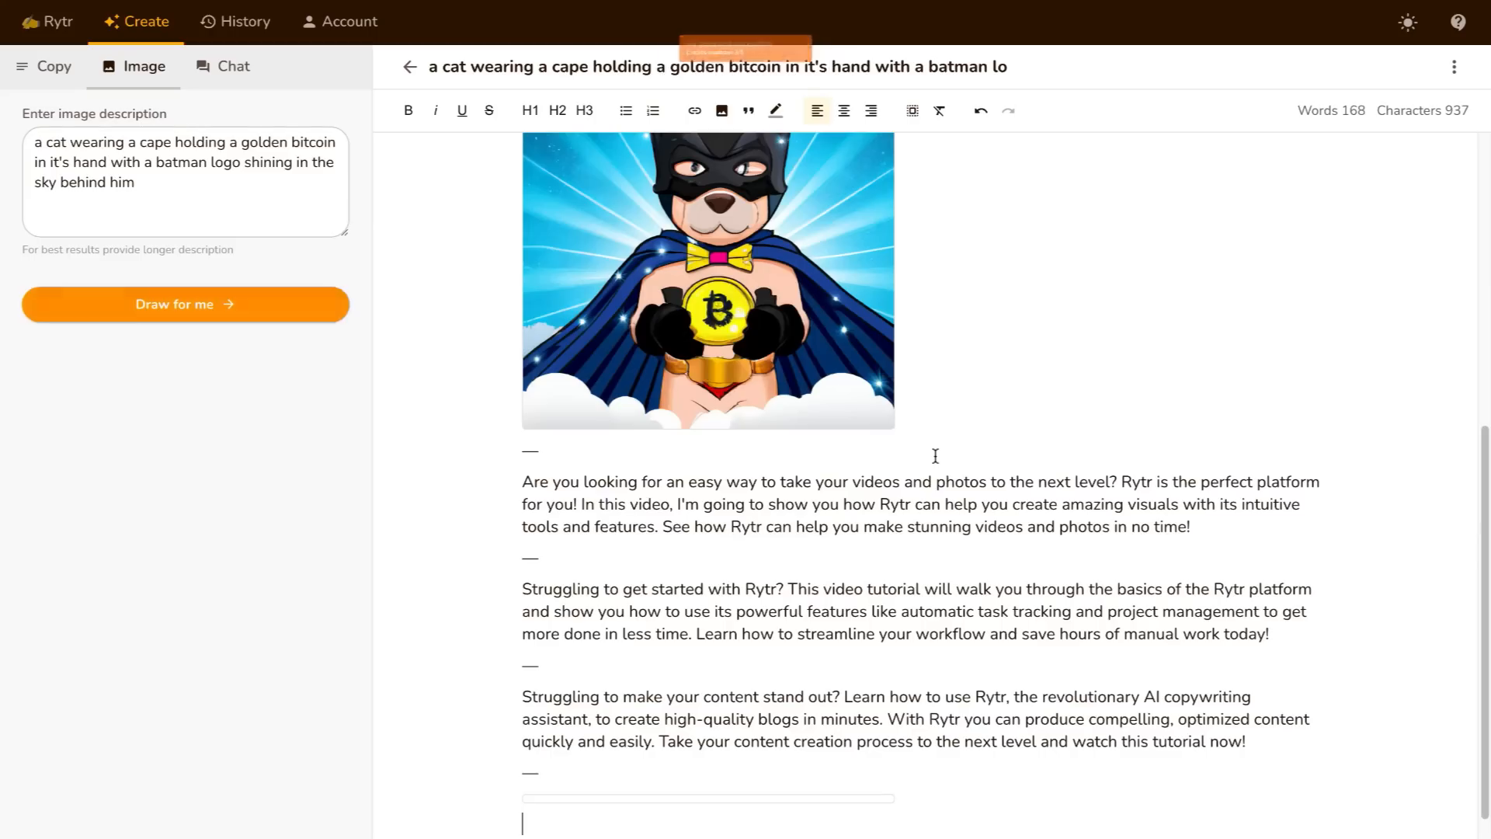
- Let the caped-cat bitcoin image land below the descriptions and return to the Copy panel
{"action": "left_click", "coordinate": [185, 303]}
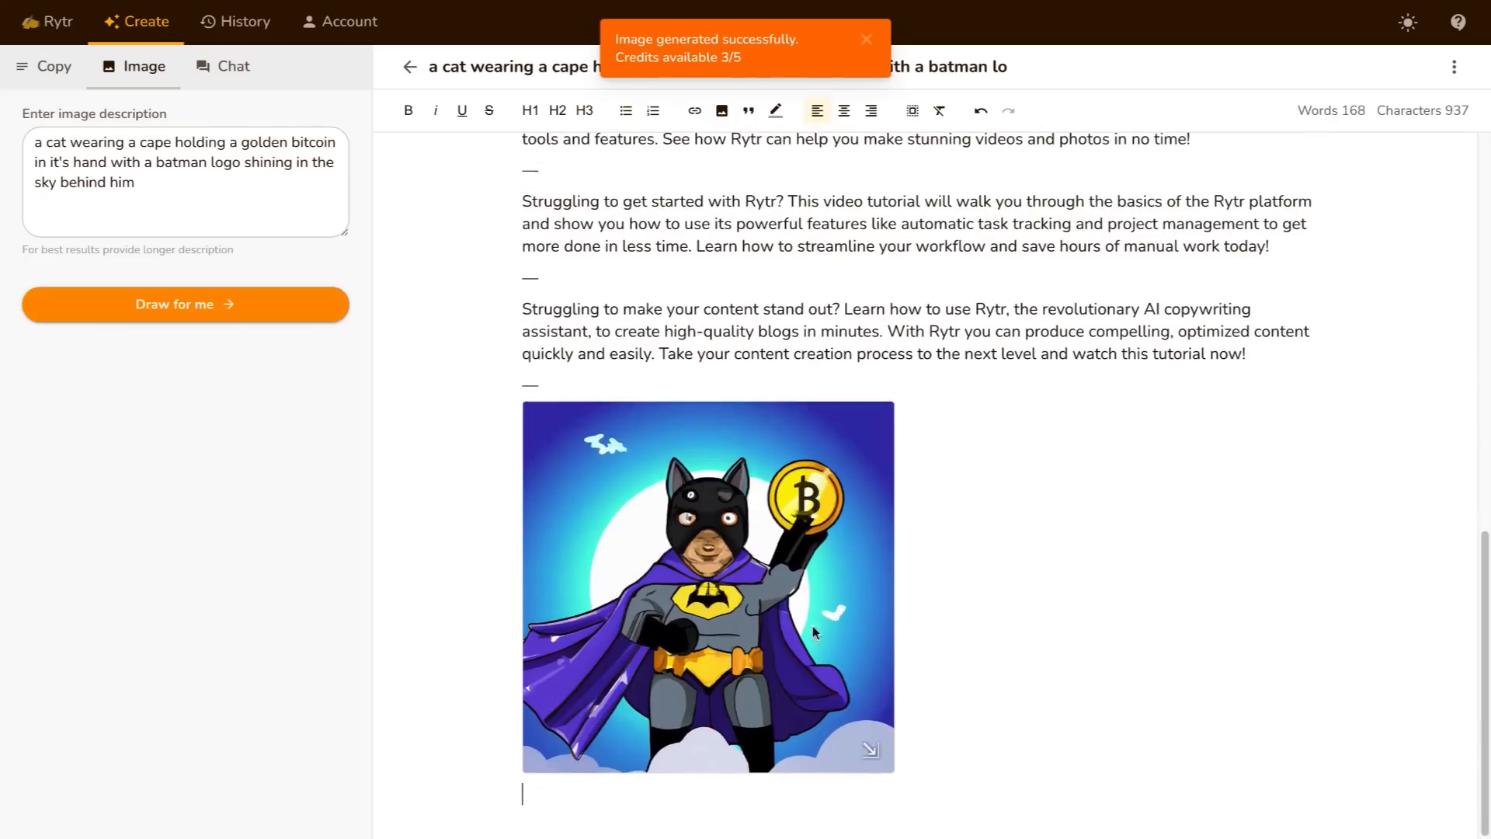
{"action": "mouse_move", "coordinate": [792, 550]}
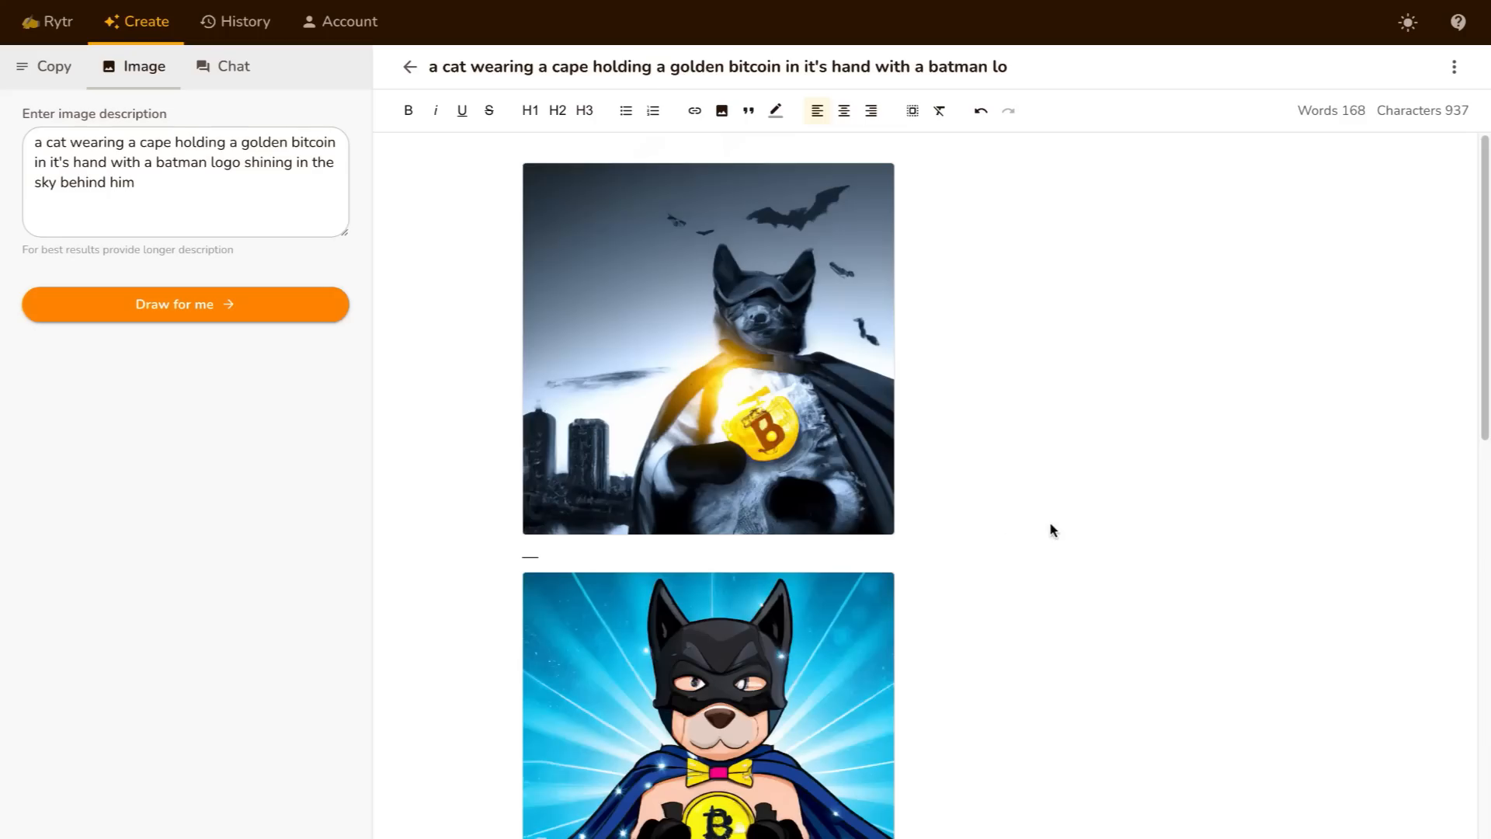
{"action": "mouse_move", "coordinate": [1057, 529]}
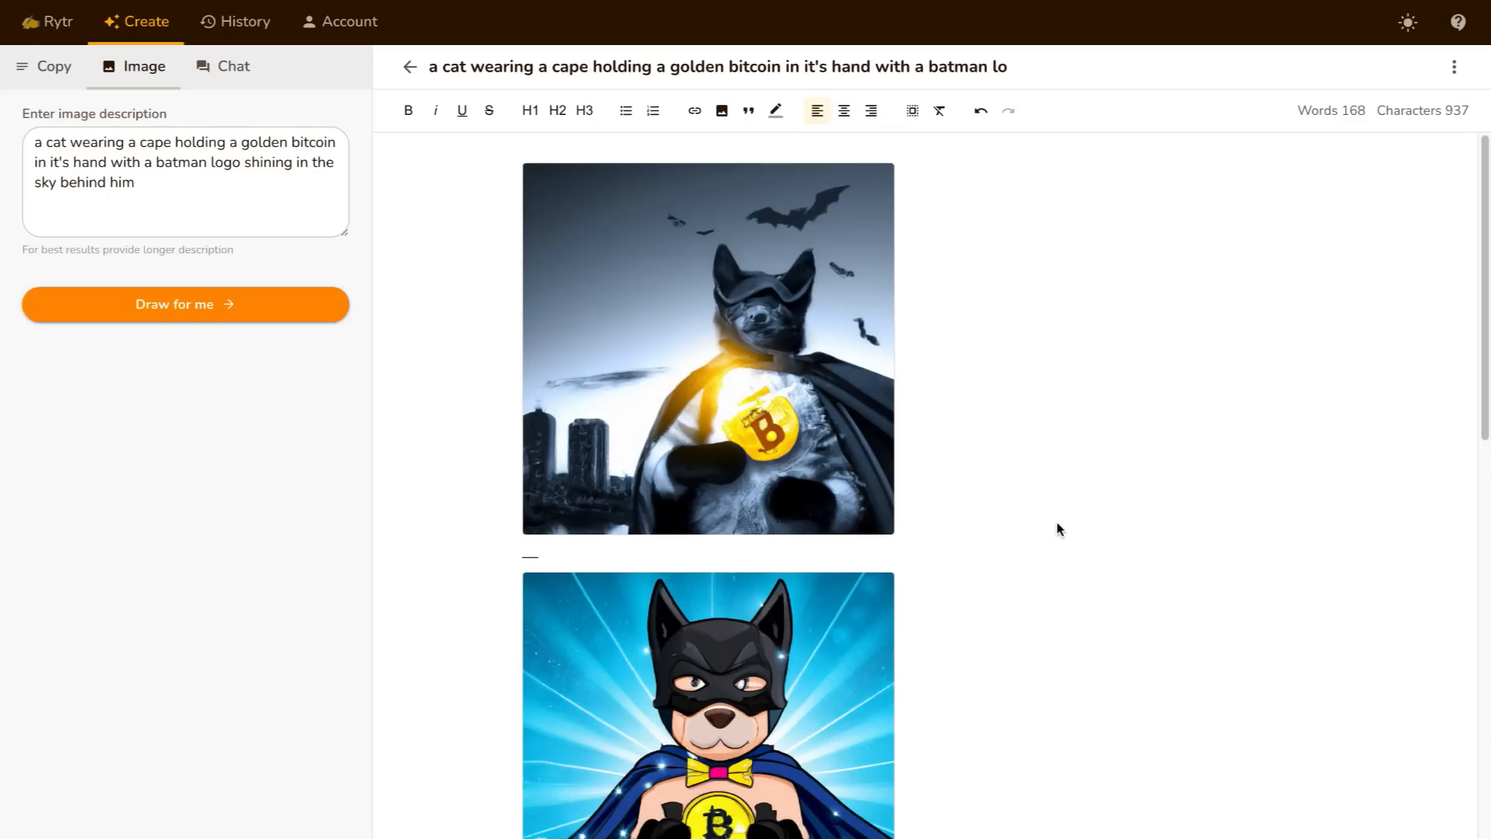
{"action": "left_click", "coordinate": [54, 66]}
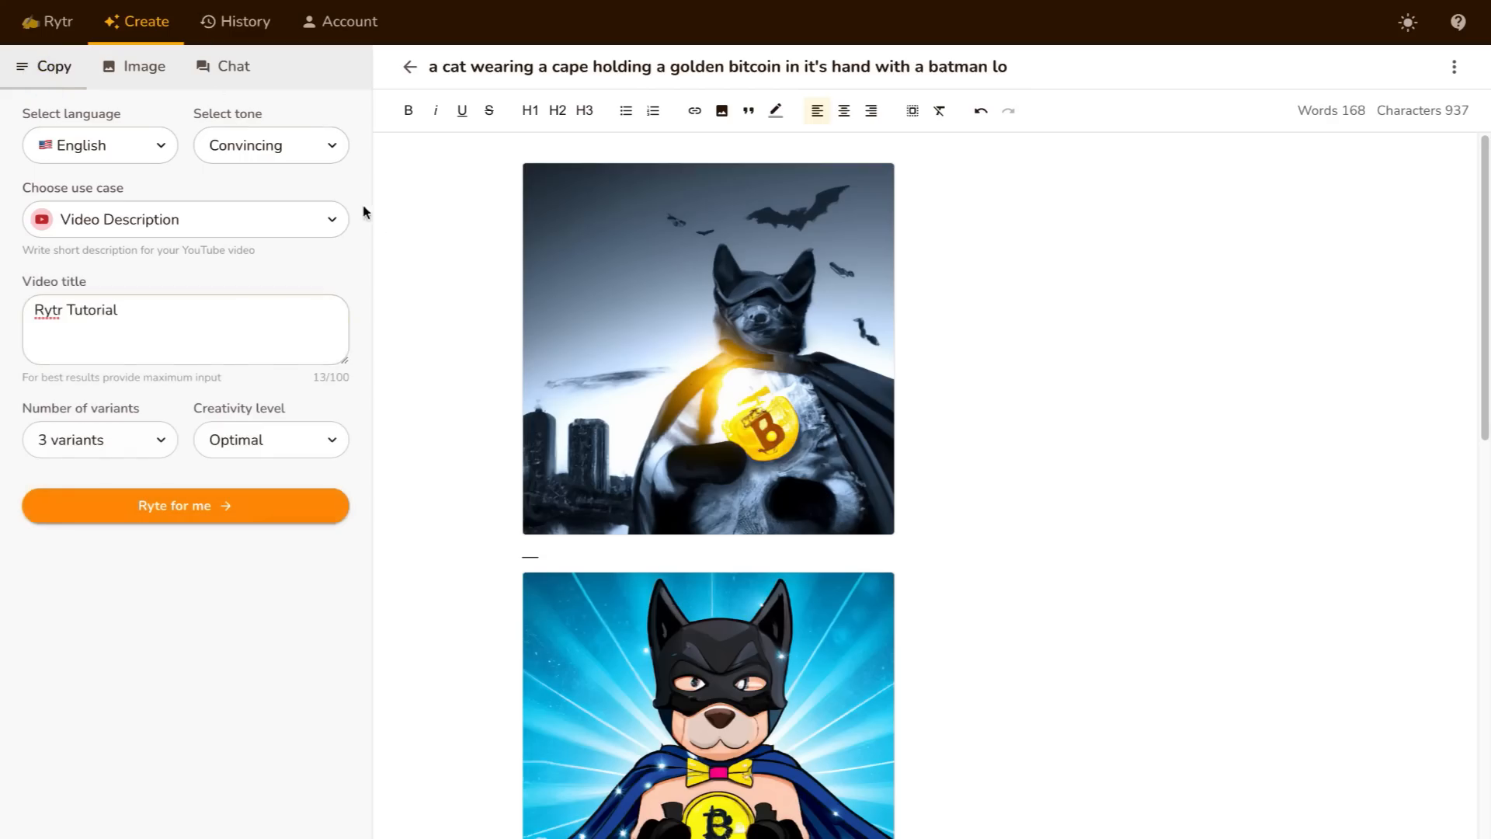
{"action": "mouse_move", "coordinate": [346, 256]}
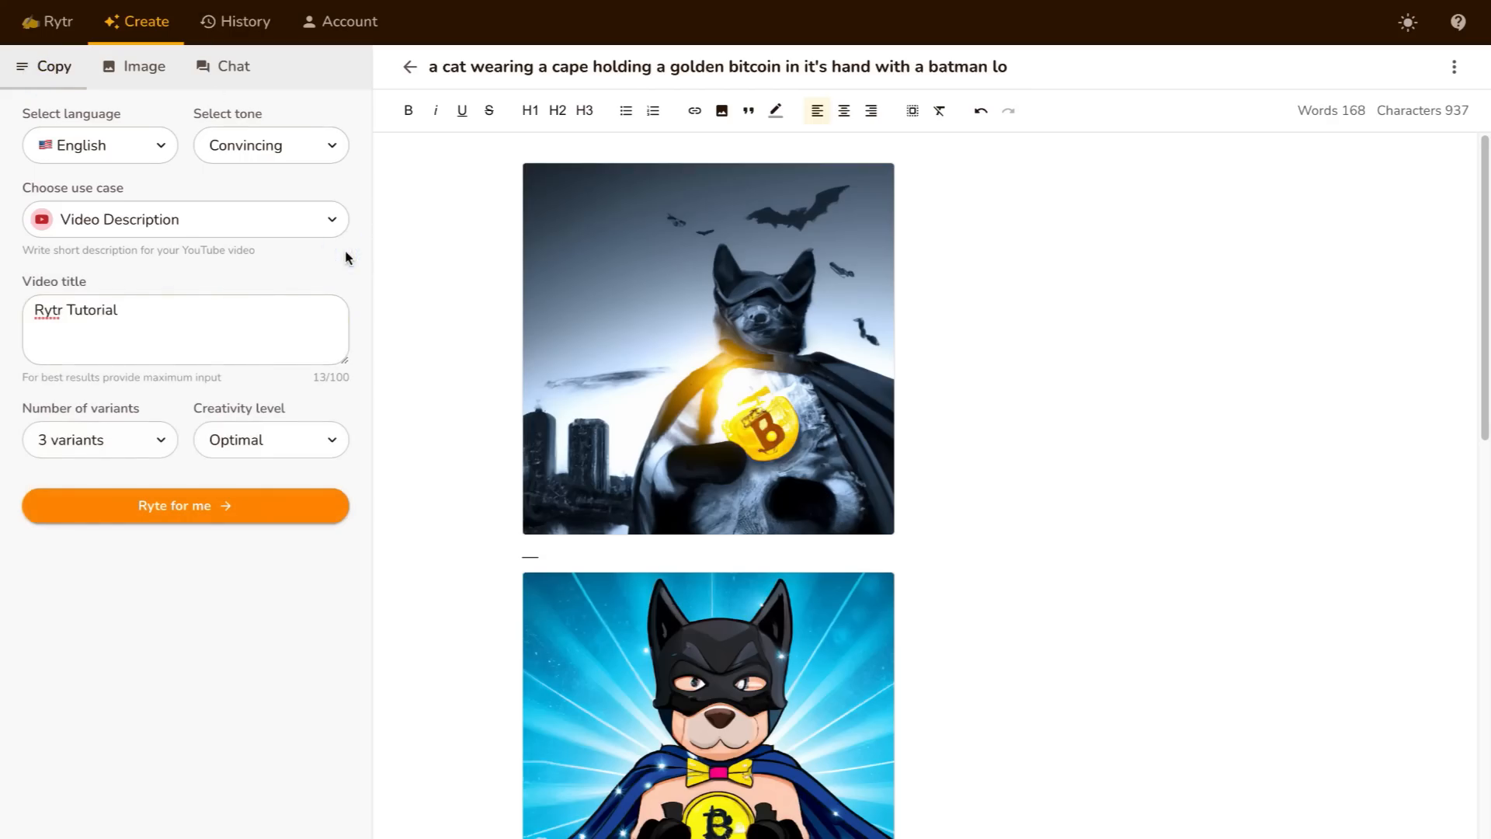
{"action": "mouse_move", "coordinate": [276, 75]}
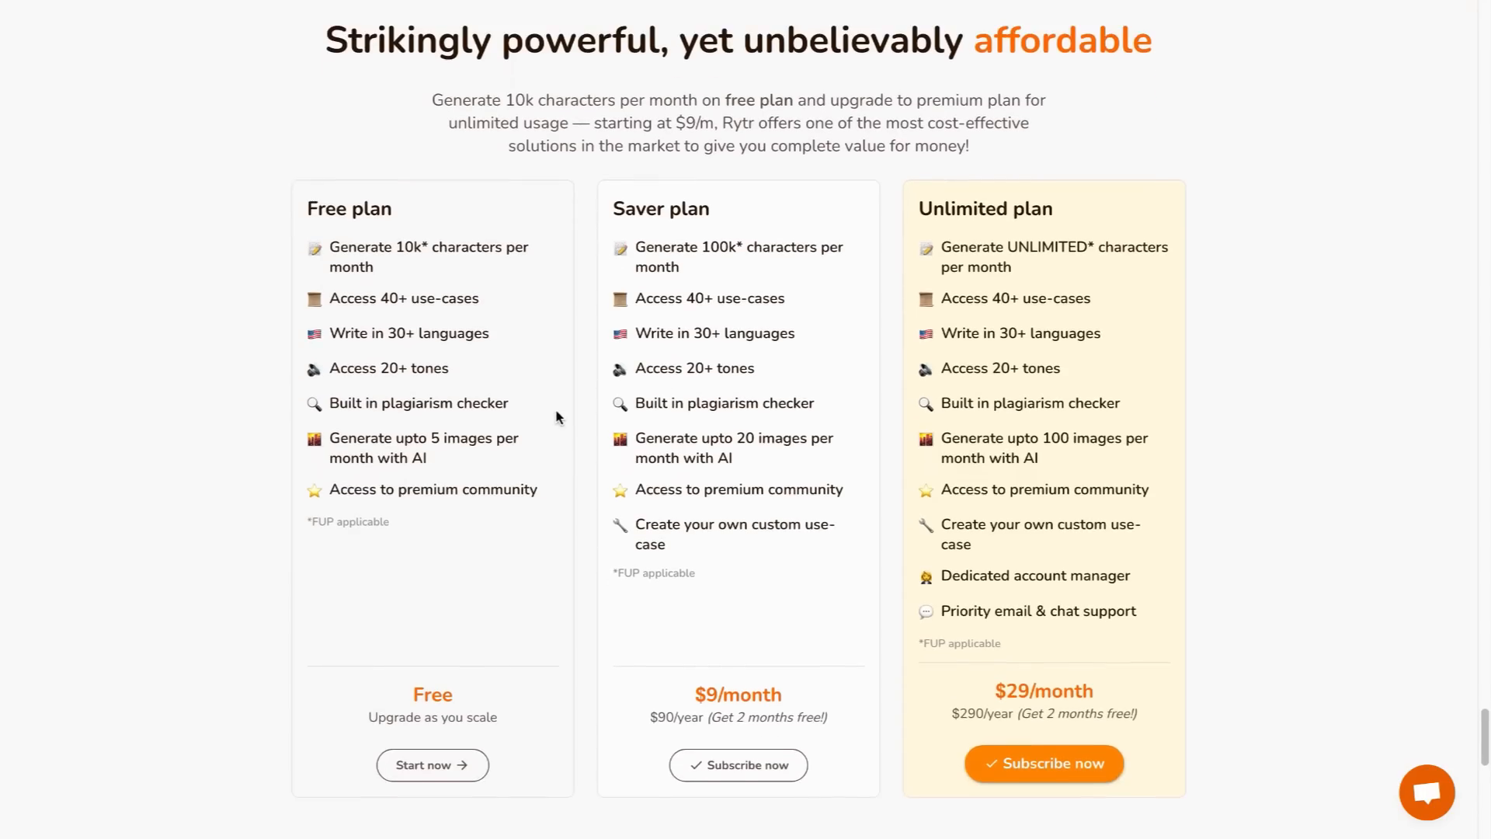
{"action": "scroll", "scroll_direction": "down", "scroll_amount": 3}
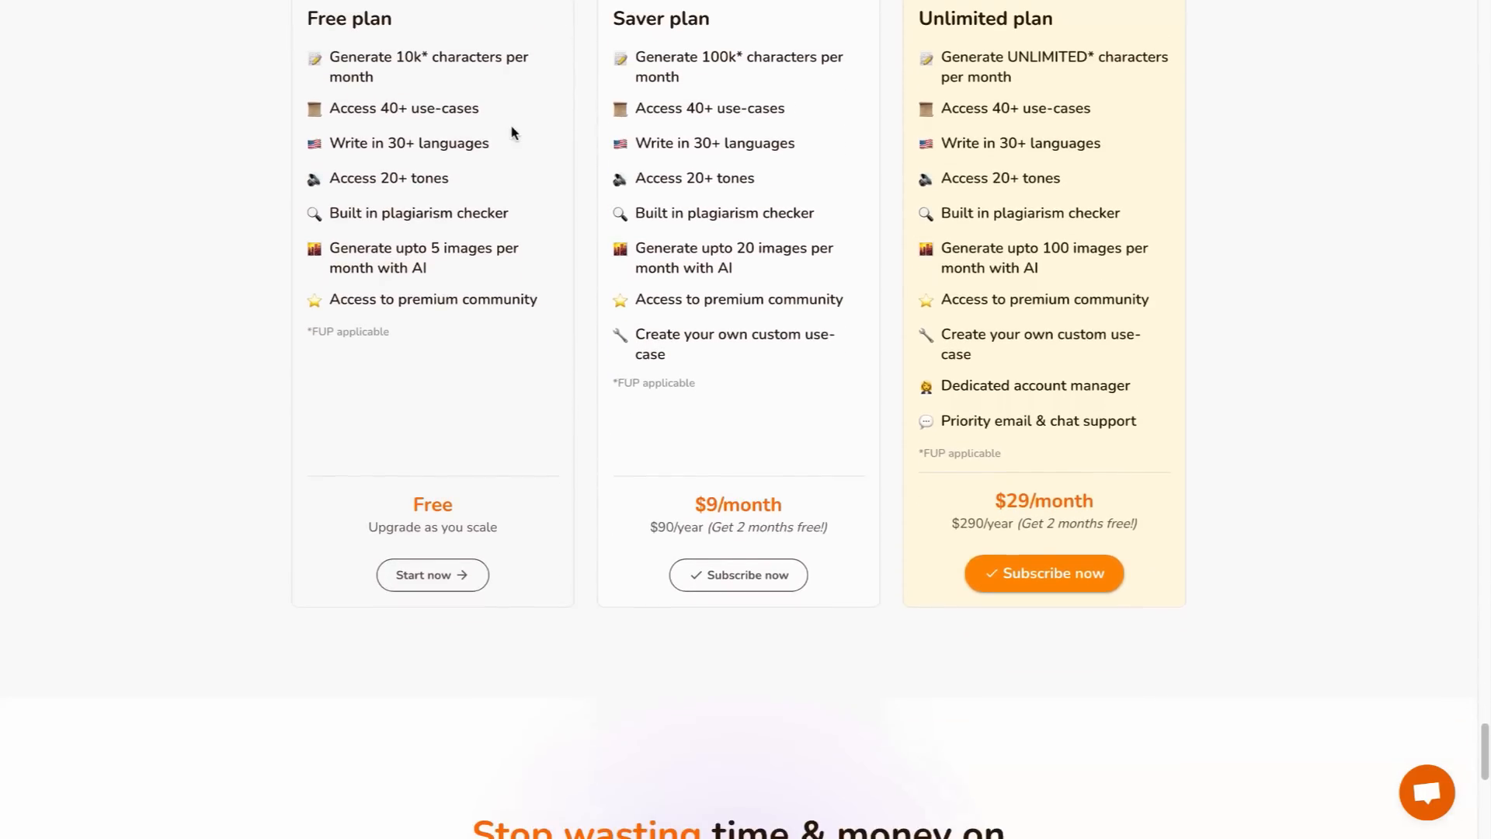
{"action": "scroll", "scroll_direction": "up", "scroll_amount": 3}
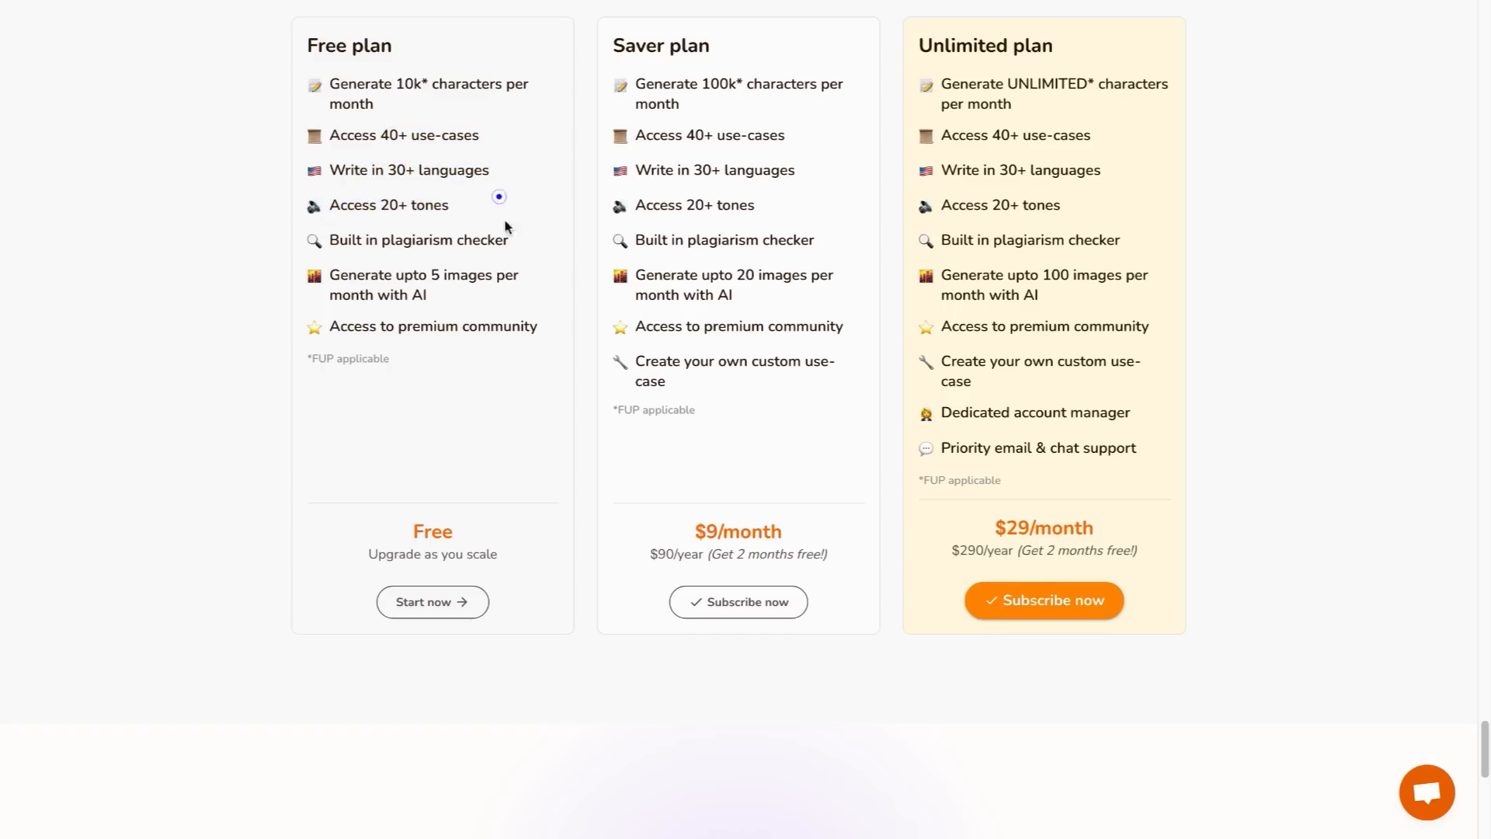
{"action": "double_click", "coordinate": [425, 274]}
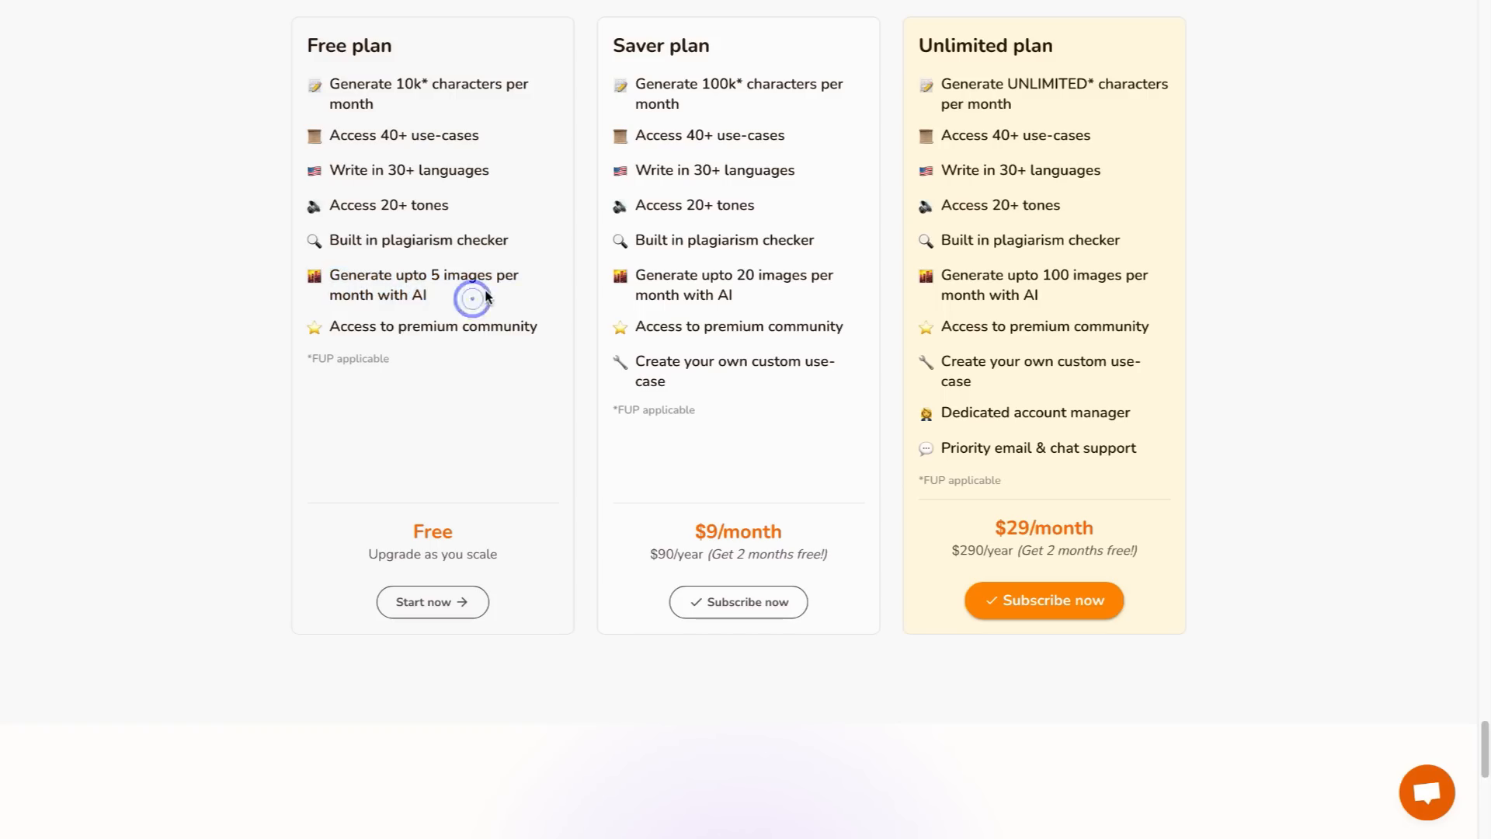
{"action": "mouse_move", "coordinate": [534, 329]}
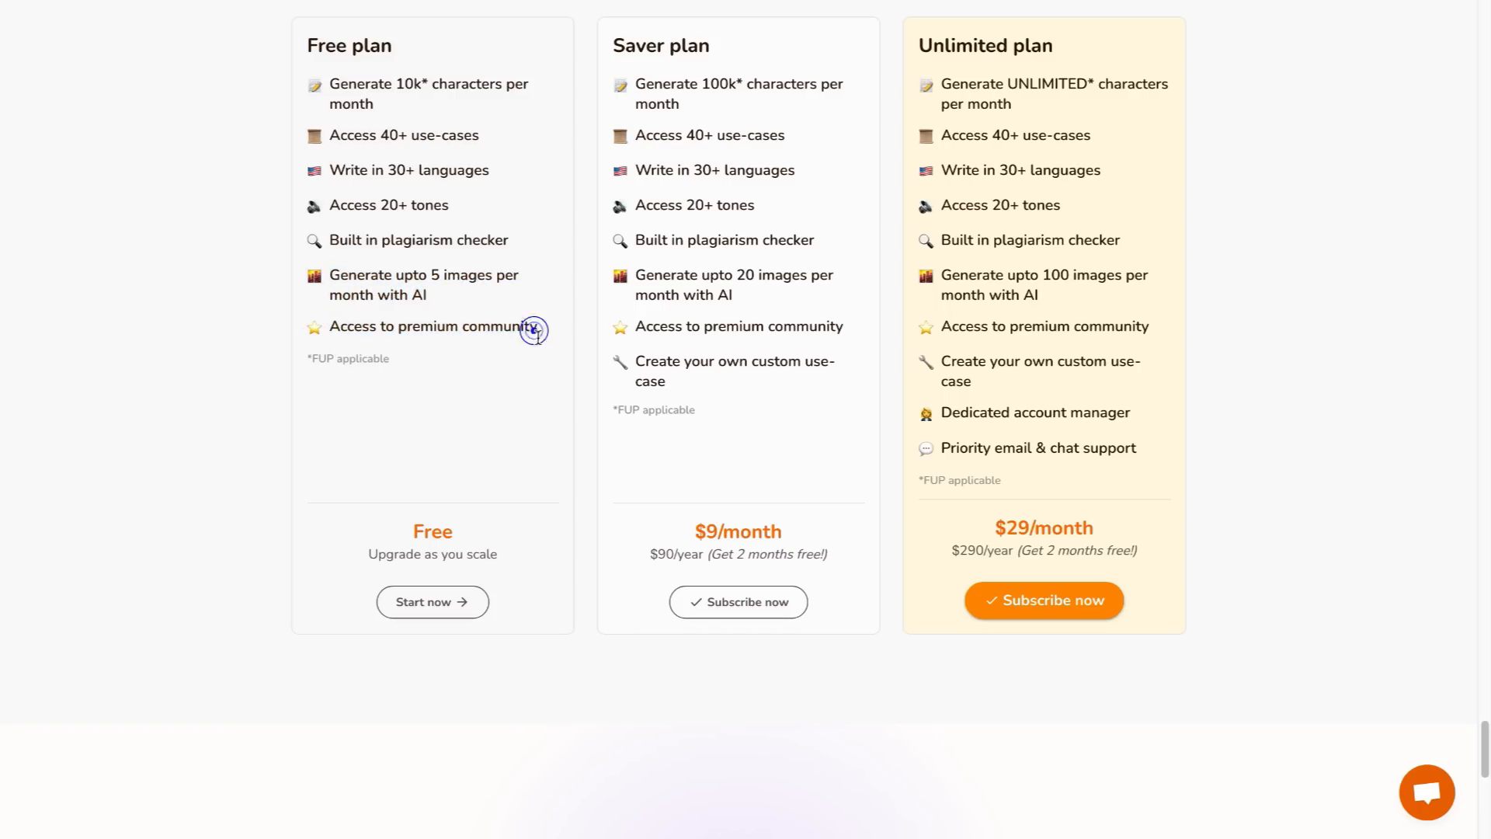
{"action": "mouse_move", "coordinate": [747, 522]}
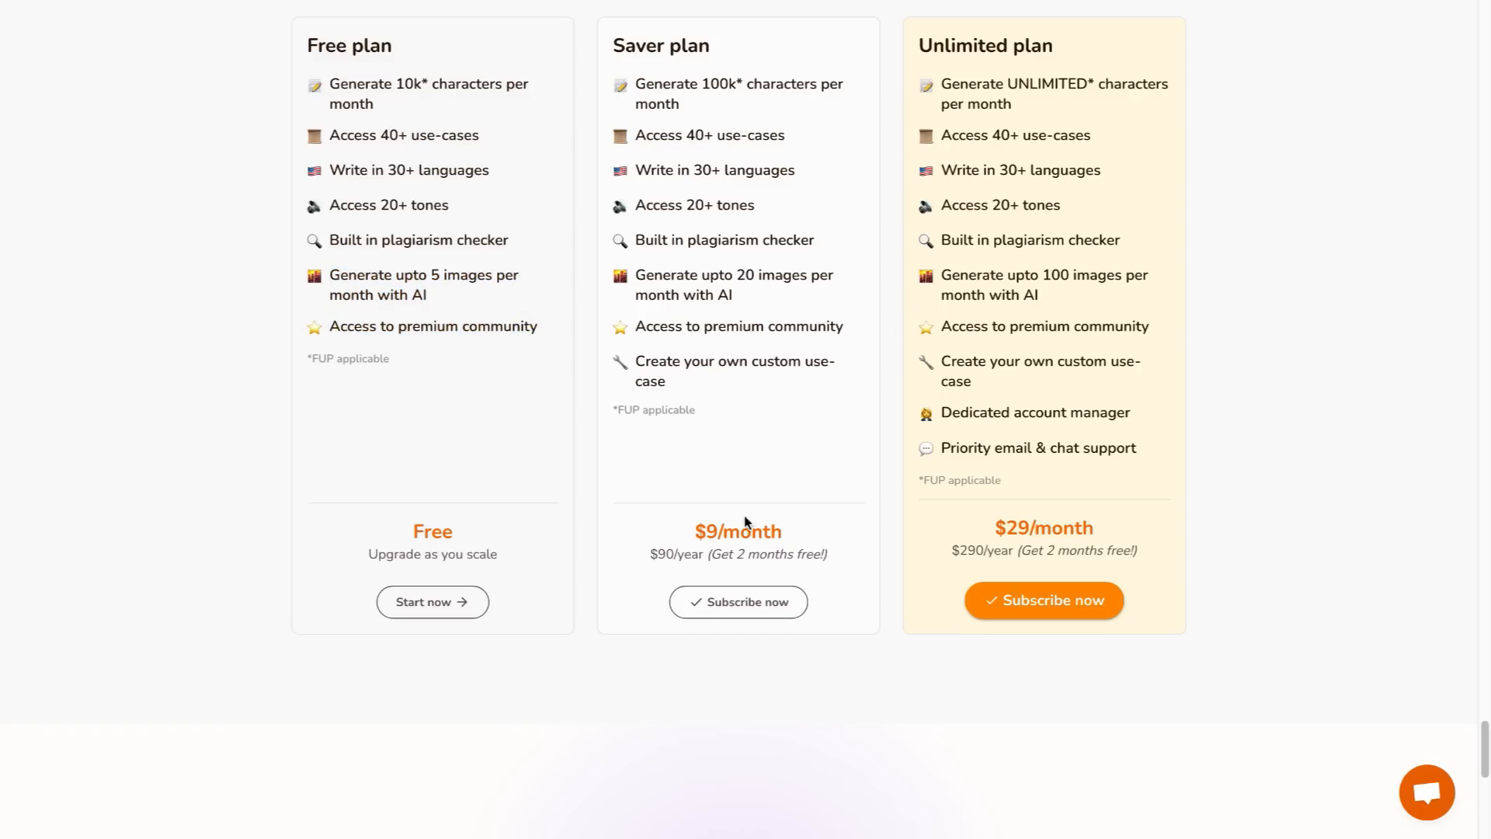
{"action": "mouse_move", "coordinate": [845, 528]}
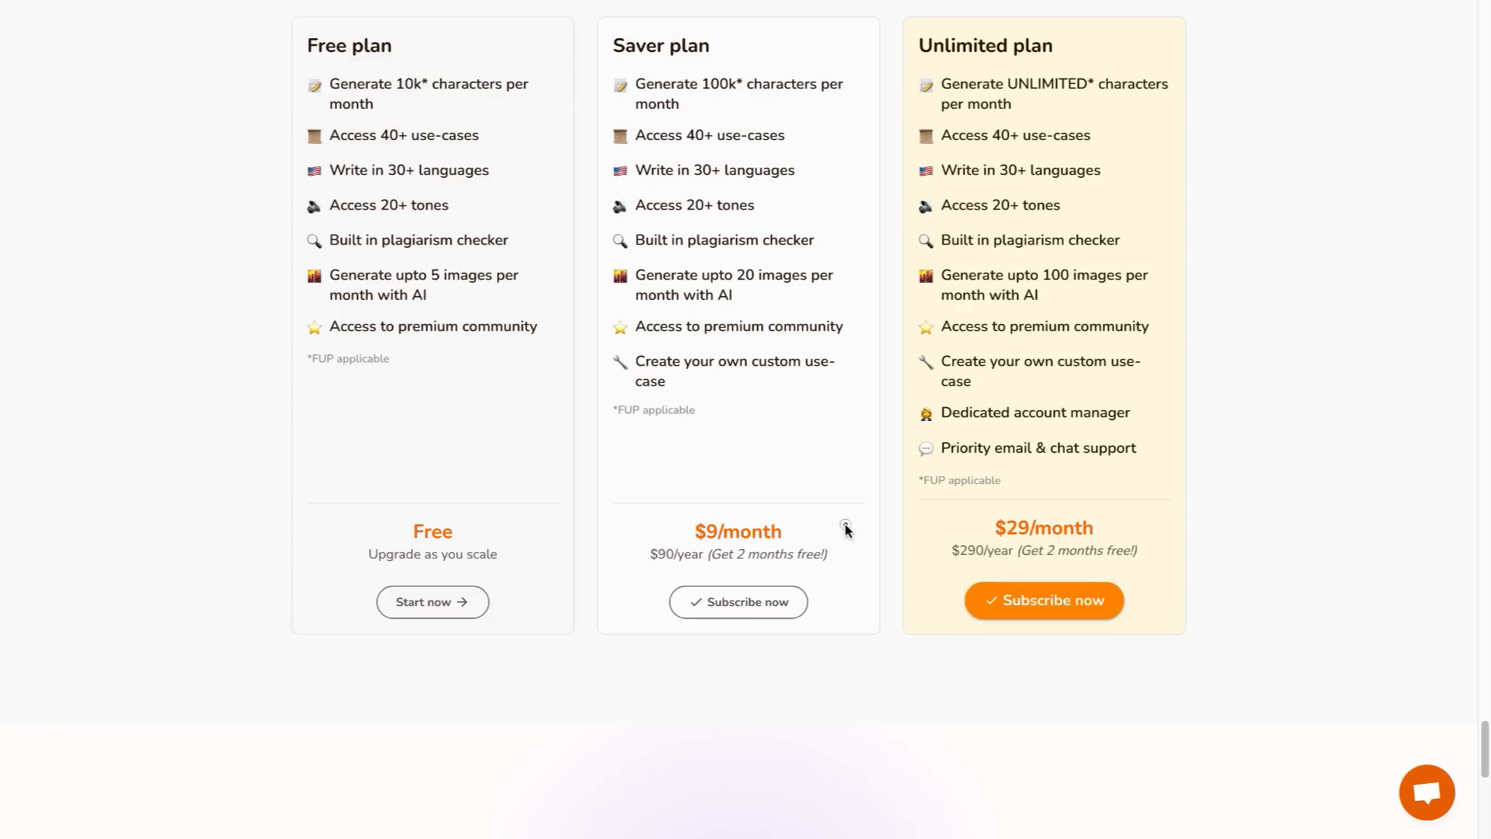
{"action": "mouse_move", "coordinate": [1074, 67]}
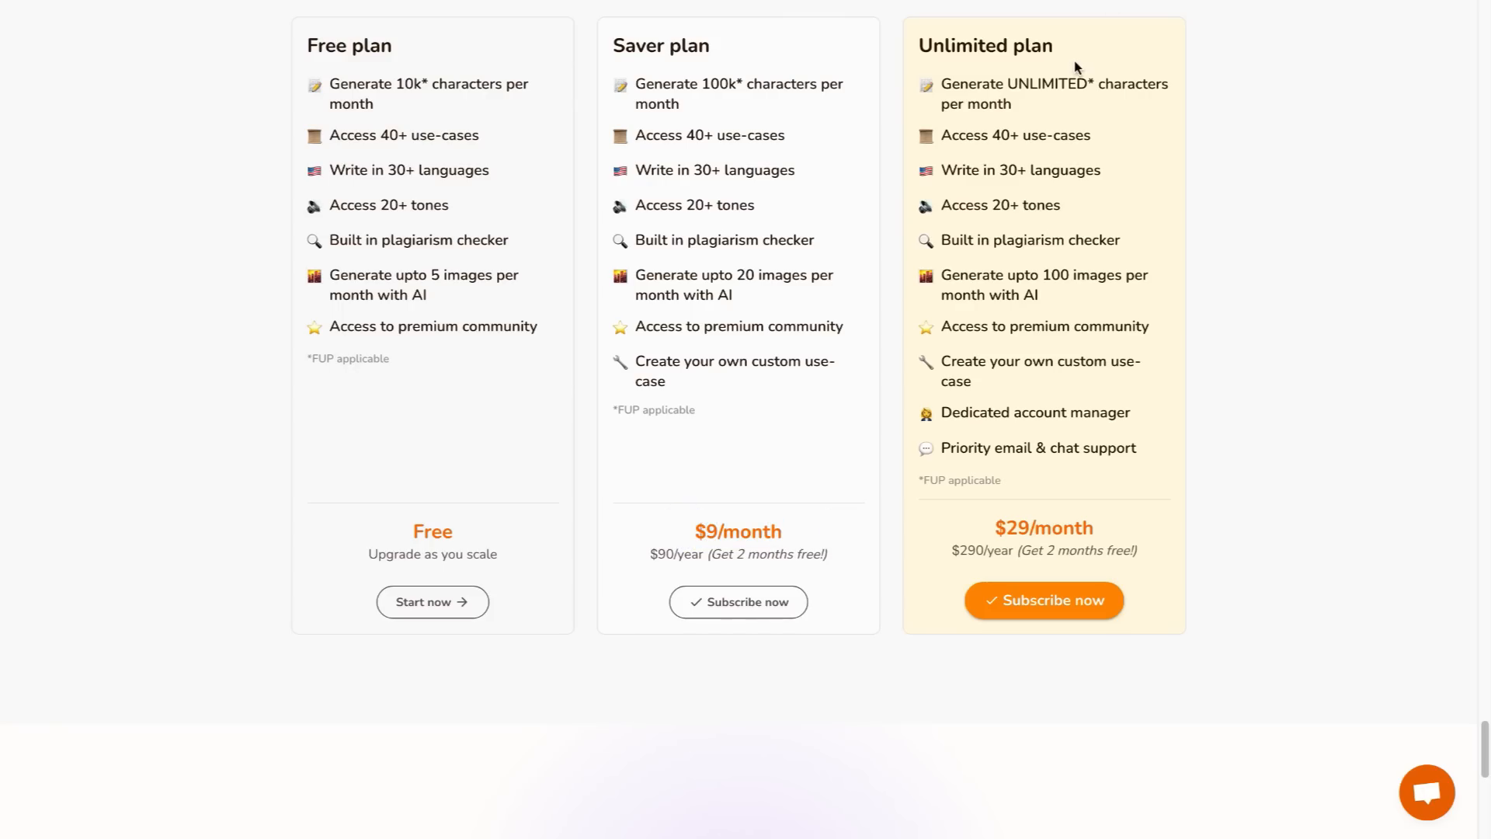
{"action": "mouse_move", "coordinate": [1194, 499]}
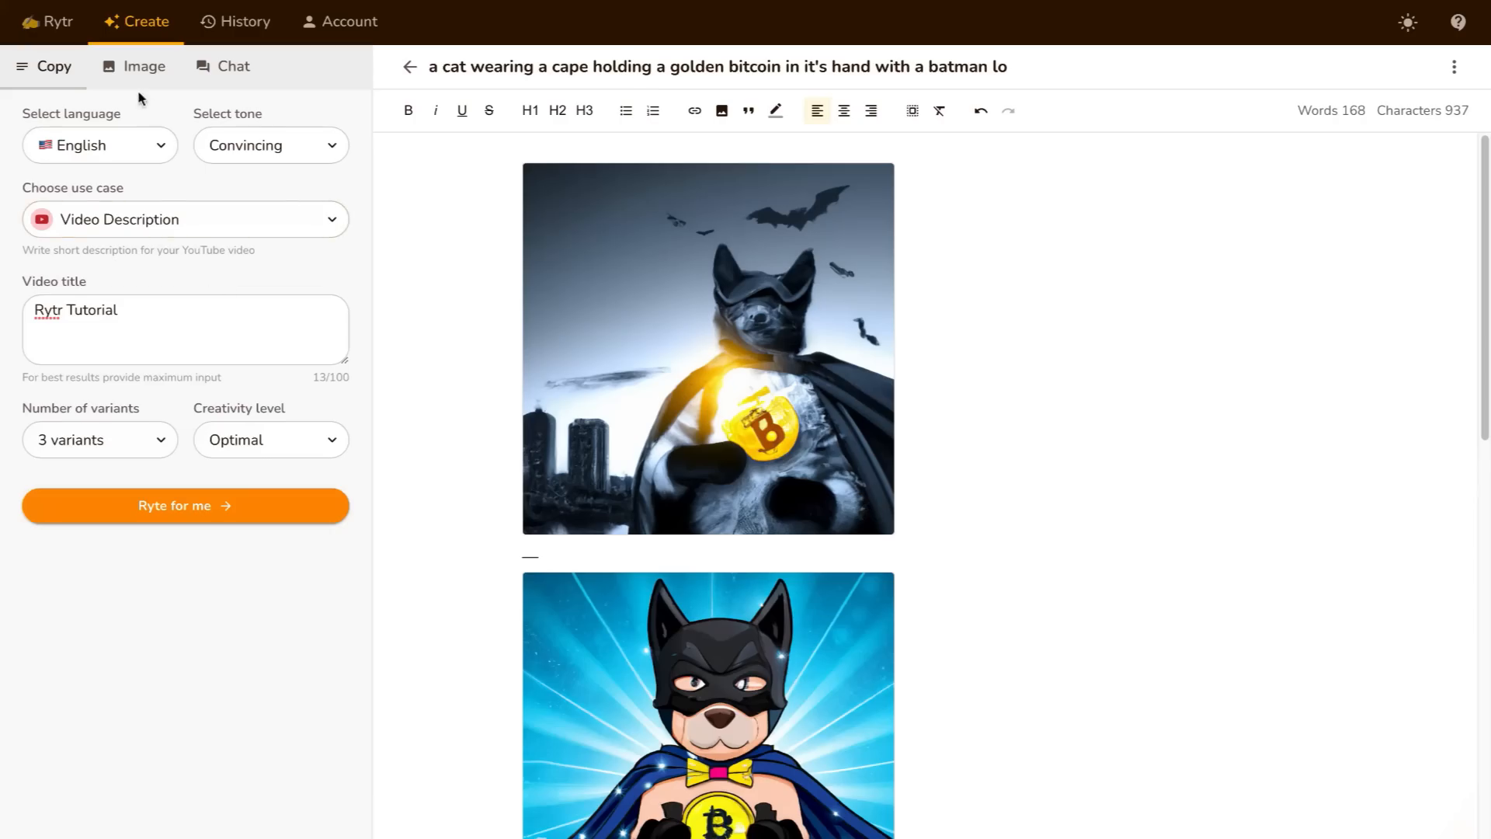
{"action": "left_click", "coordinate": [231, 65]}
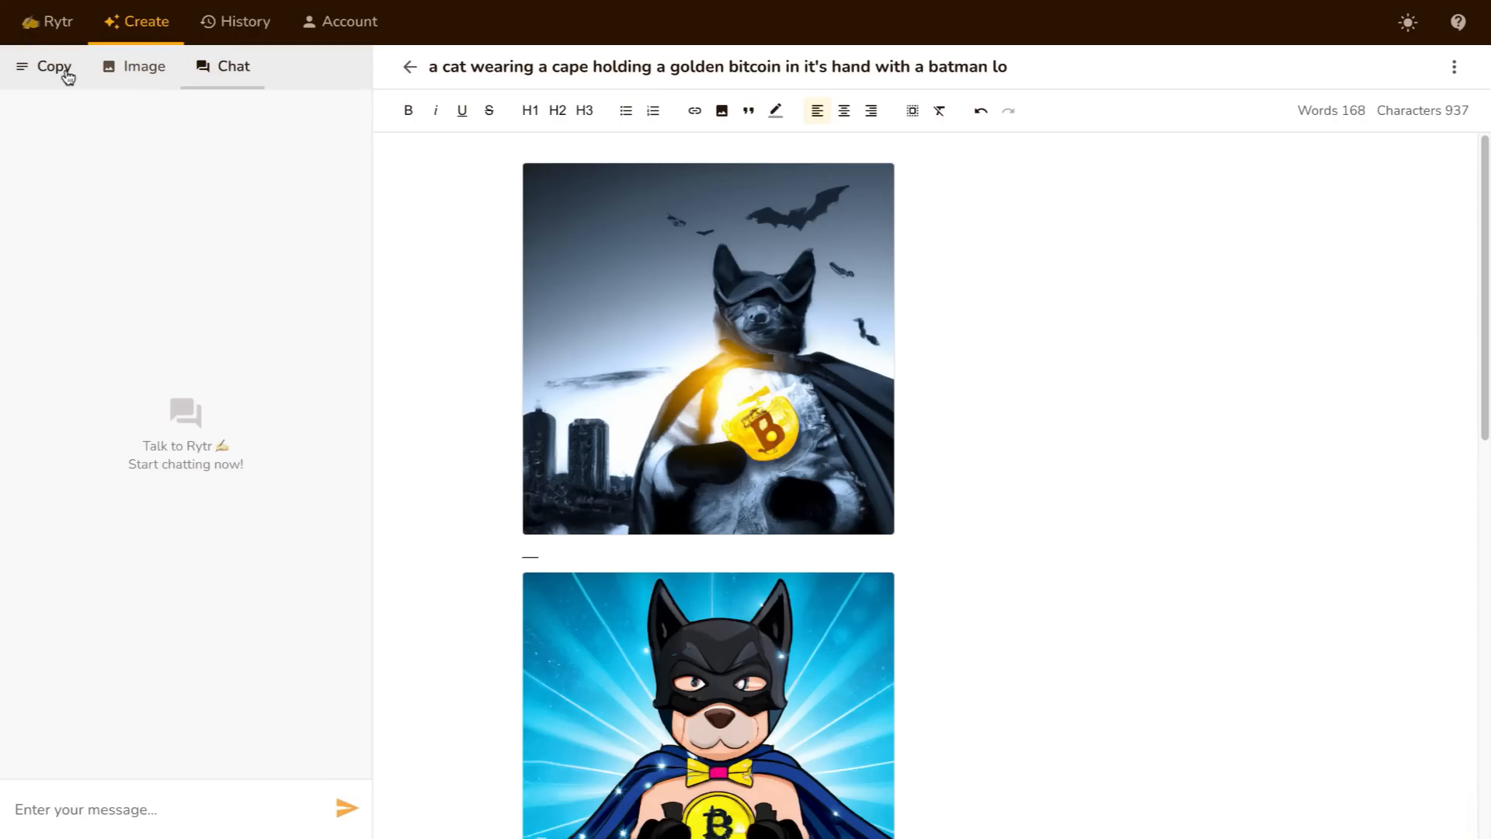
{"action": "left_click", "coordinate": [53, 66]}
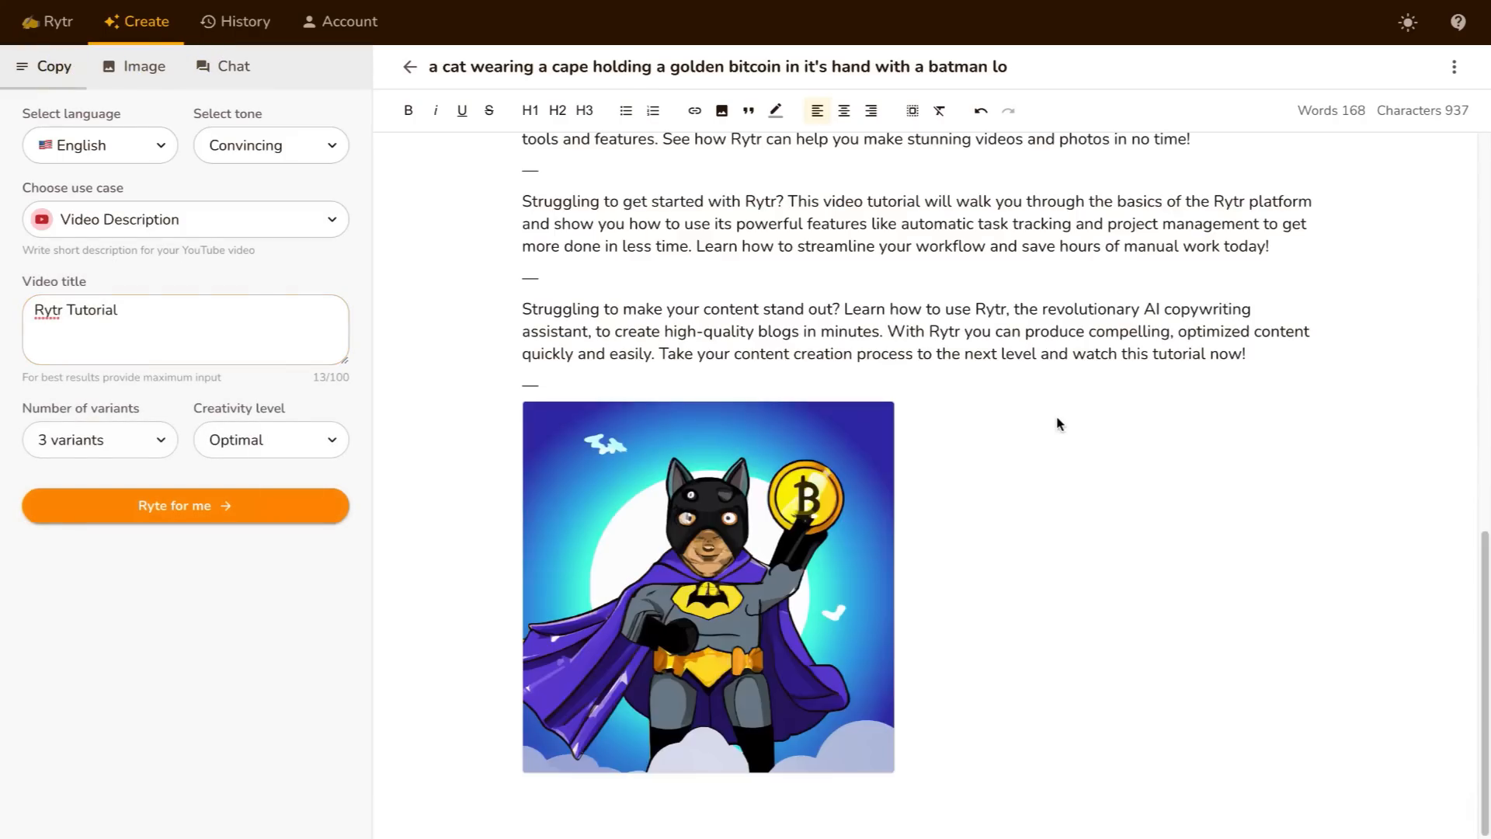
{"action": "scroll", "scroll_direction": "up", "scroll_amount": 3}
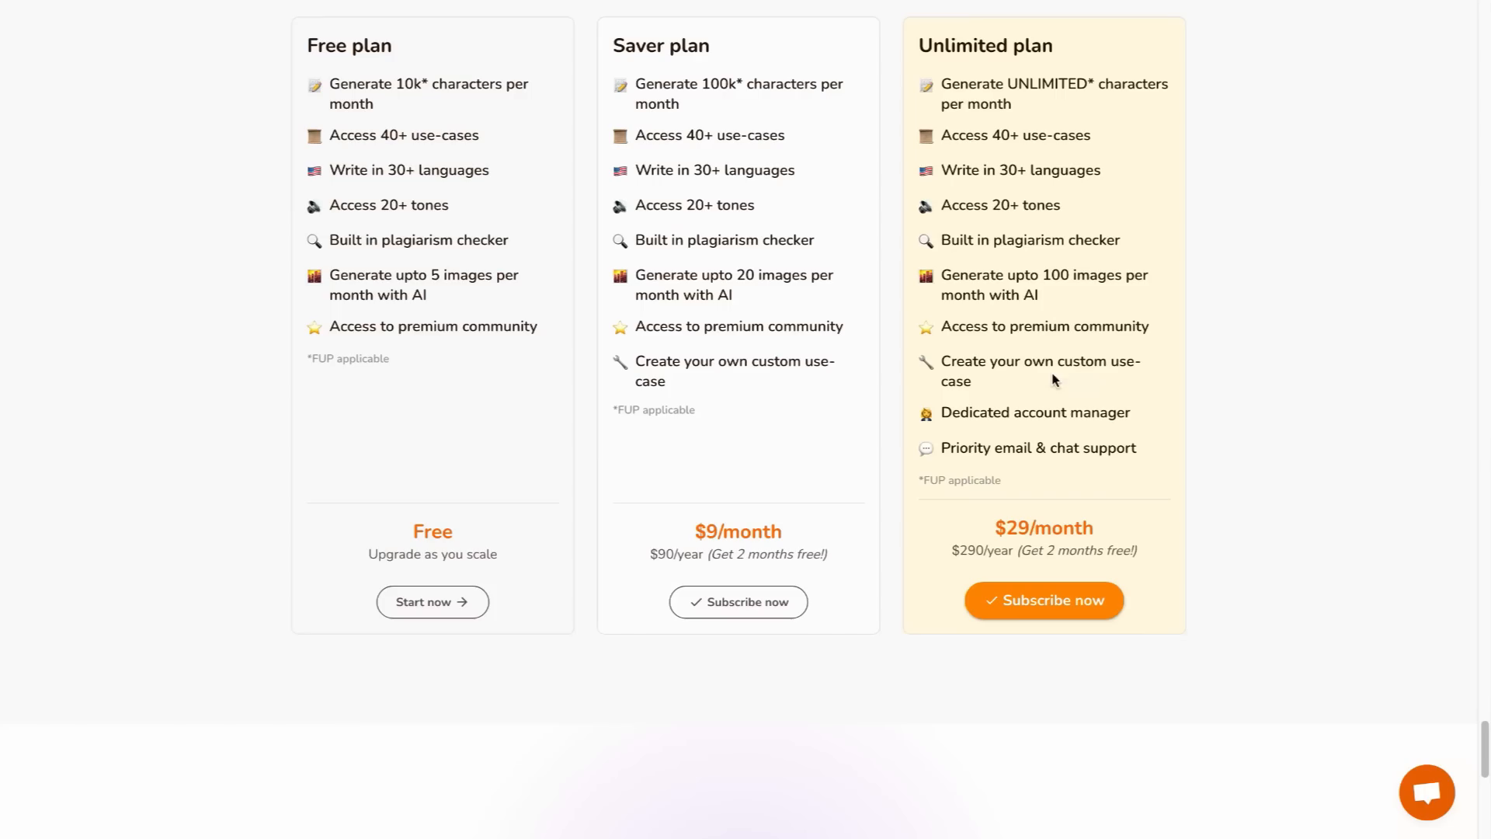
{"action": "mouse_move", "coordinate": [447, 602]}
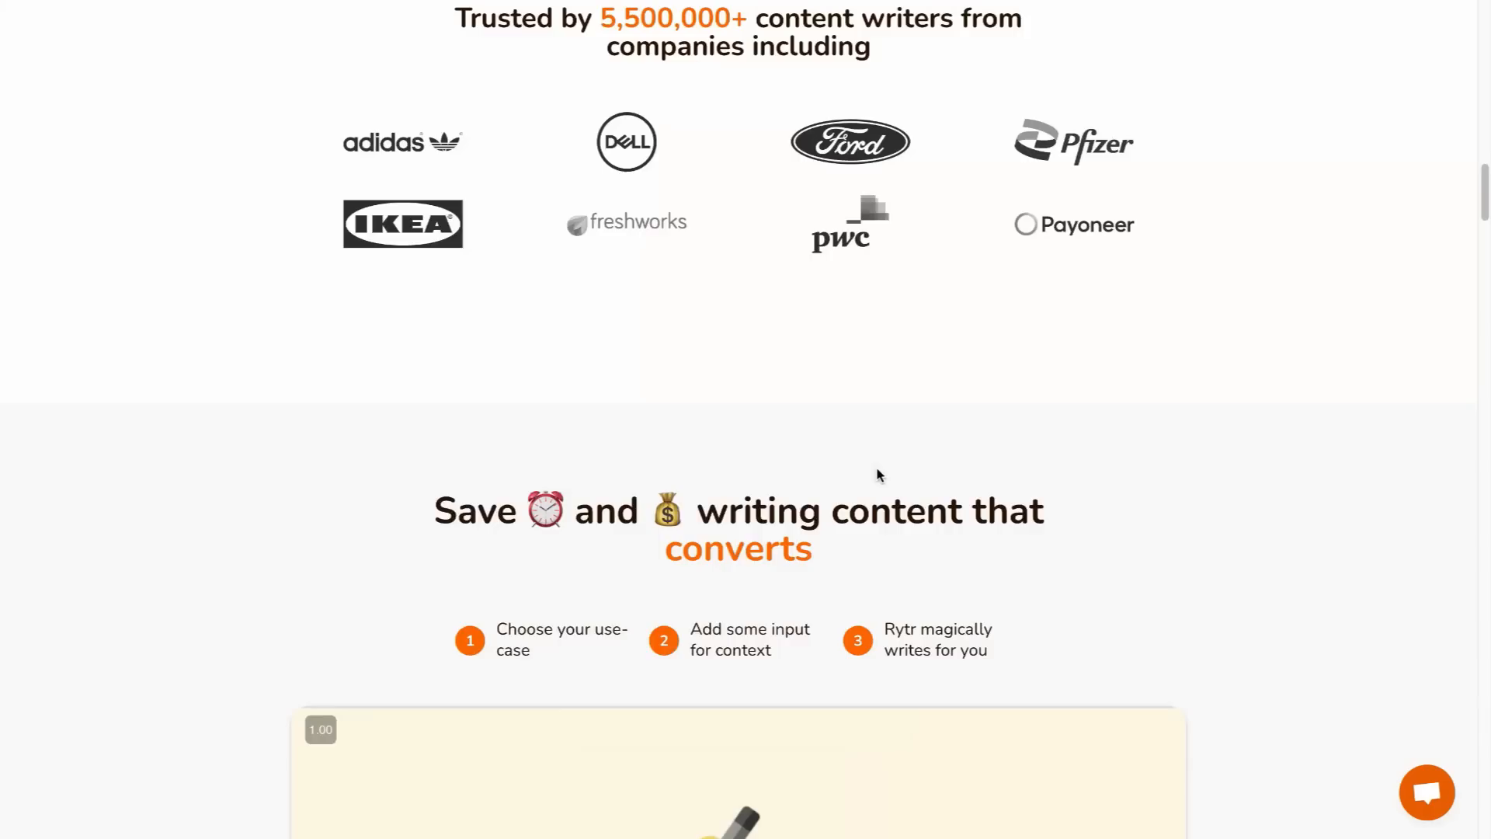
{"action": "scroll", "scroll_direction": "up", "scroll_amount": 3}
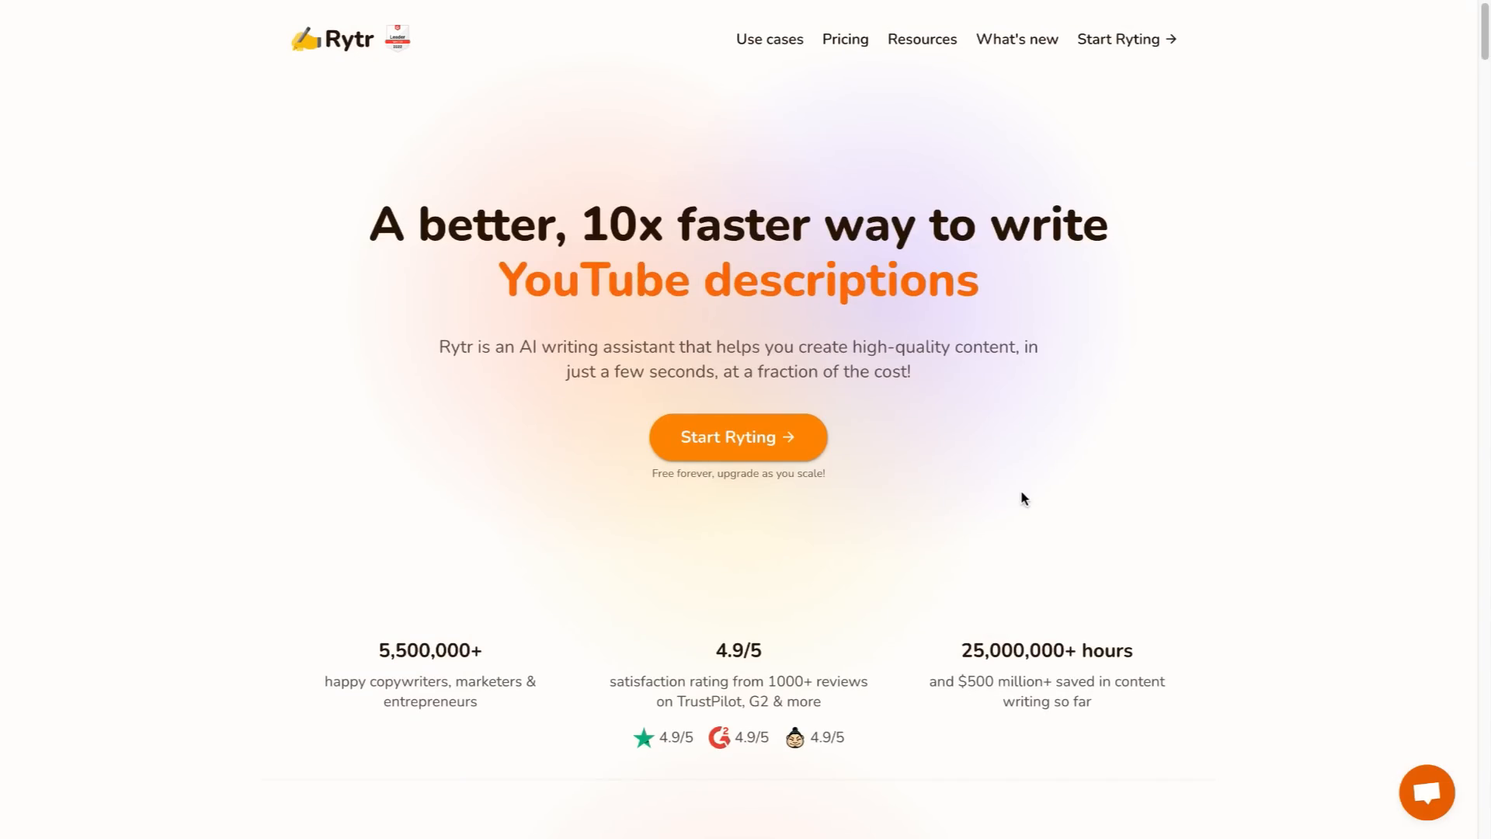